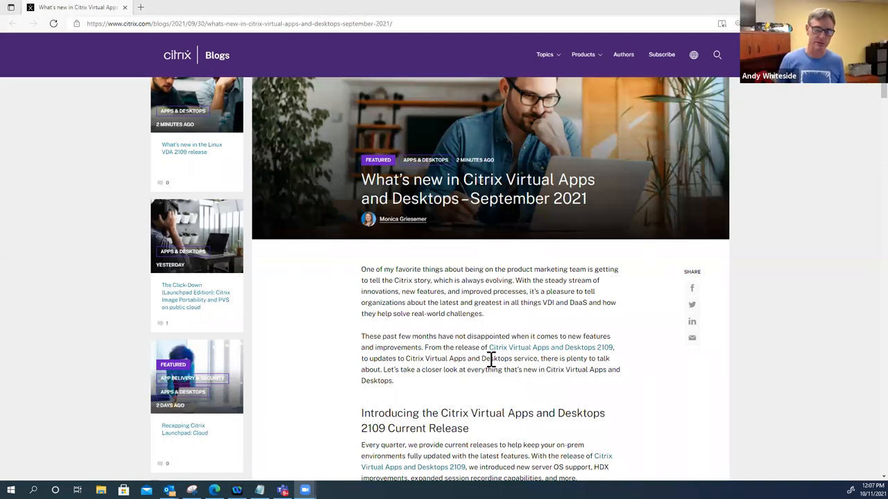
mouse_move(503, 333)
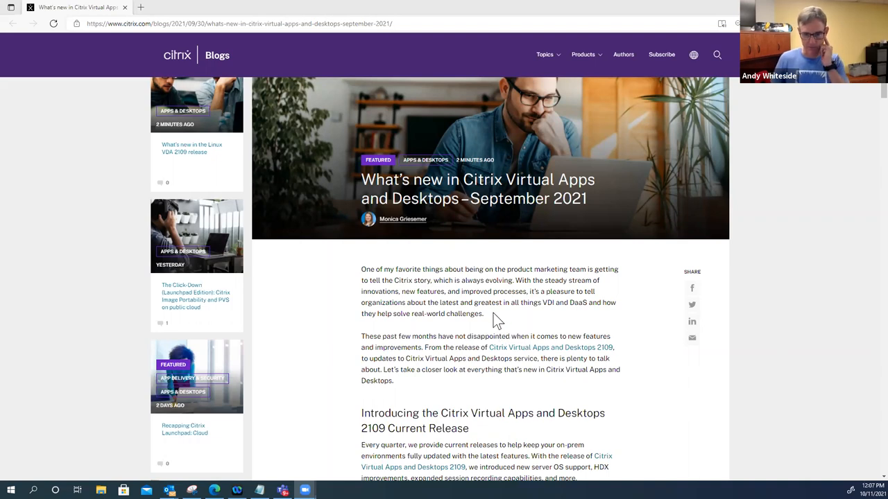
- Highlight the post's first intro paragraph, deselect it, and scroll through both intro paragraphs
left_click_drag(361, 269, 483, 313)
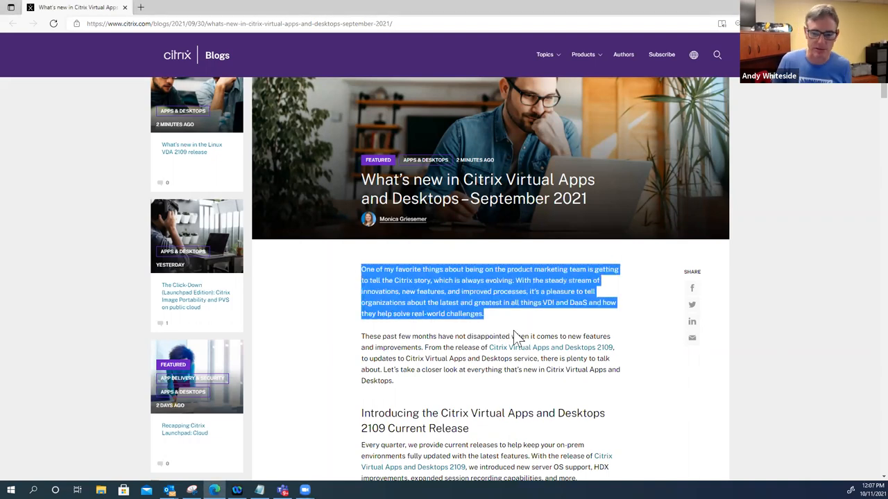
left_click(506, 337)
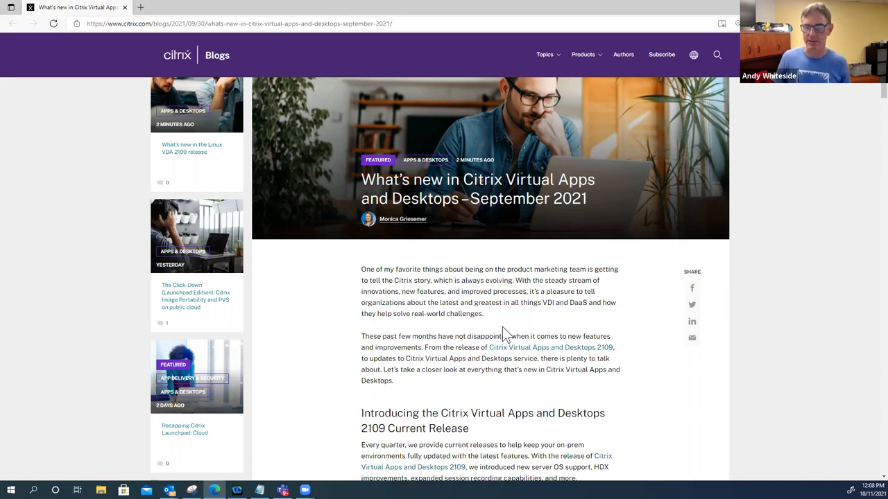
mouse_move(395, 396)
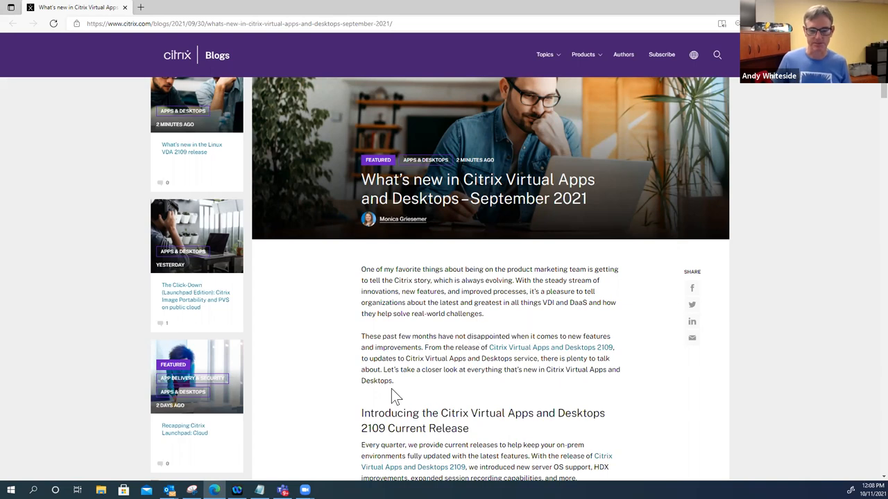
mouse_move(457, 383)
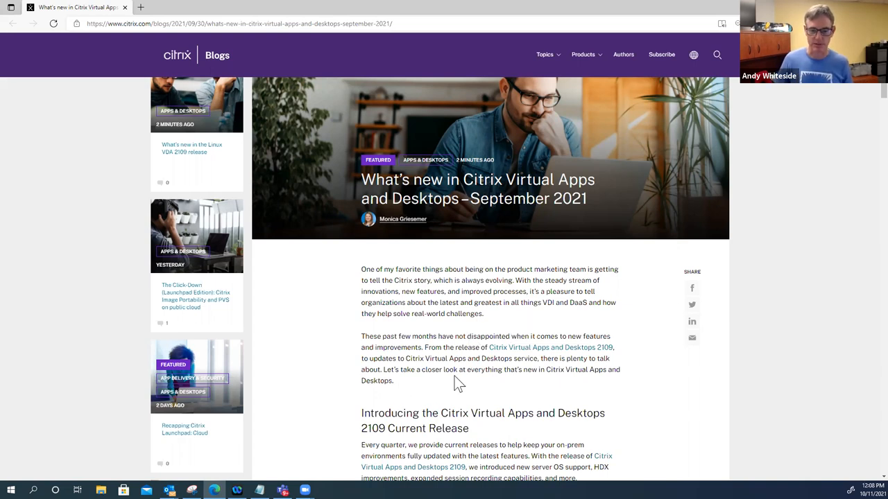
scroll("down", 3)
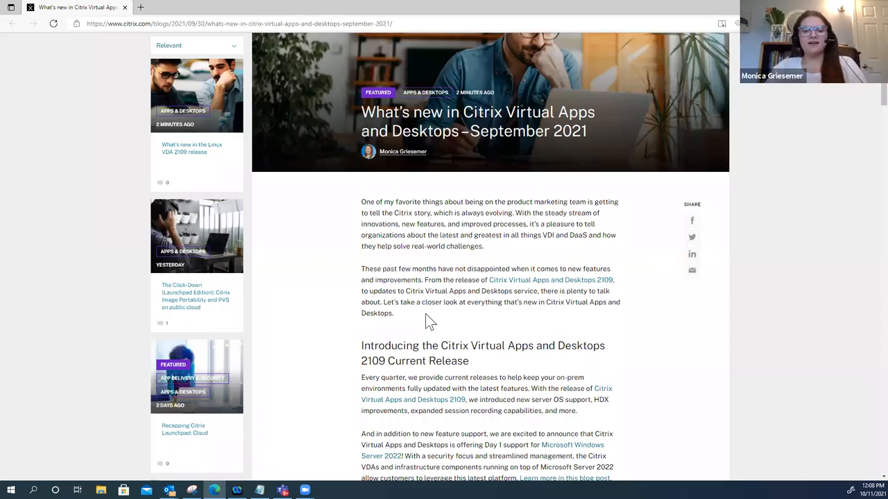
mouse_move(414, 331)
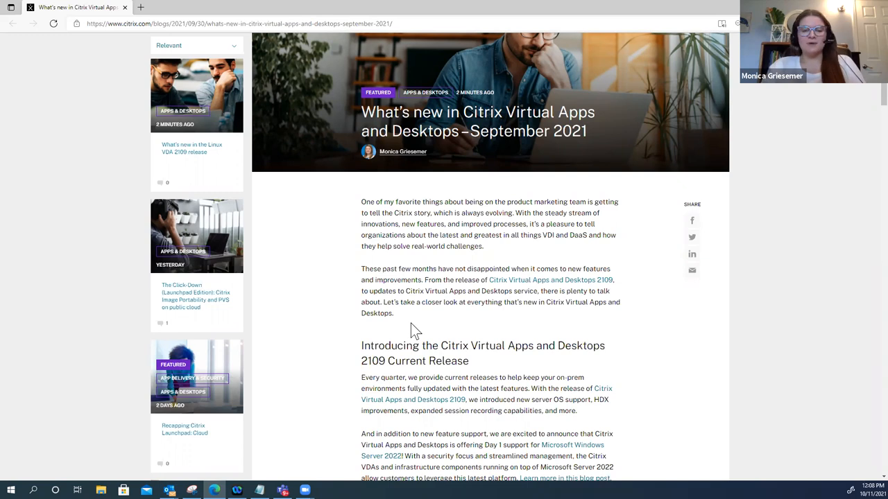
mouse_move(425, 325)
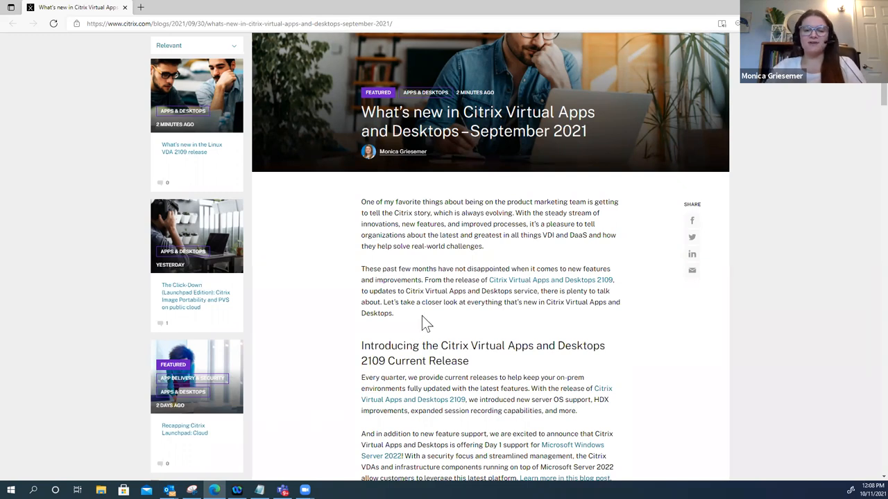
scroll("down", 3)
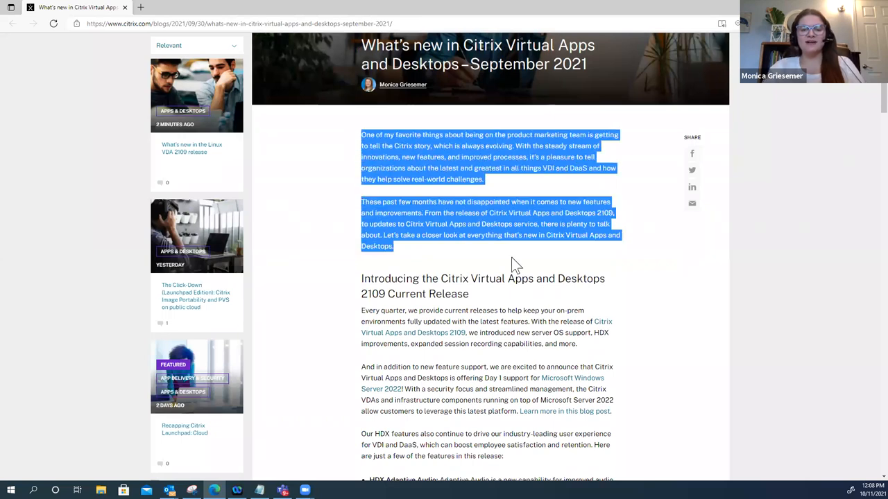
mouse_move(424, 265)
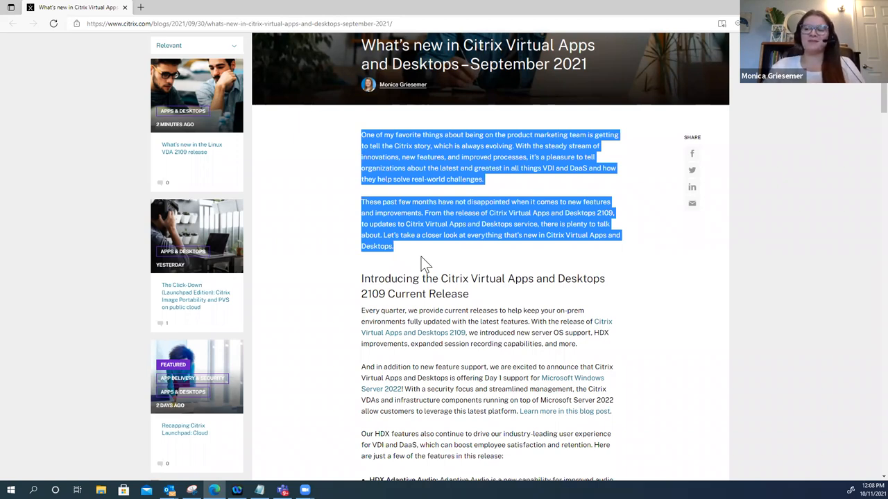
scroll("down", 3)
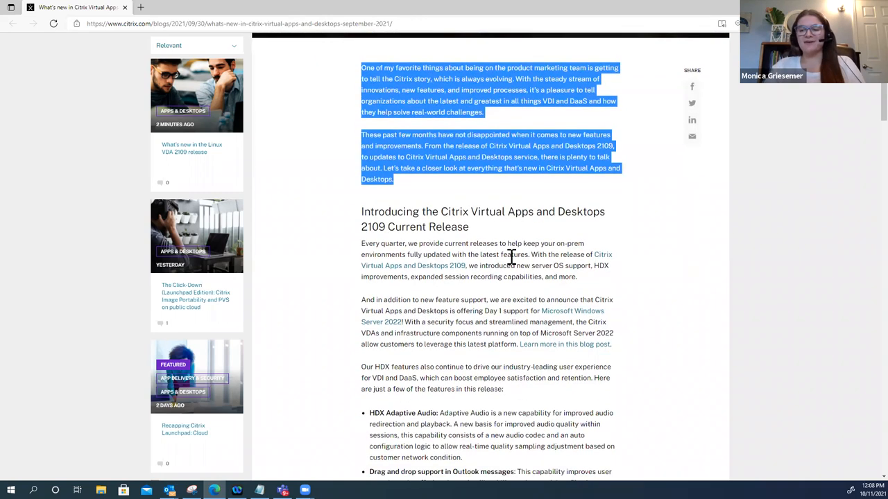
mouse_move(532, 291)
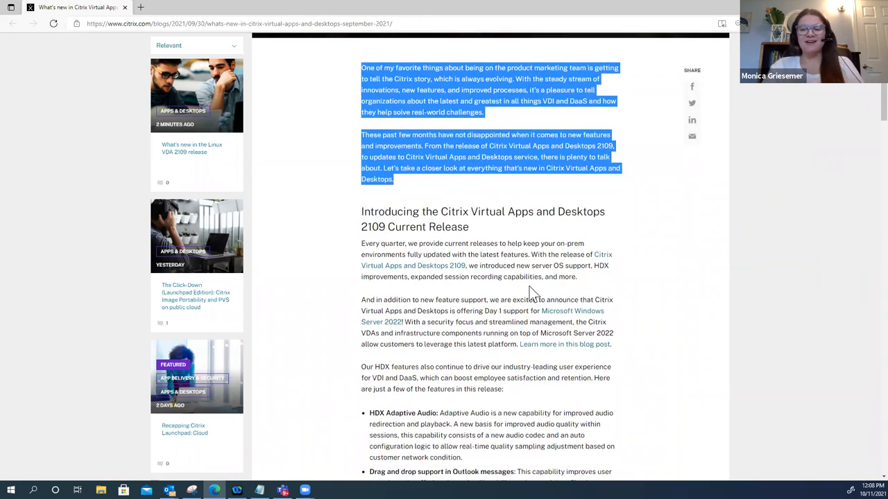
mouse_move(582, 382)
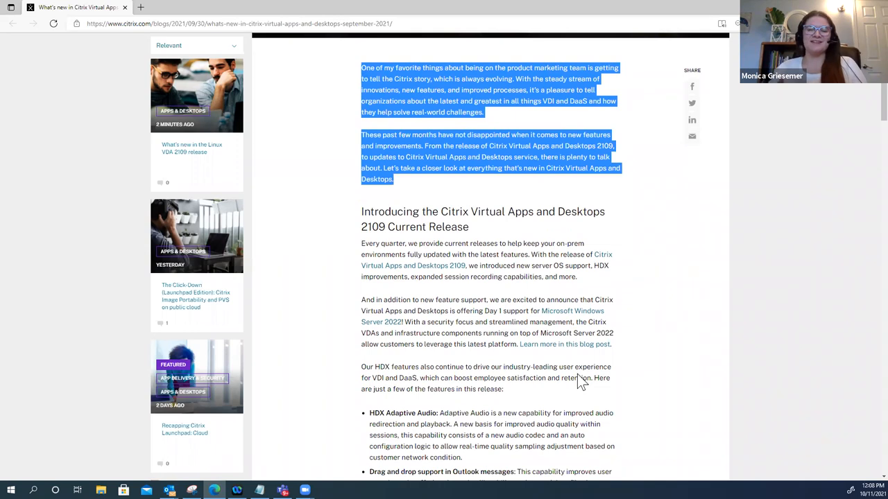
scroll("up", 3)
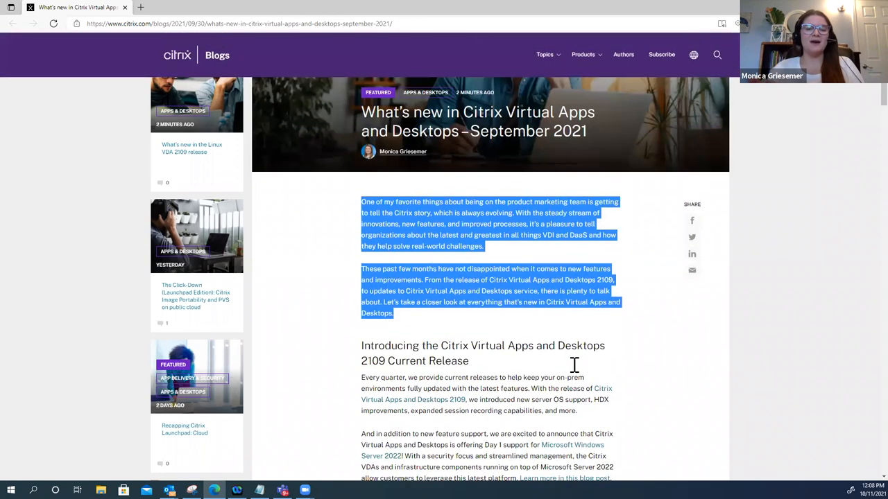
mouse_move(579, 367)
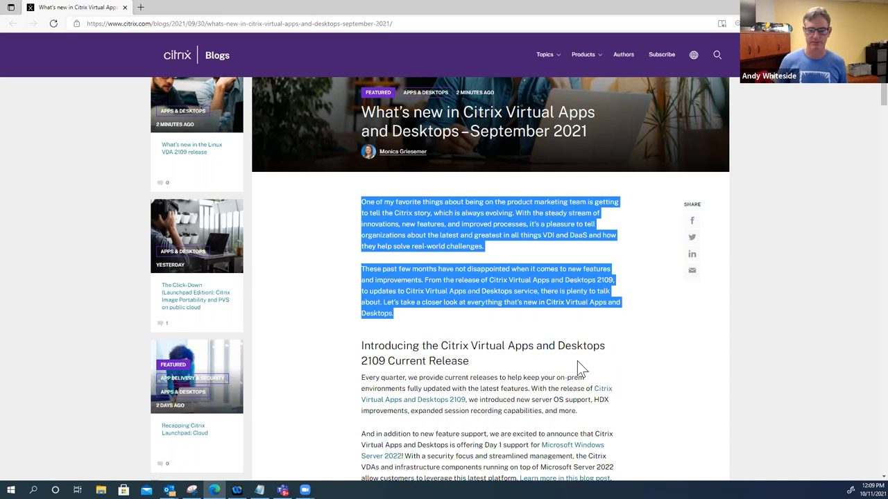
- Scroll down to the 'Introducing the Citrix Virtual Apps and Desktops 2109 Current Release' section
scroll("down", 3)
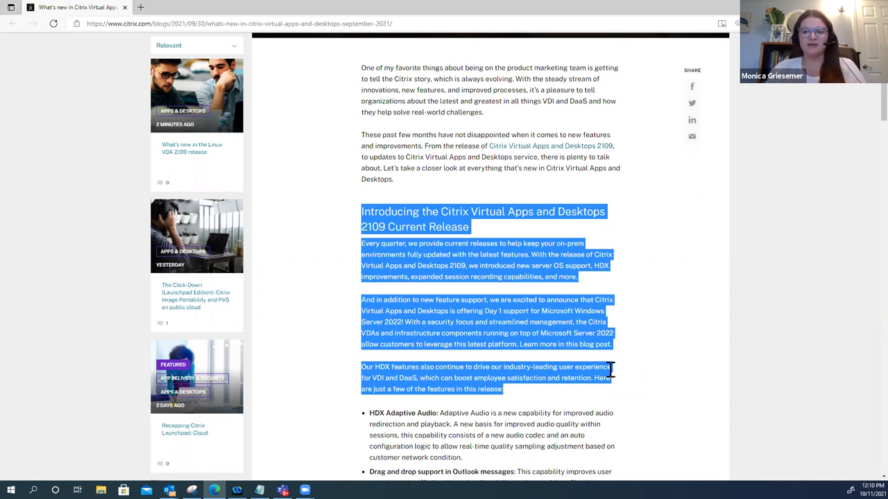
mouse_move(450, 408)
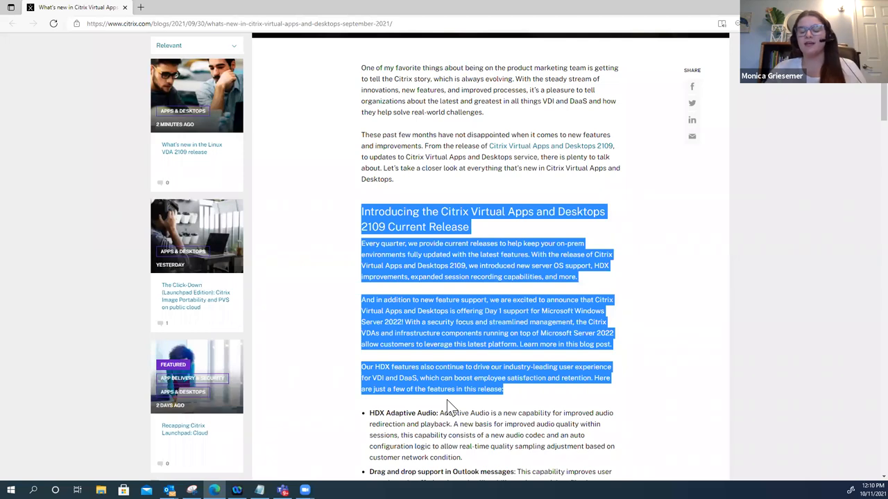
mouse_move(570, 397)
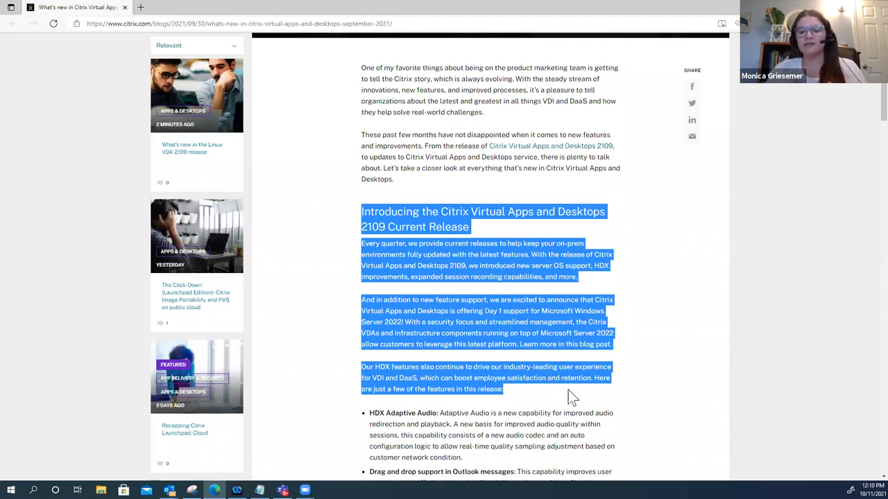
- Scroll down to the HDX bullets covering Adaptive Audio, Outlook drag and drop, and EDT MTU
scroll("down", 3)
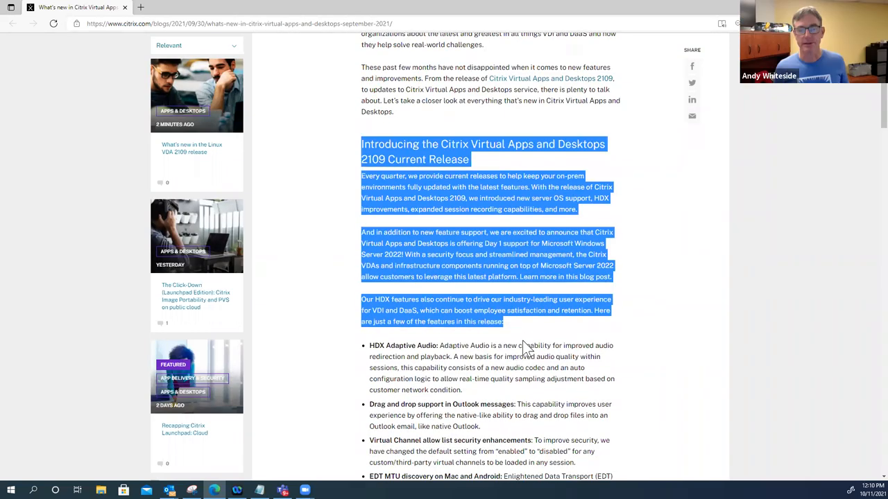
scroll("down", 3)
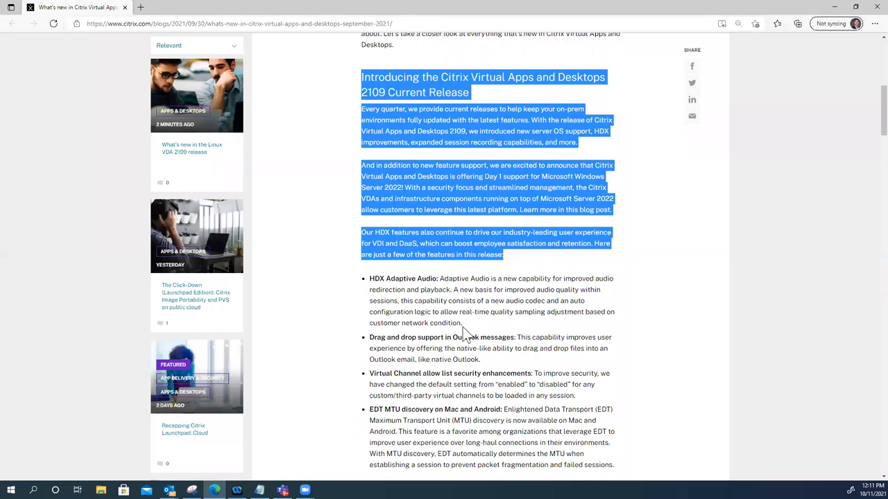
mouse_move(466, 332)
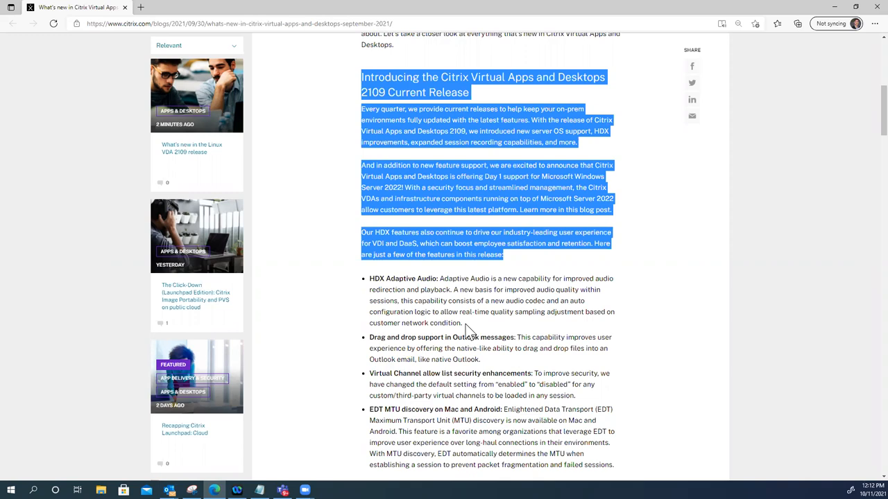
mouse_move(516, 370)
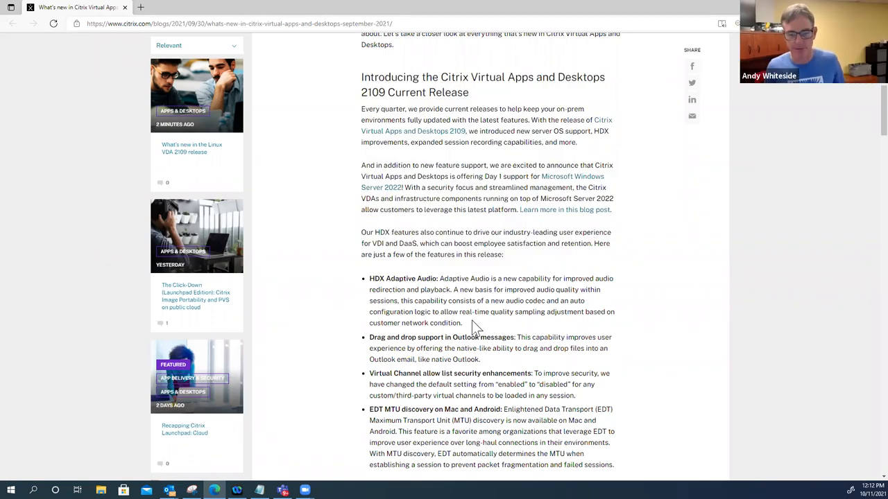
- Highlight the HDX Adaptive Audio bullet, then deselect and scroll to the Linux VDA list
left_click_drag(370, 279, 462, 323)
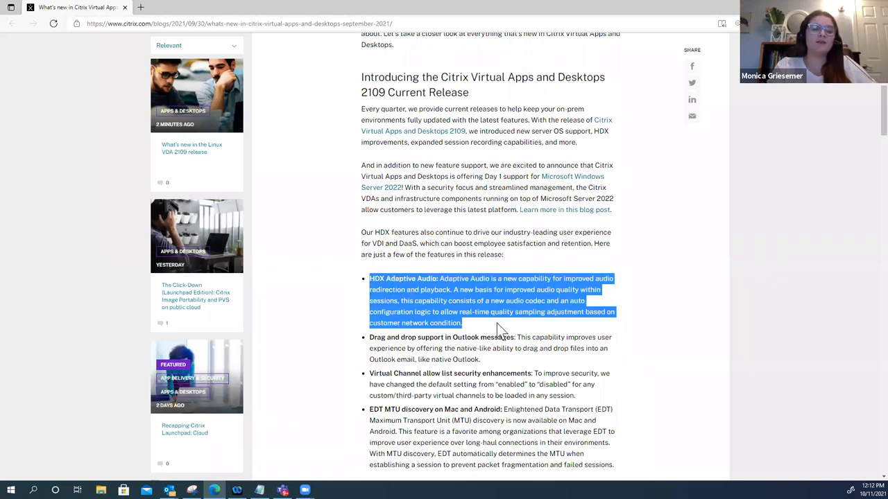
scroll("down", 3)
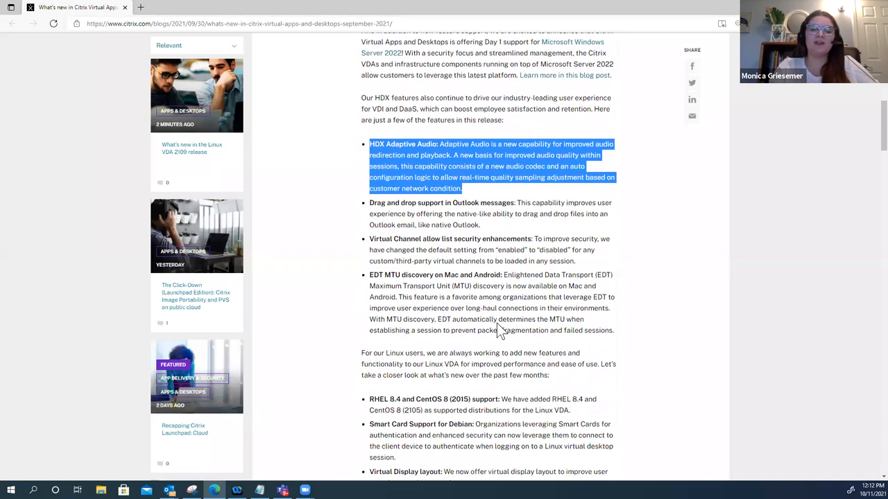
mouse_move(497, 305)
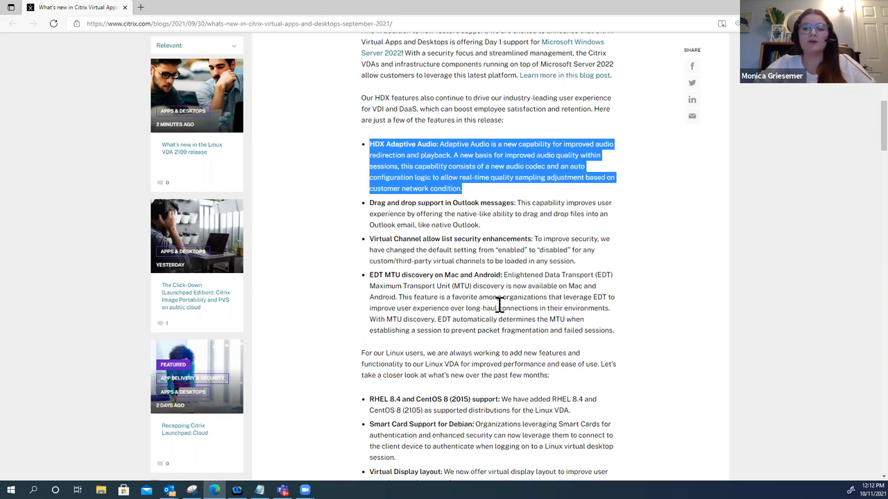
mouse_move(547, 238)
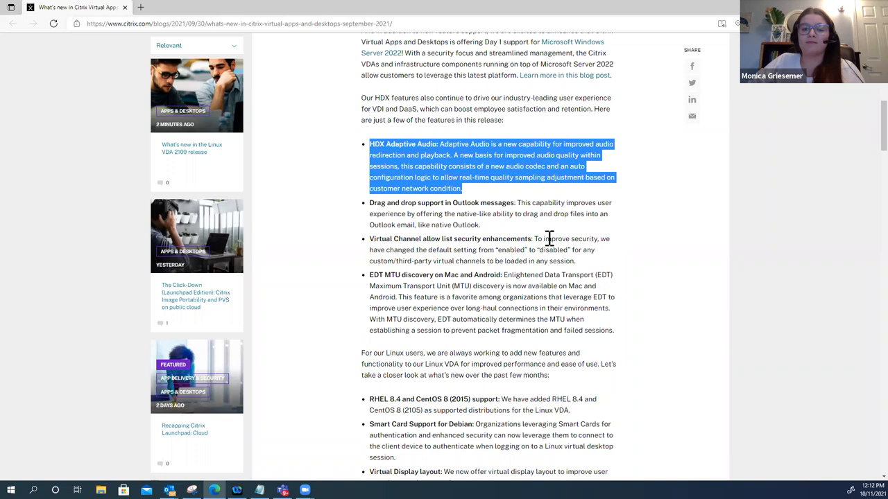
mouse_move(548, 203)
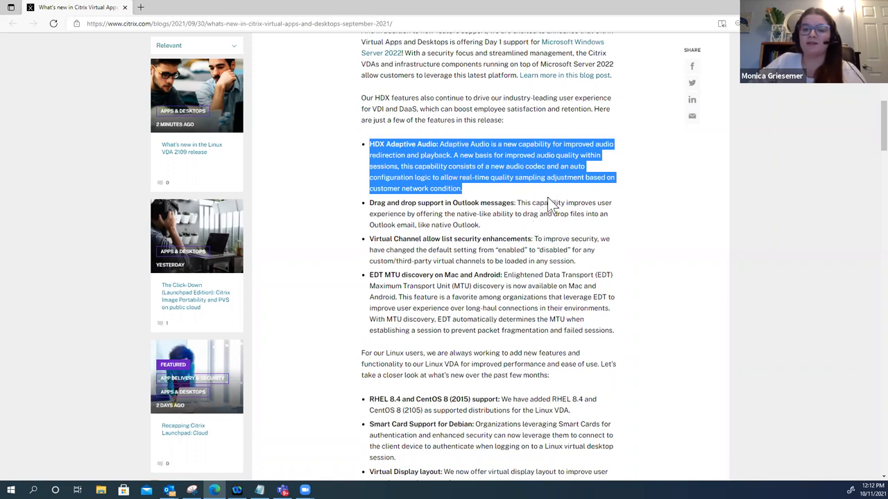
mouse_move(479, 204)
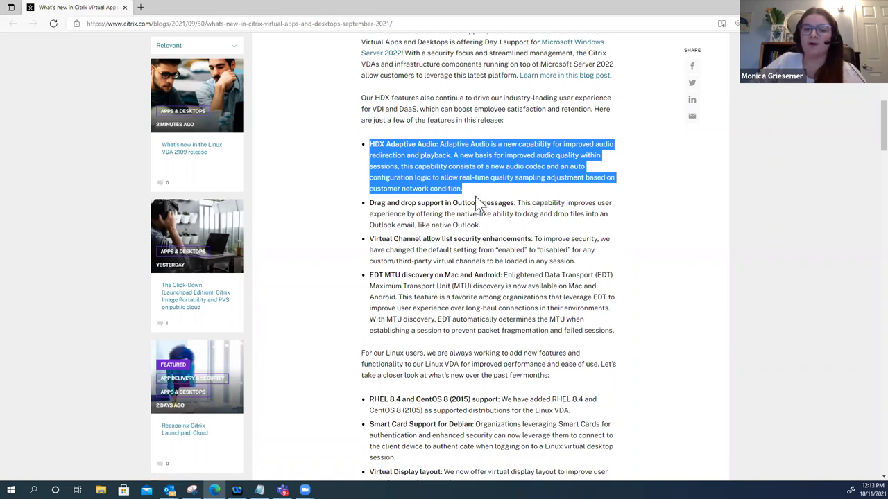
left_click(478, 201)
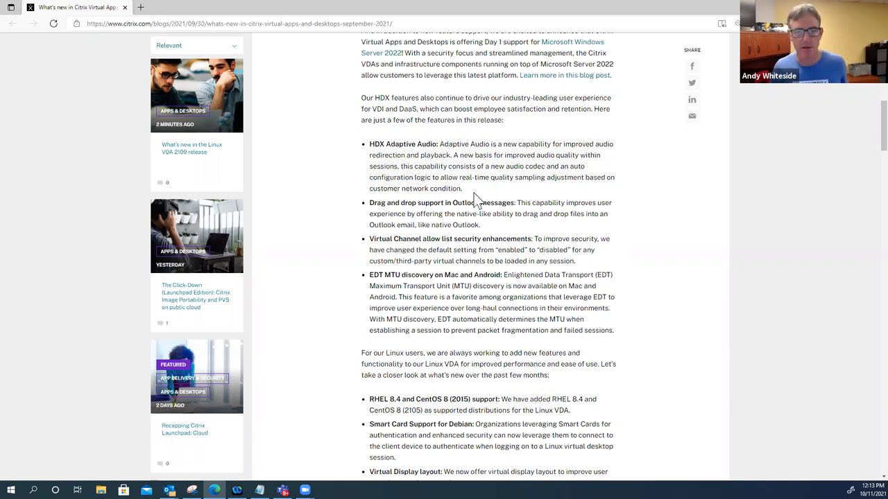
scroll("down", 3)
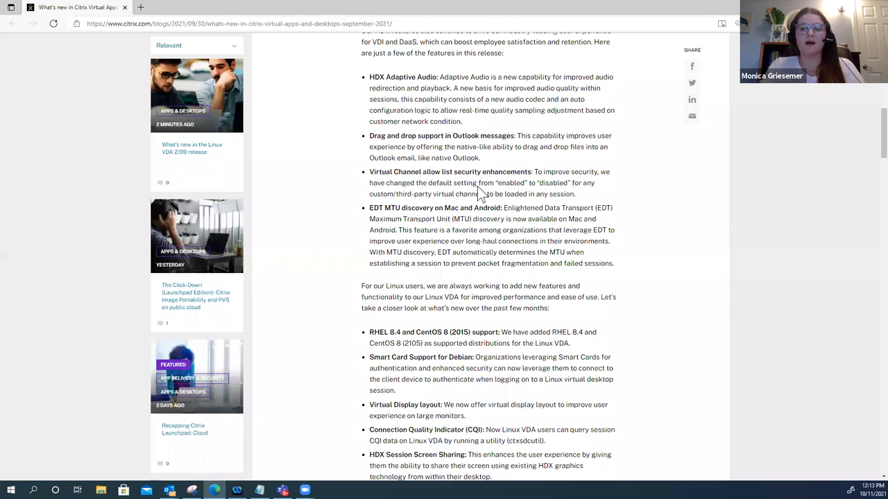
mouse_move(471, 199)
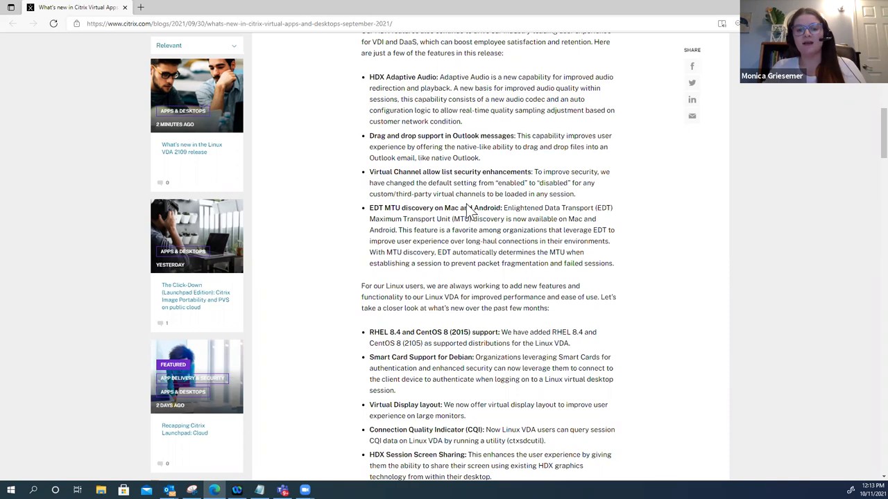
mouse_move(545, 184)
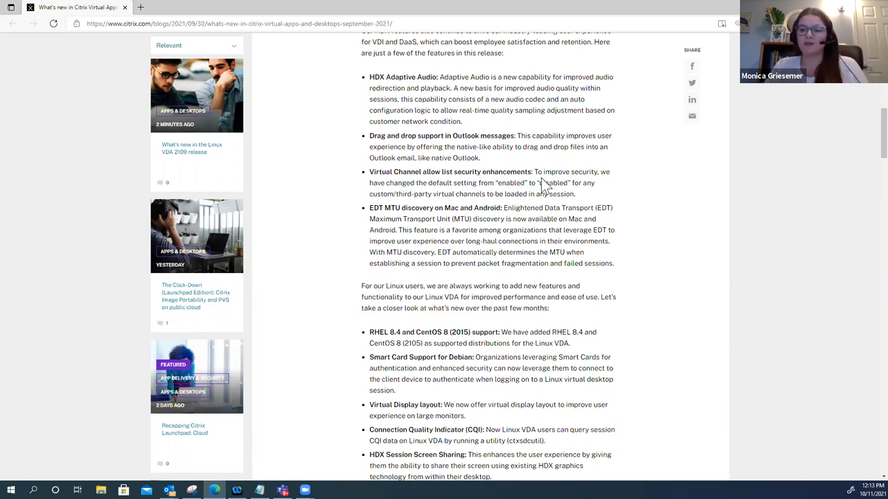
mouse_move(485, 166)
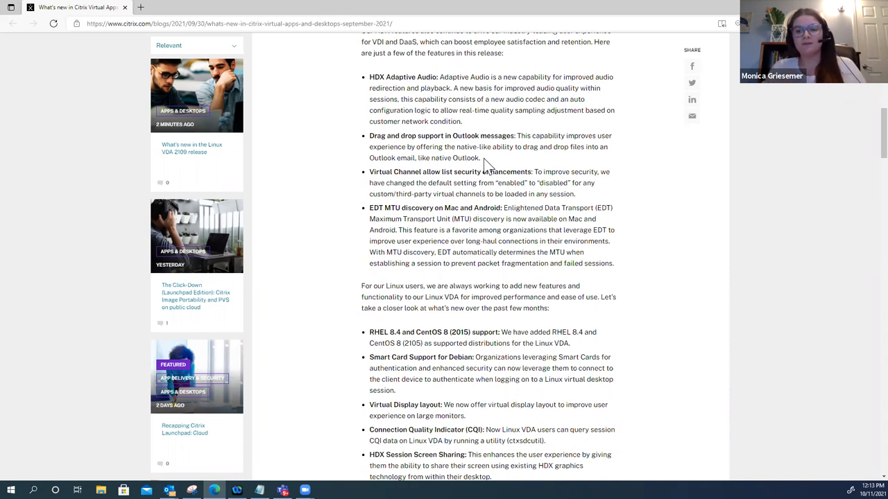
- Select the 'Drag and drop support in Outlook messages' bullet text
left_click_drag(370, 135, 481, 157)
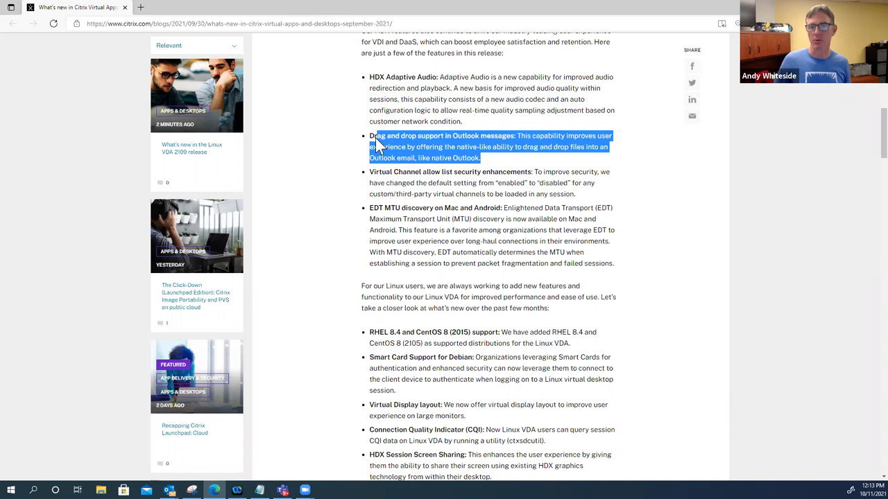
mouse_move(514, 172)
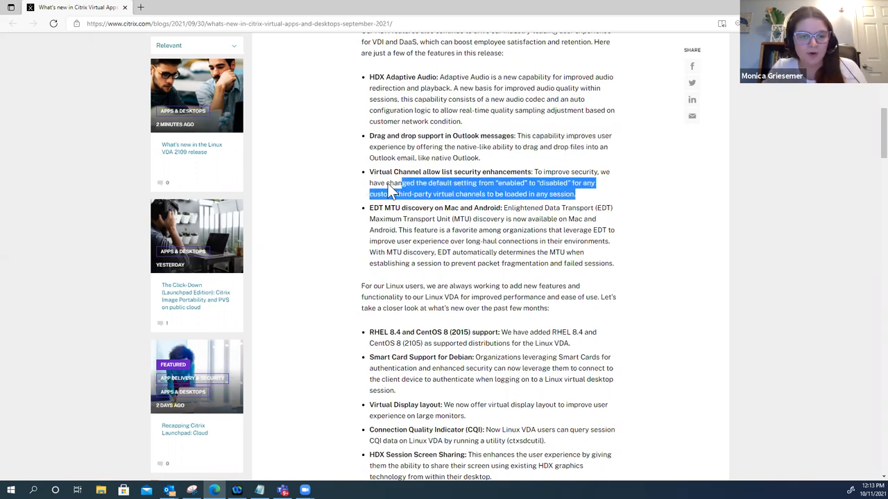
- Highlight the 'Virtual Channel allow list security enhancements' bullet and scroll toward session recording
left_click_drag(389, 188, 576, 194)
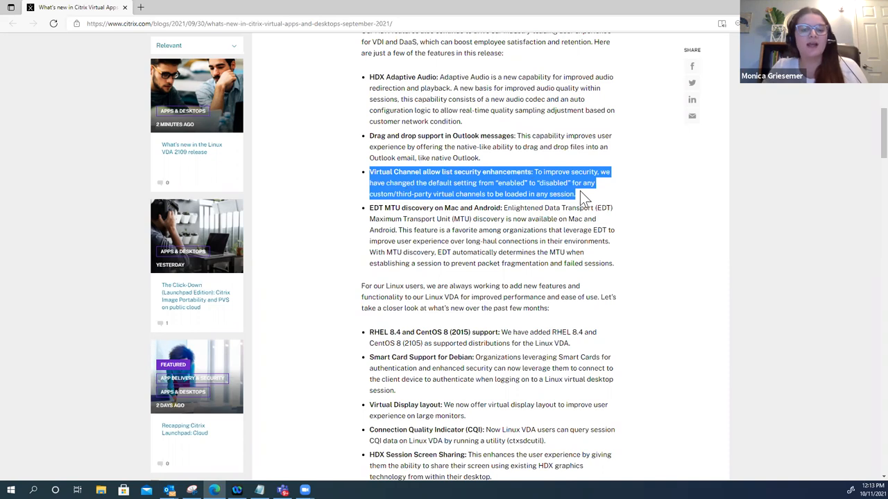
mouse_move(576, 194)
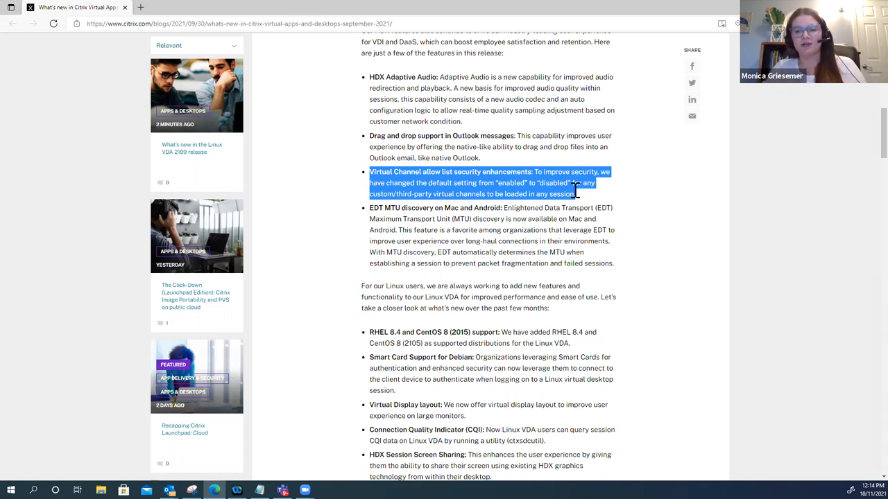
mouse_move(540, 192)
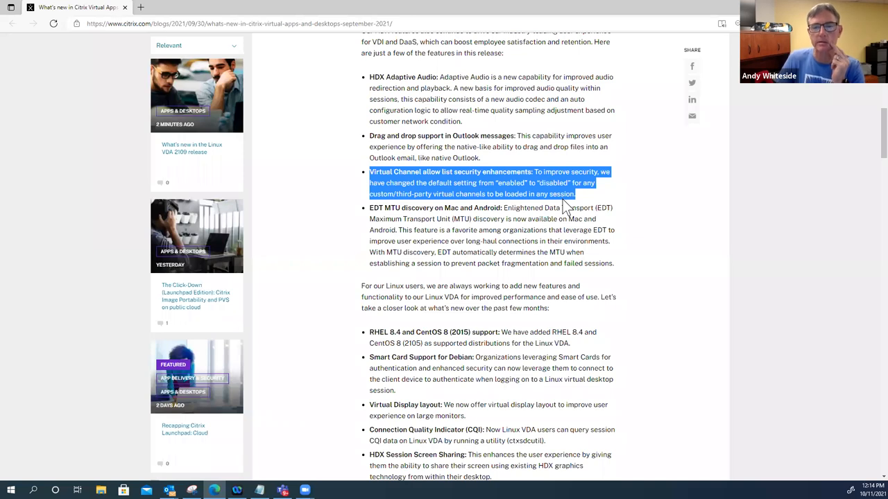
mouse_move(568, 212)
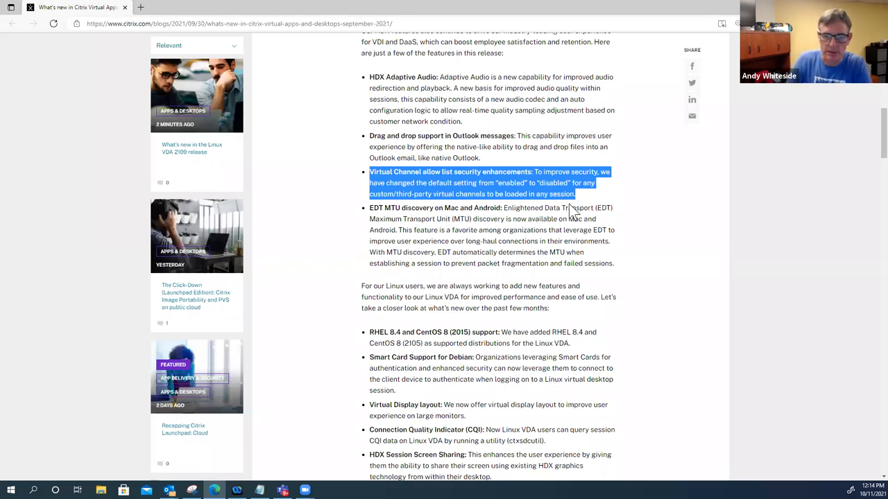
mouse_move(598, 199)
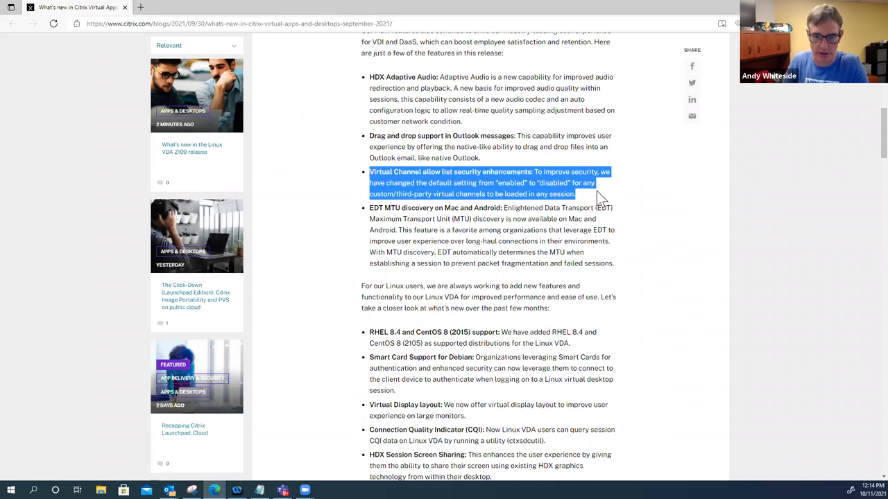
scroll("down", 3)
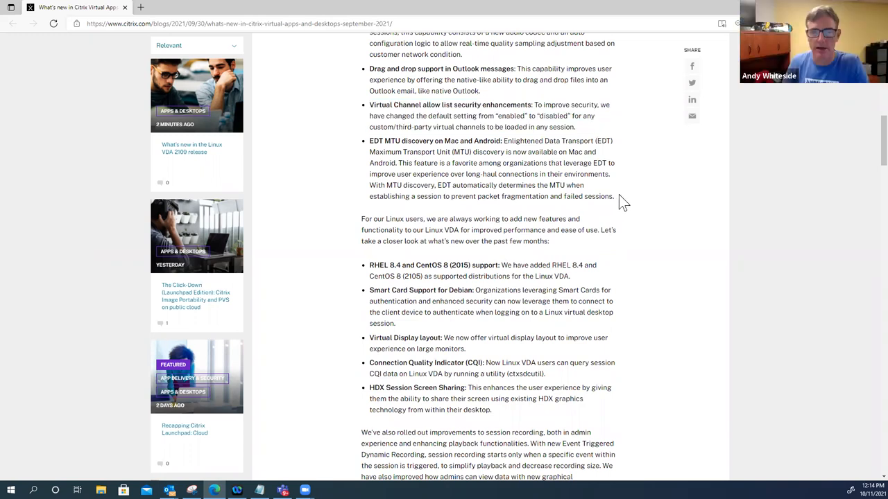
- Select the full 'EDT MTU discovery on Mac and Android' bullet from start to end
left_click_drag(370, 141, 613, 196)
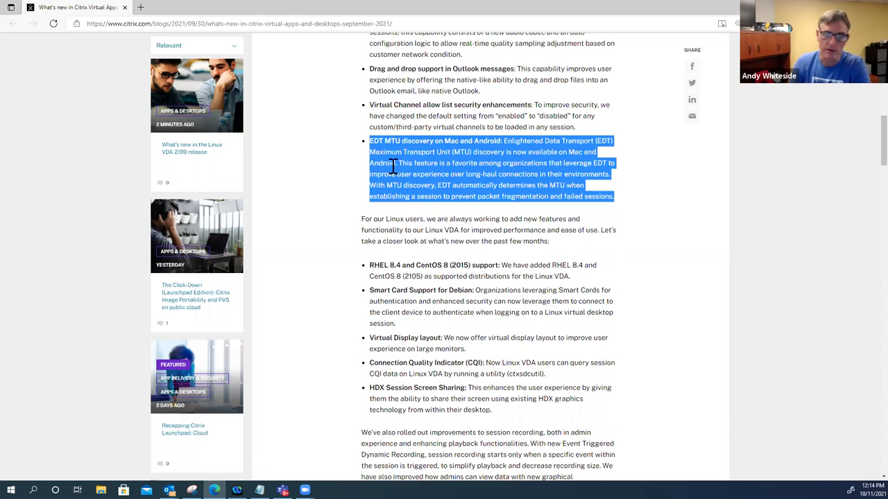
mouse_move(446, 176)
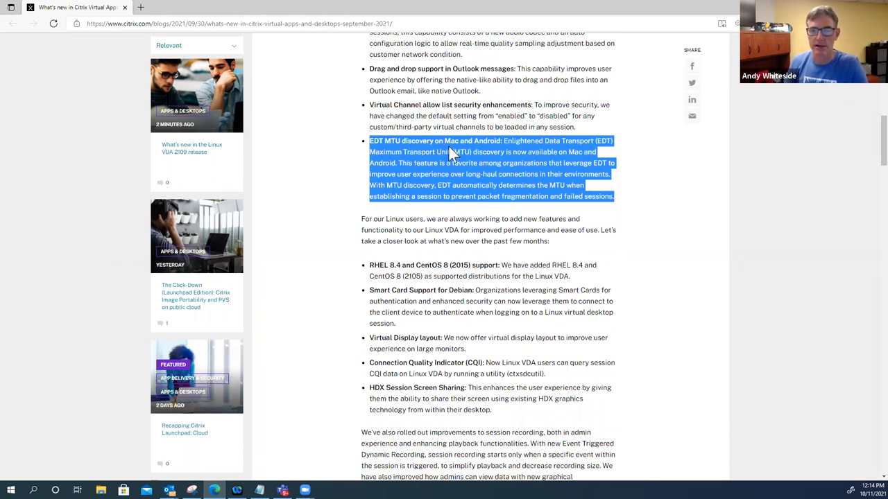
mouse_move(530, 167)
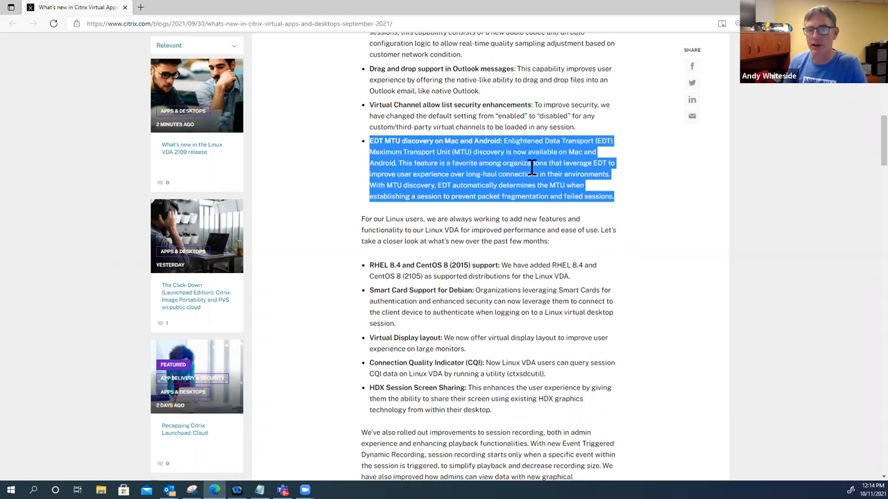
mouse_move(603, 175)
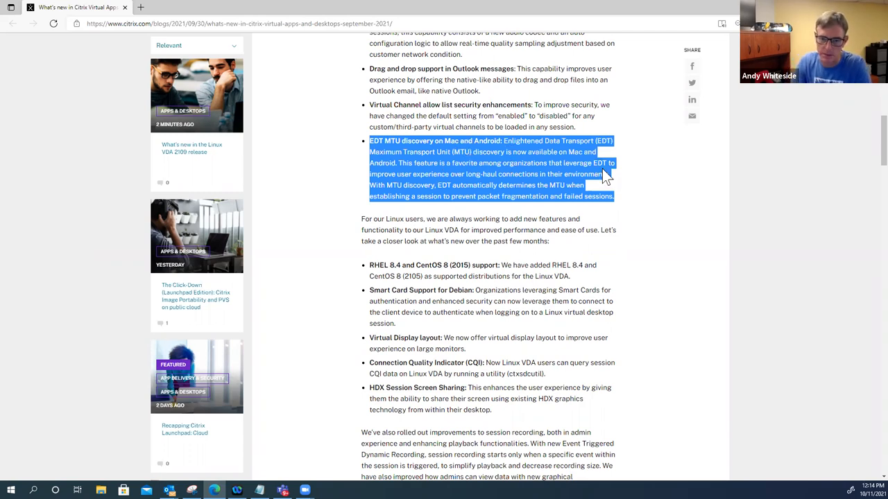
mouse_move(605, 217)
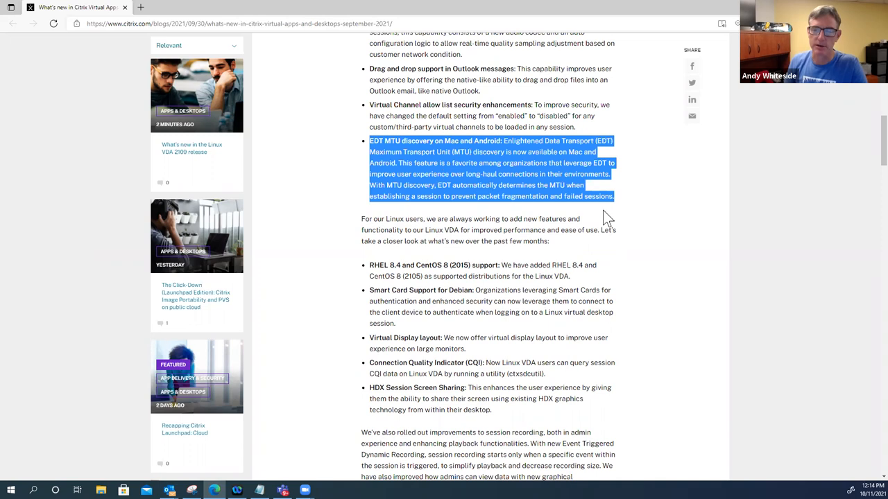
mouse_move(482, 174)
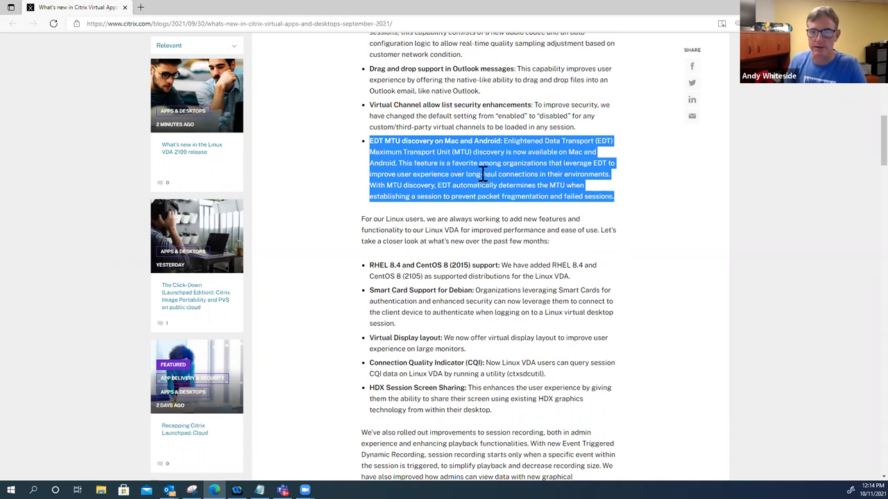
mouse_move(518, 151)
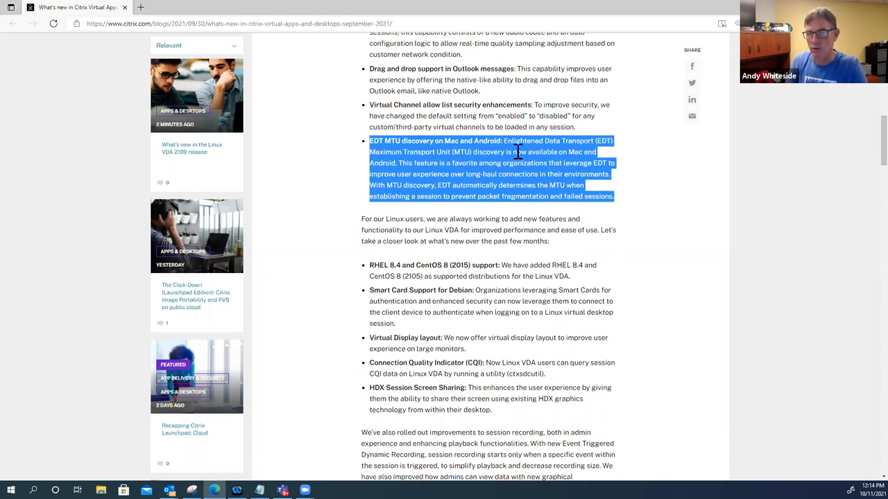
mouse_move(448, 175)
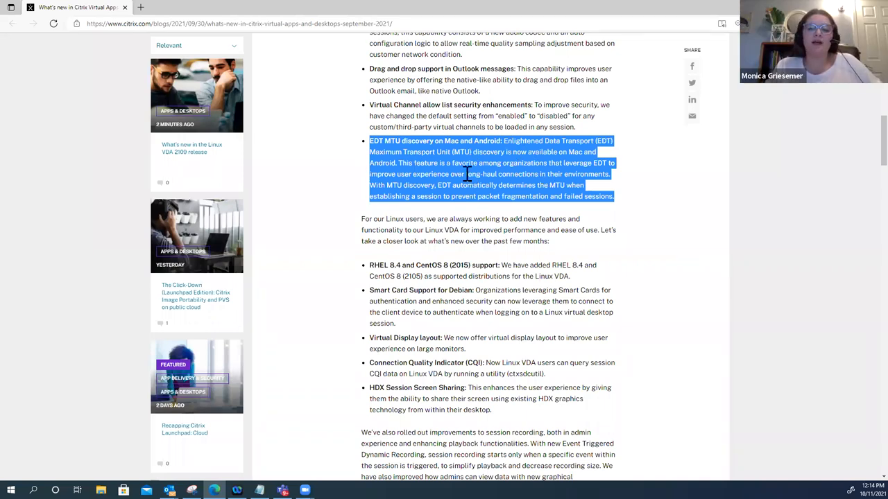
- Scroll further into the Linux VDA feature list toward the session recording paragraph
scroll("down", 3)
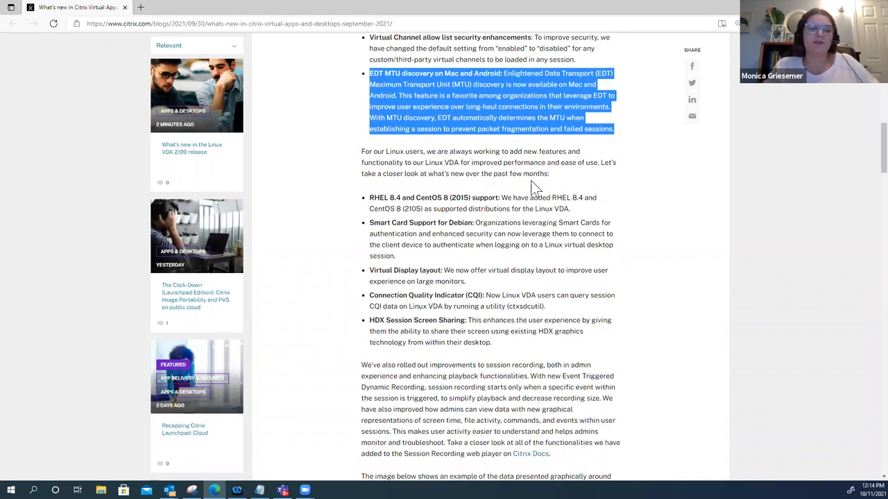
mouse_move(576, 184)
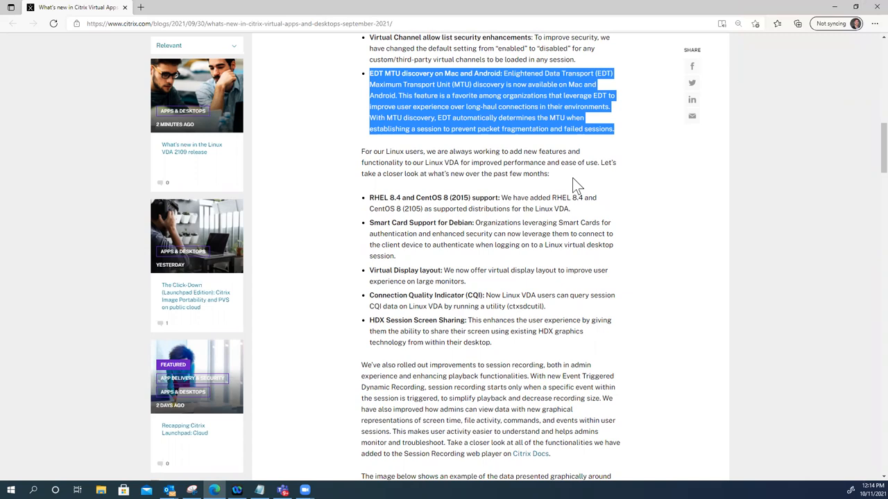
mouse_move(616, 224)
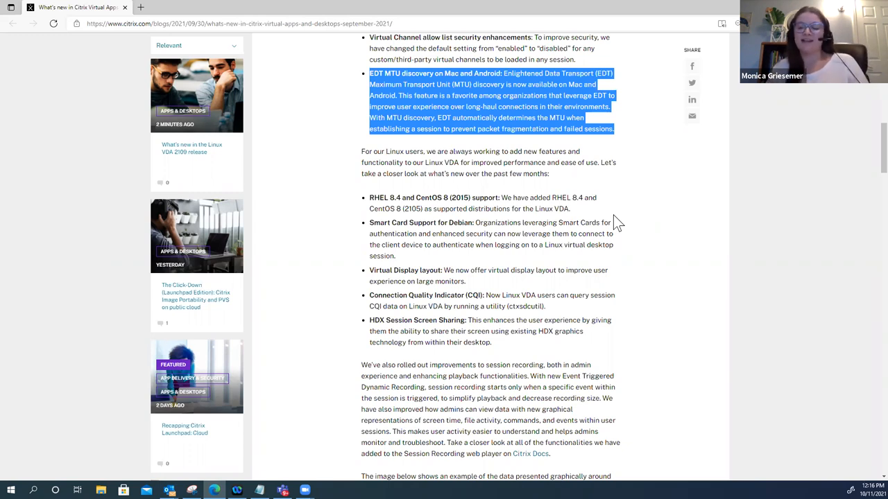
mouse_move(623, 264)
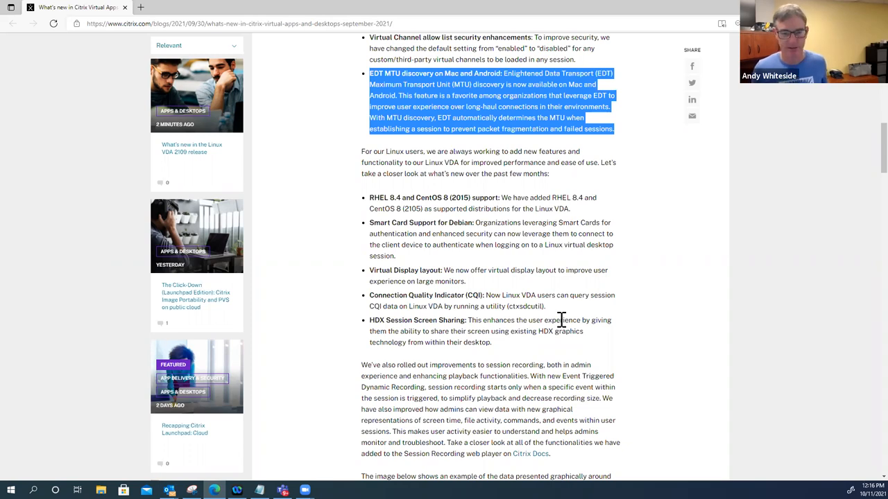
- Scroll until the session recording player screenshot starts to appear
scroll("down", 3)
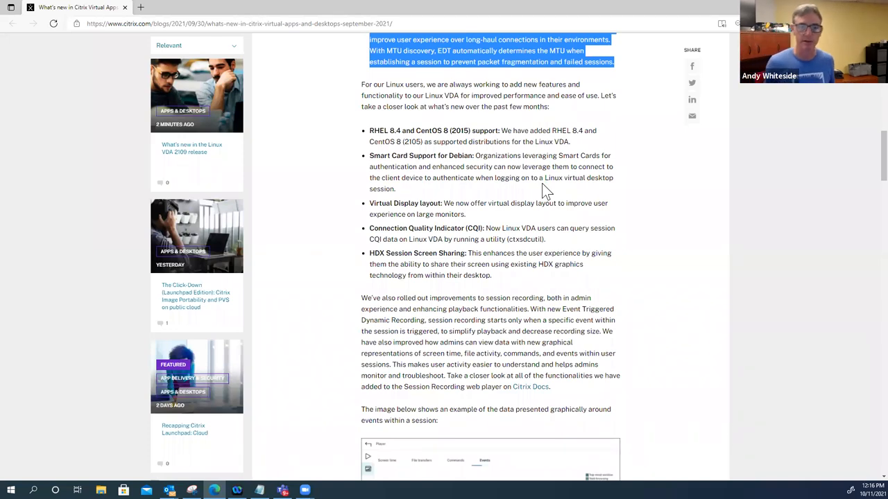
mouse_move(555, 151)
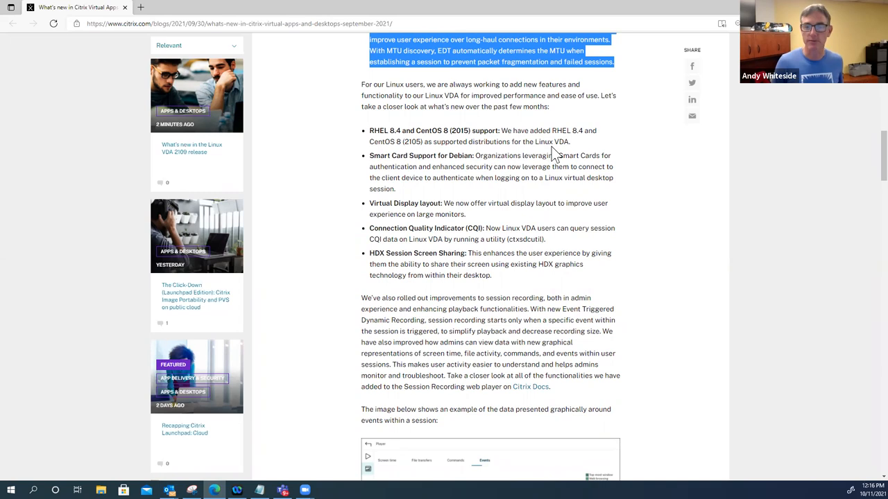
mouse_move(408, 141)
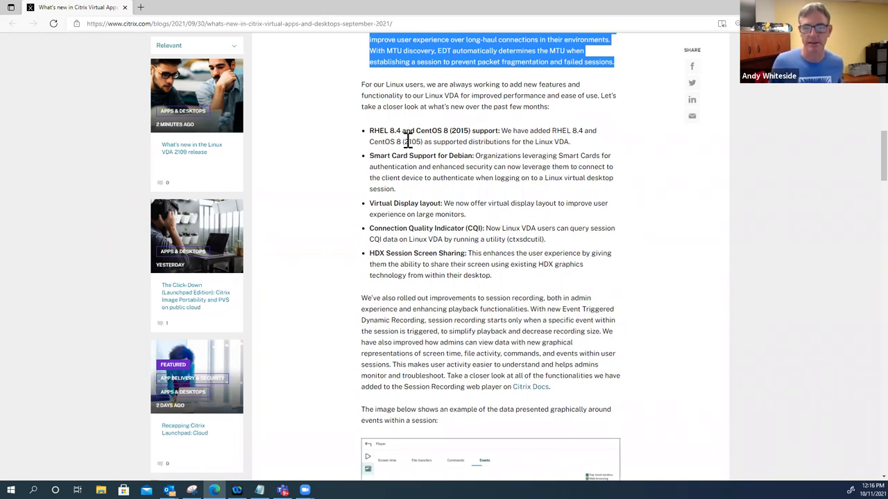
mouse_move(579, 156)
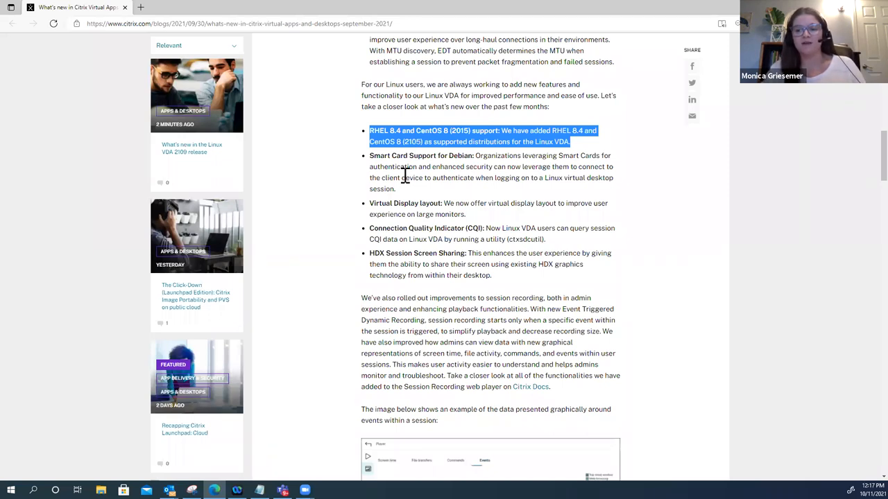
mouse_move(408, 199)
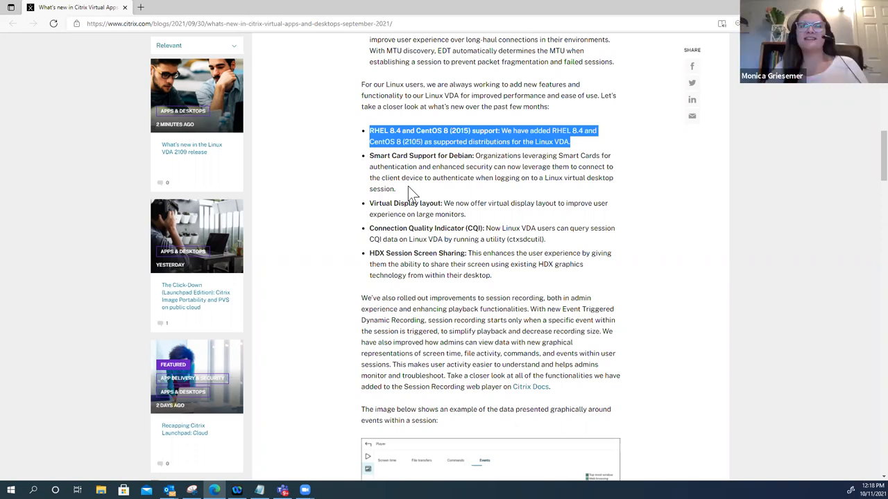
mouse_move(423, 201)
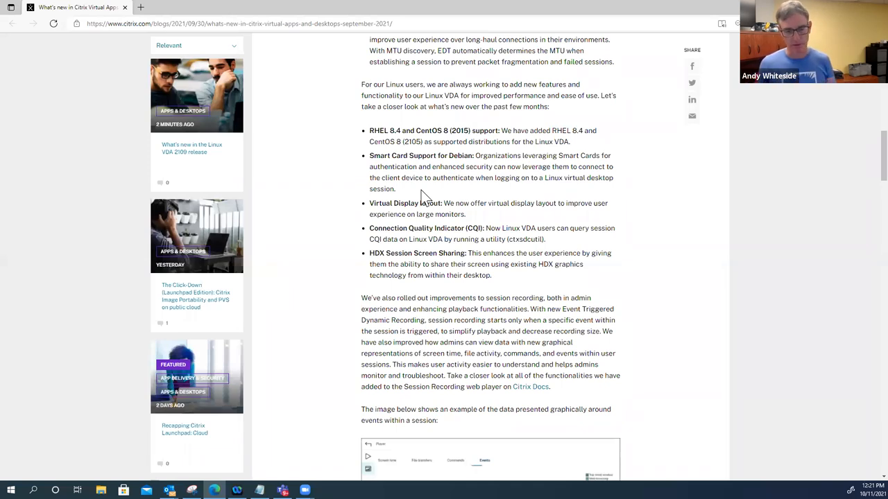
mouse_move(641, 240)
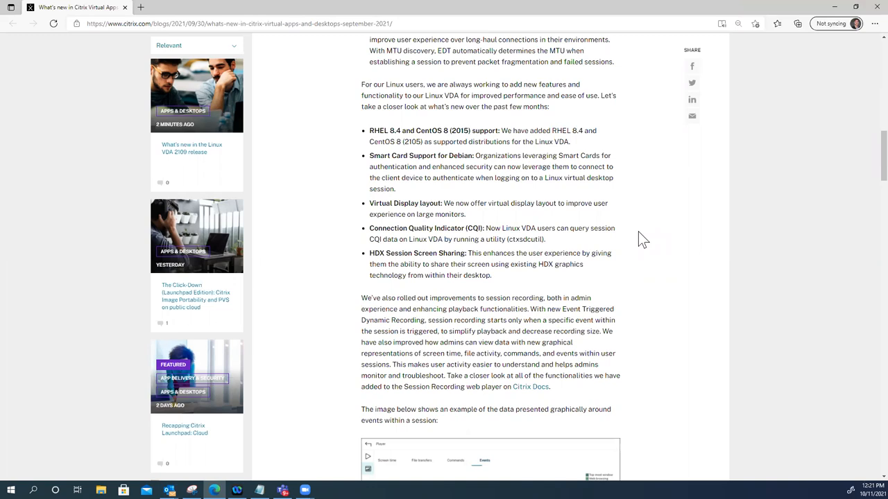
mouse_move(397, 182)
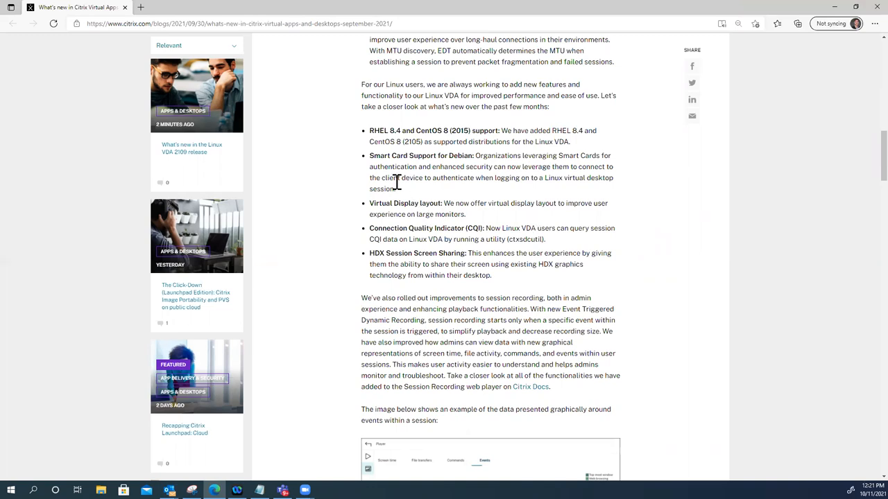
mouse_move(406, 196)
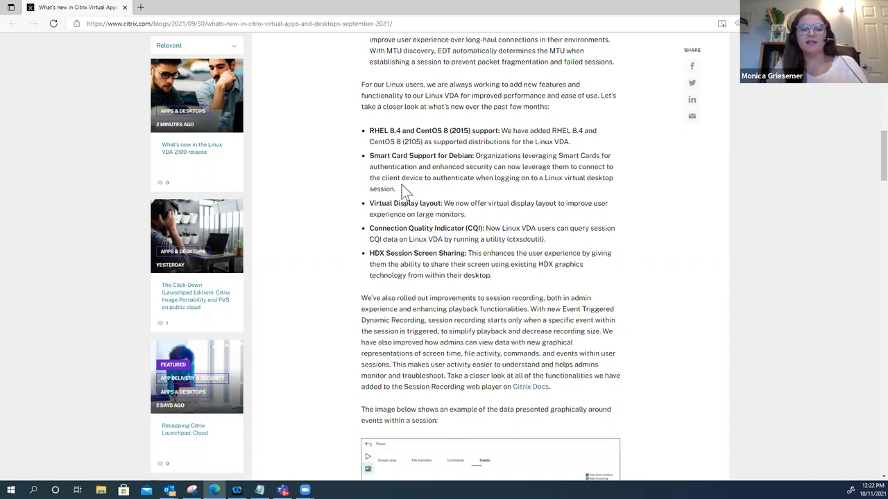
- Highlight the Virtual Display layout bullet, then scroll to just below the Linux VDA list
scroll("down", 3)
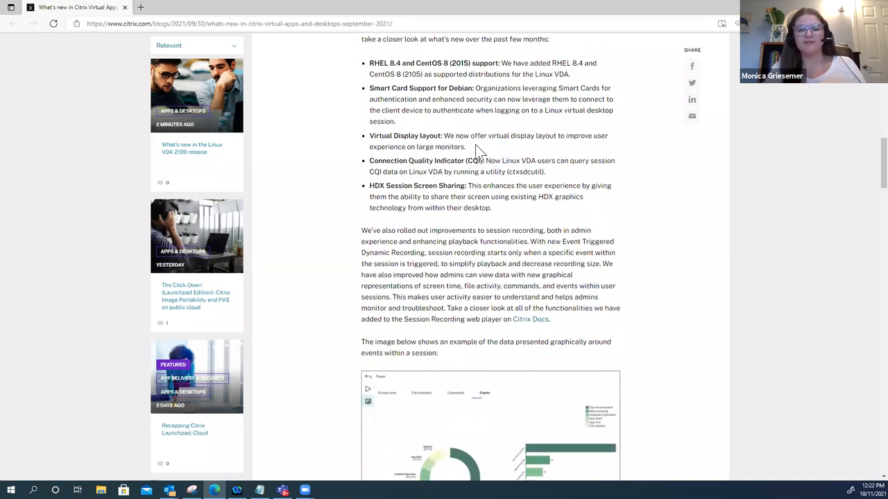
double_click(381, 161)
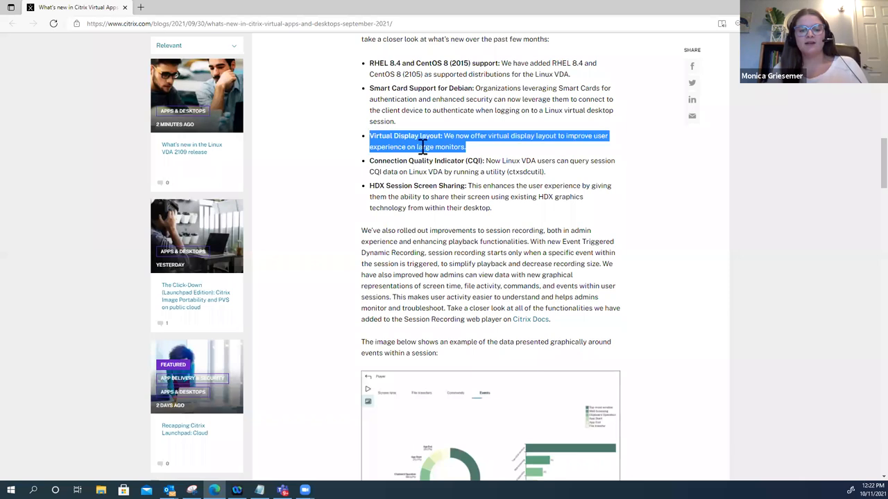
mouse_move(510, 172)
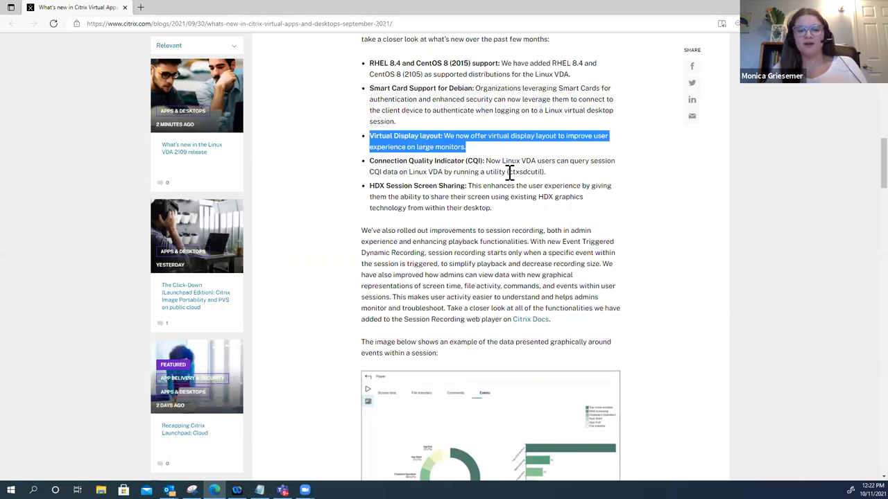
scroll("down", 3)
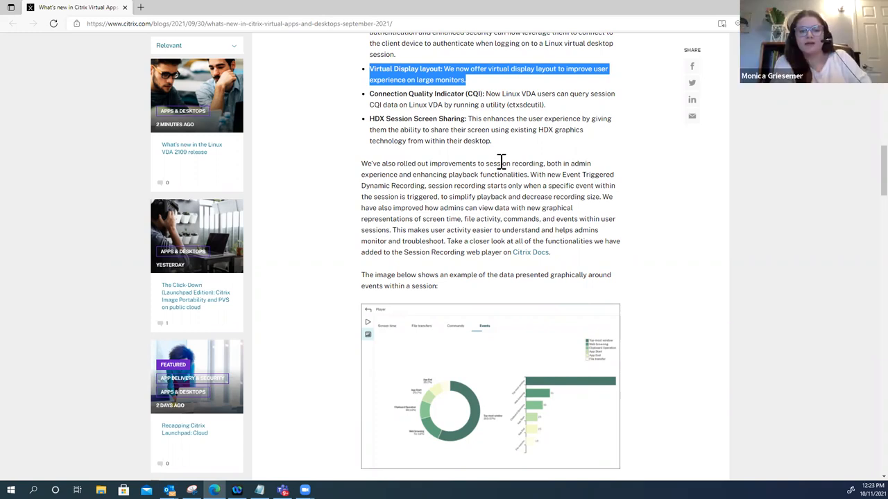
mouse_move(477, 187)
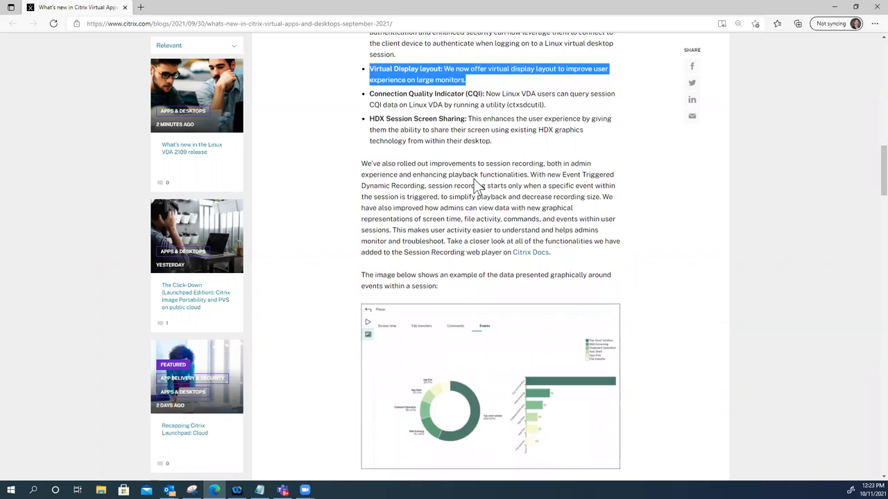
scroll("up", 3)
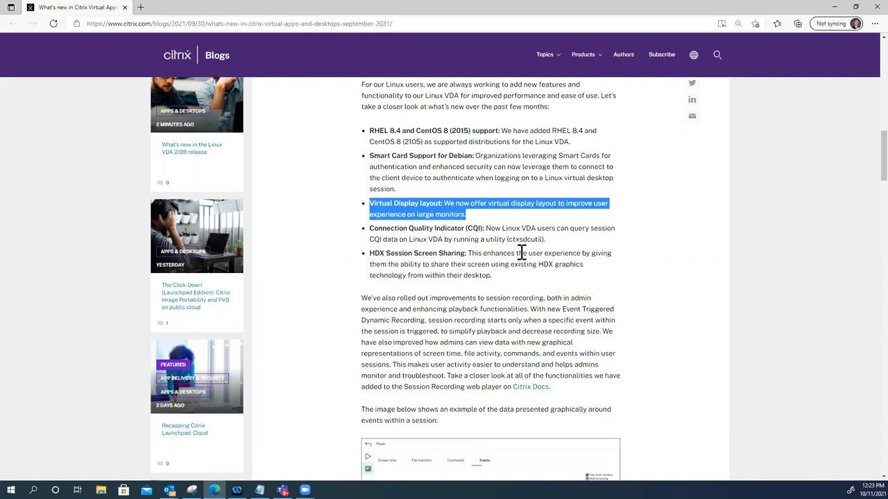
mouse_move(505, 229)
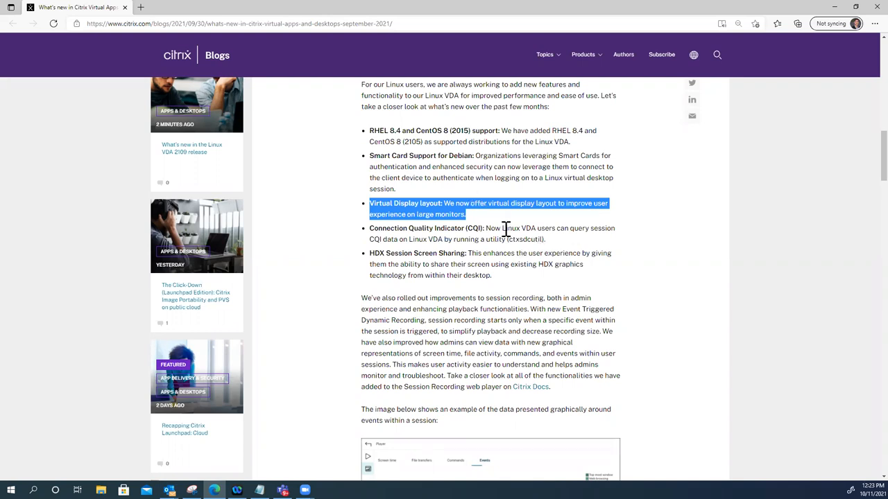
mouse_move(502, 231)
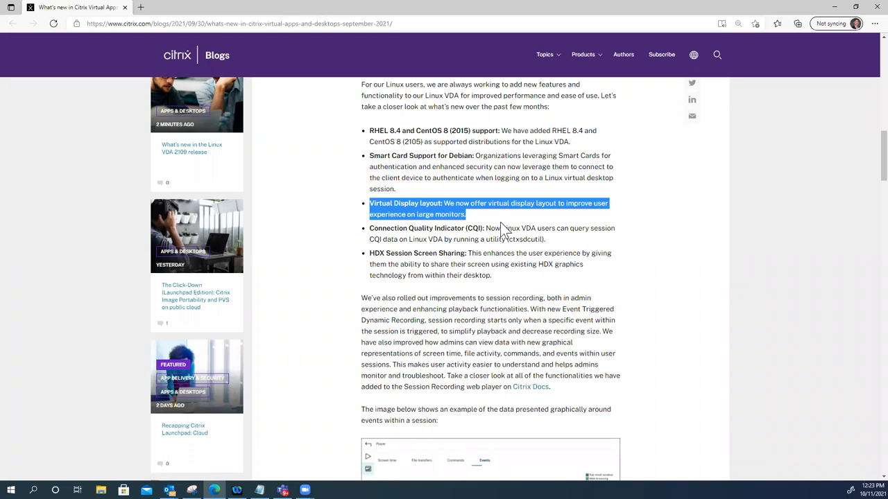
mouse_move(495, 226)
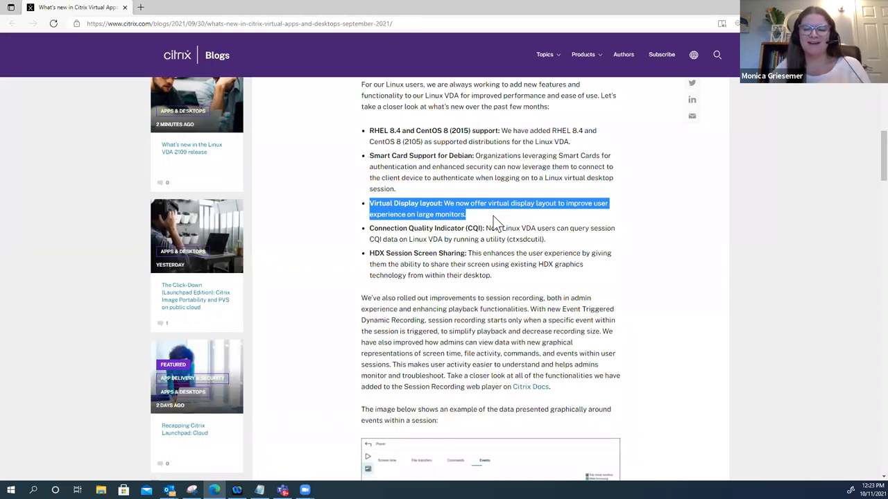
scroll("down", 3)
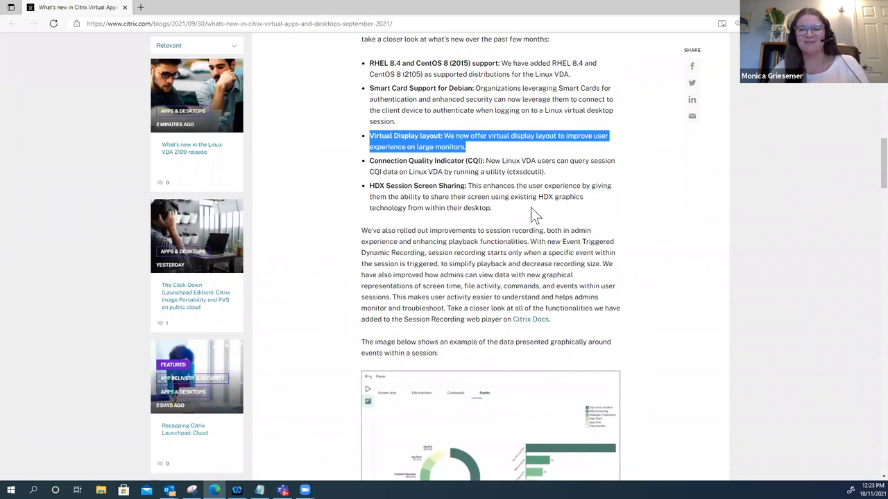
mouse_move(548, 187)
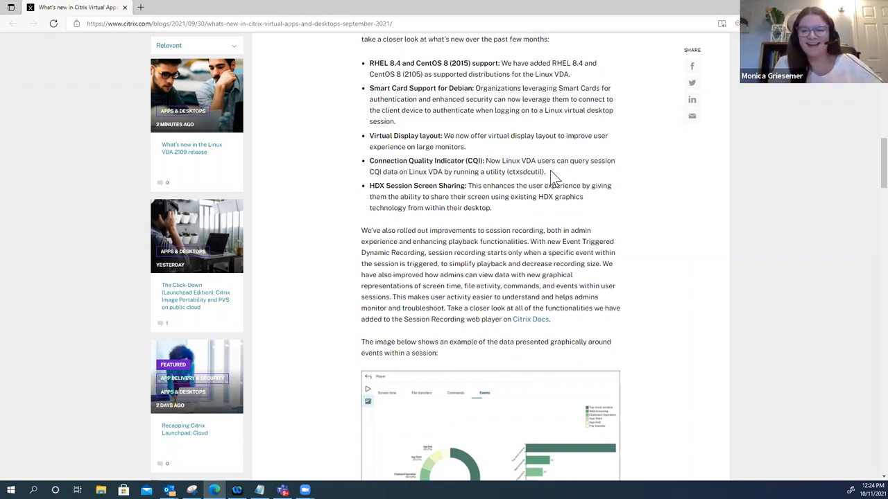
left_click_drag(370, 160, 546, 171)
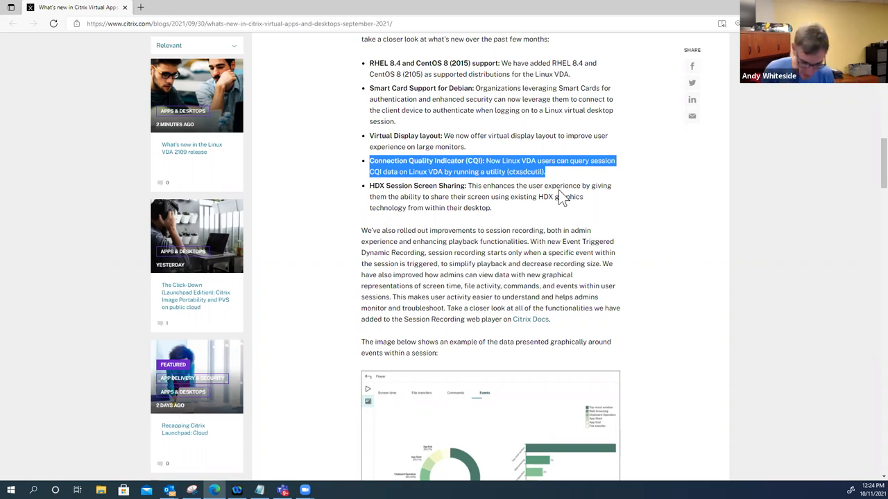
mouse_move(593, 221)
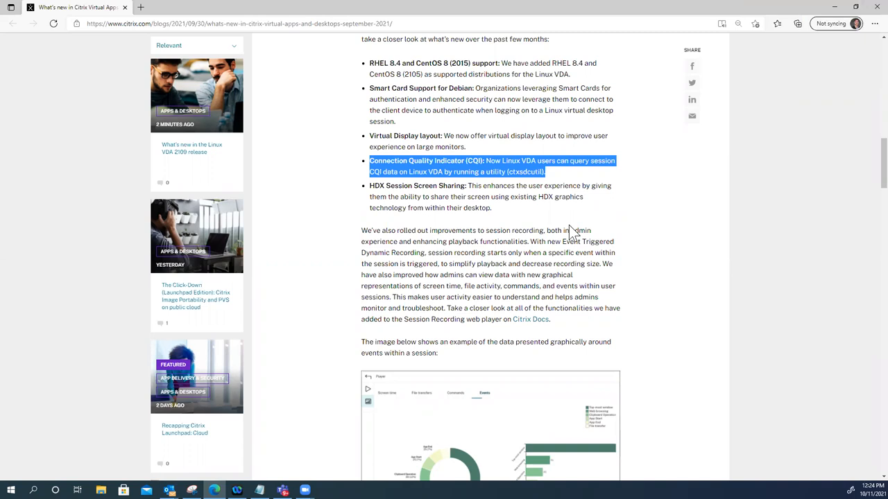
mouse_move(503, 215)
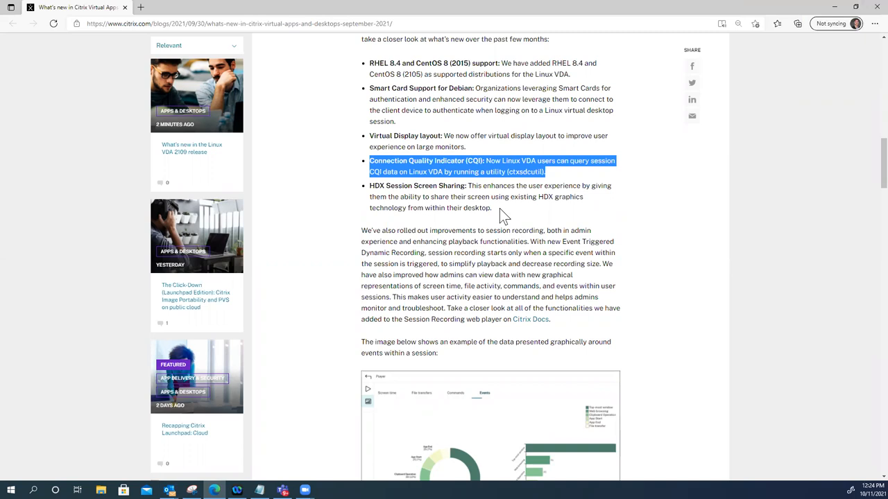
mouse_move(551, 180)
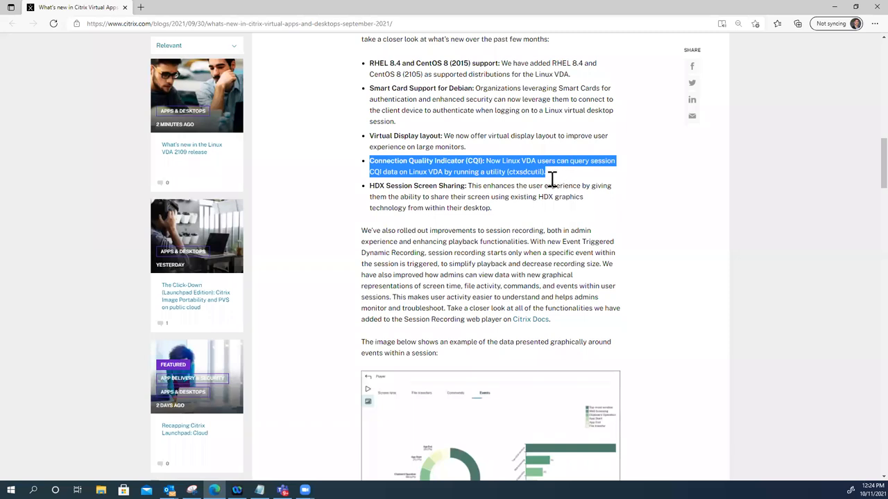
- Clear the highlight from the Connection Quality Indicator bullet in the Linux VDA list
left_click(548, 177)
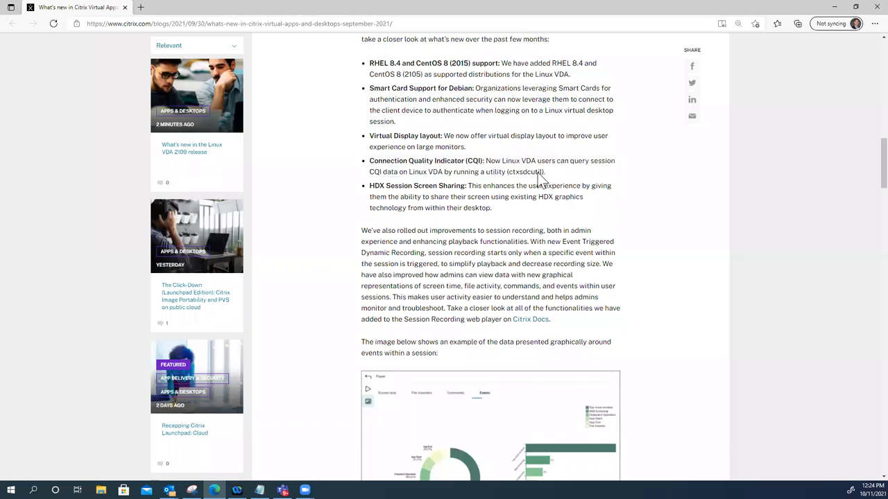
mouse_move(512, 211)
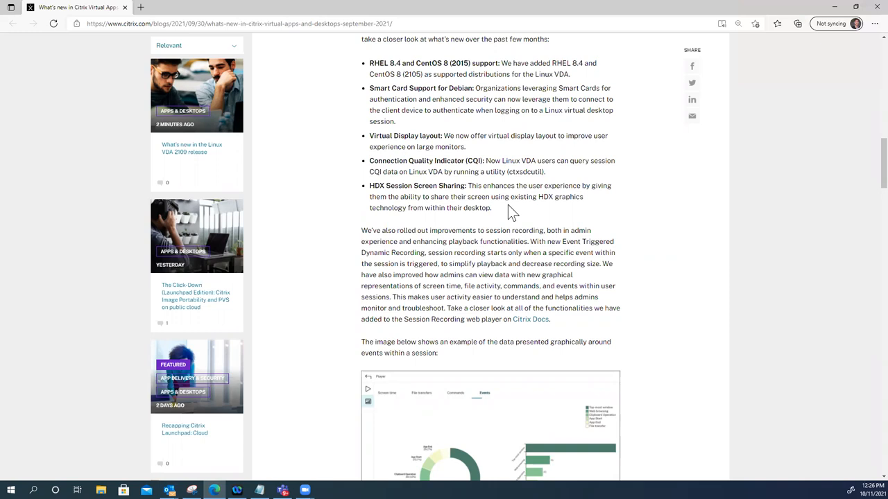
mouse_move(600, 210)
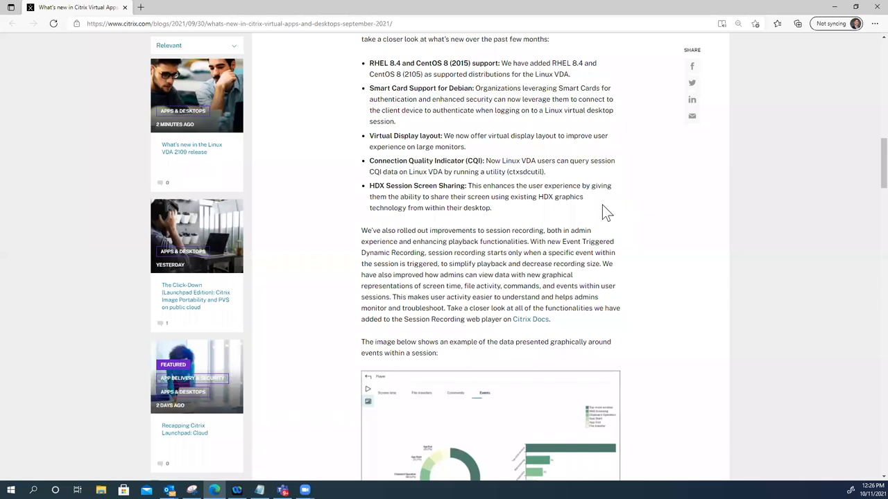
mouse_move(615, 221)
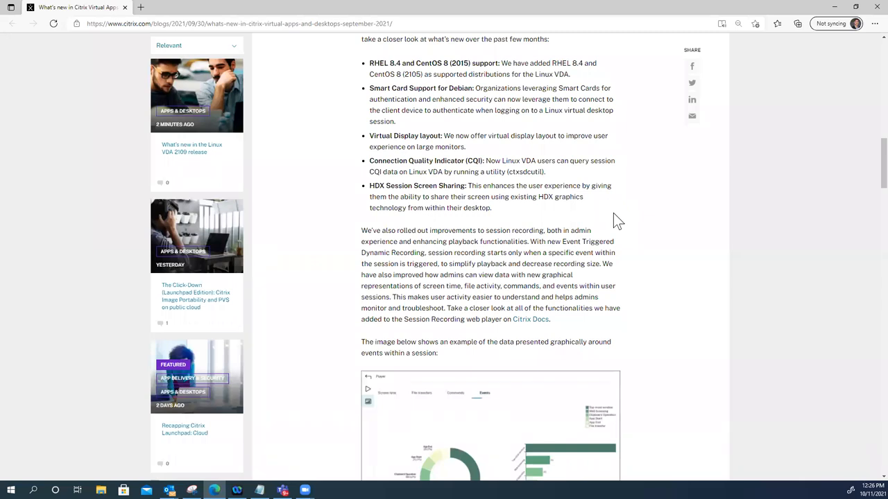
mouse_move(602, 331)
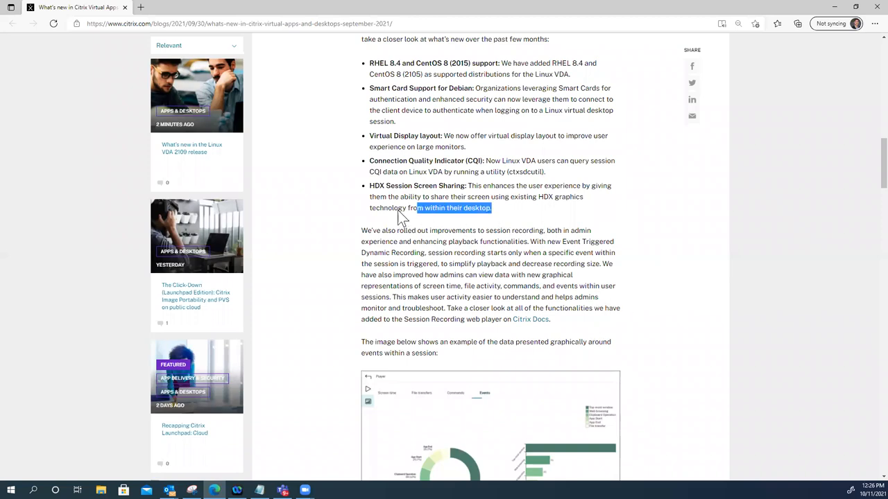
- Highlight the HDX Session Screen Sharing bullet and bring the session recording paragraph below it into view
left_click_drag(399, 215, 477, 222)
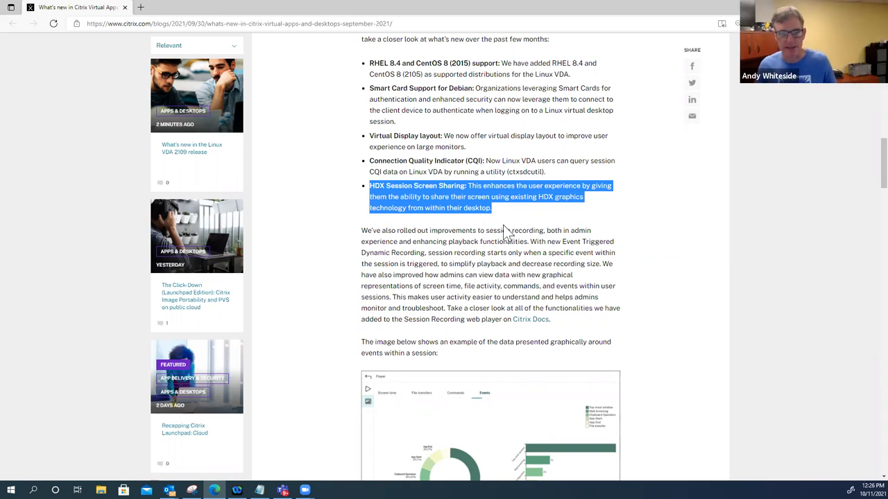
mouse_move(514, 222)
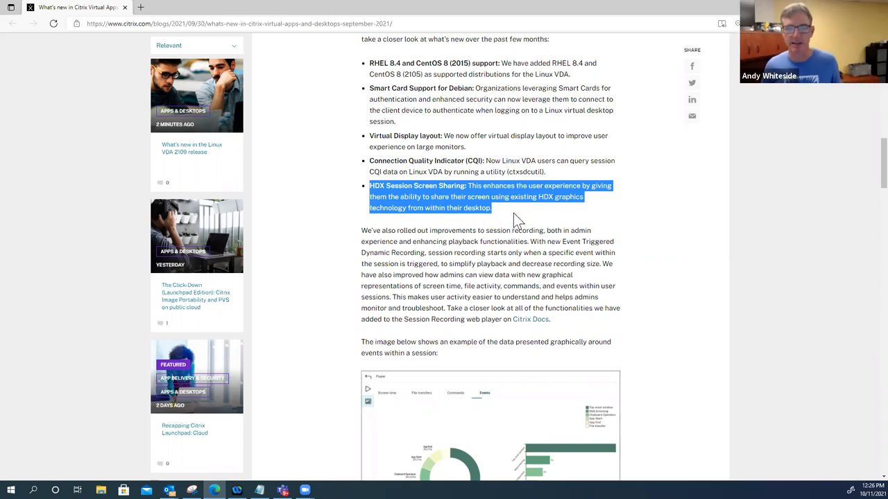
mouse_move(526, 220)
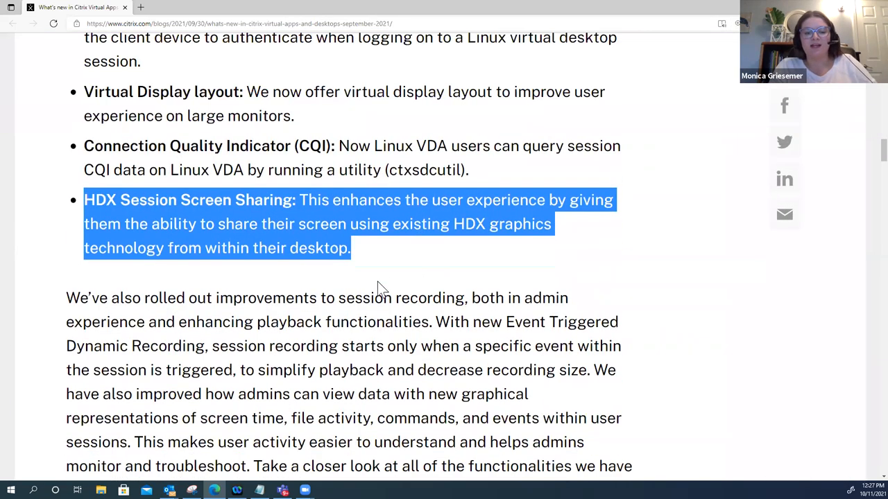
mouse_move(416, 271)
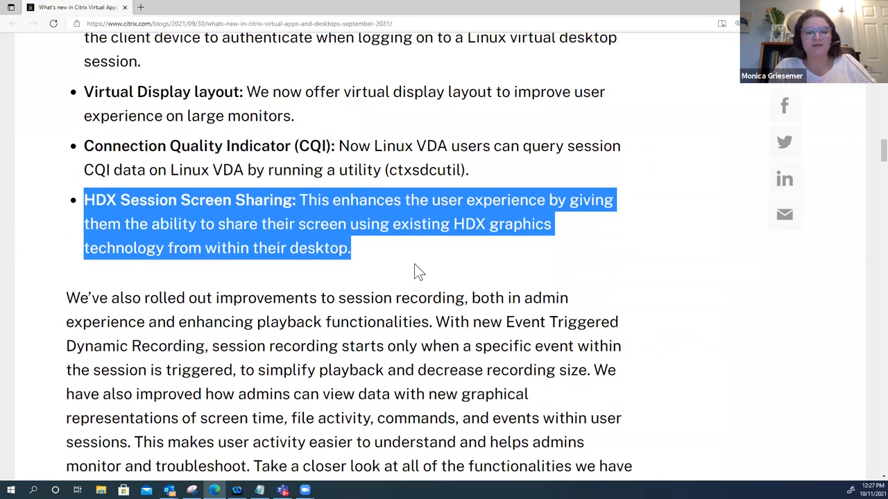
scroll("down", 3)
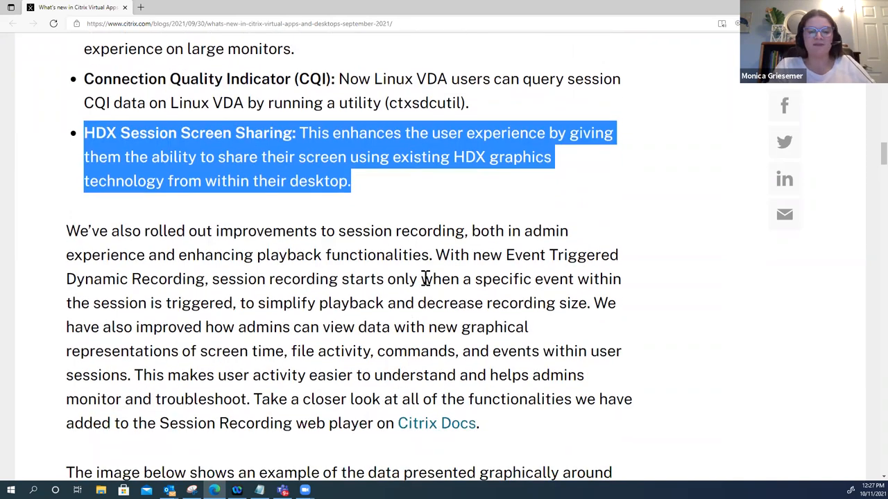
scroll("down", 3)
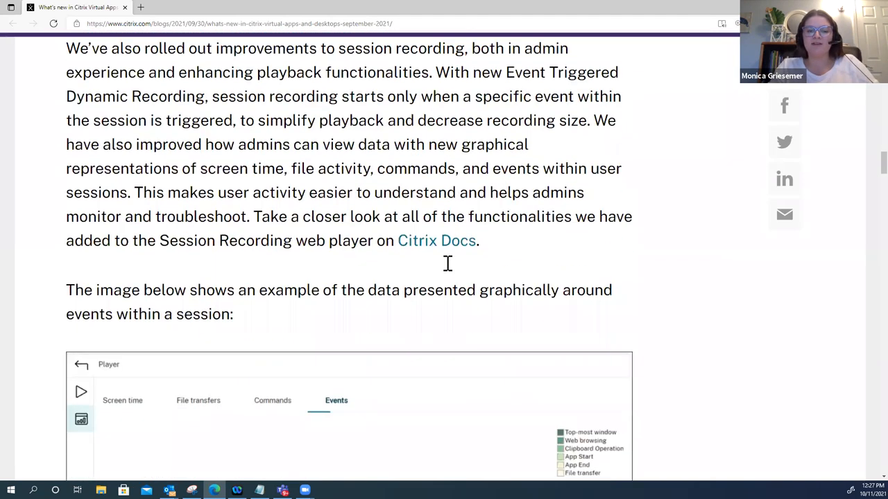
scroll("up", 3)
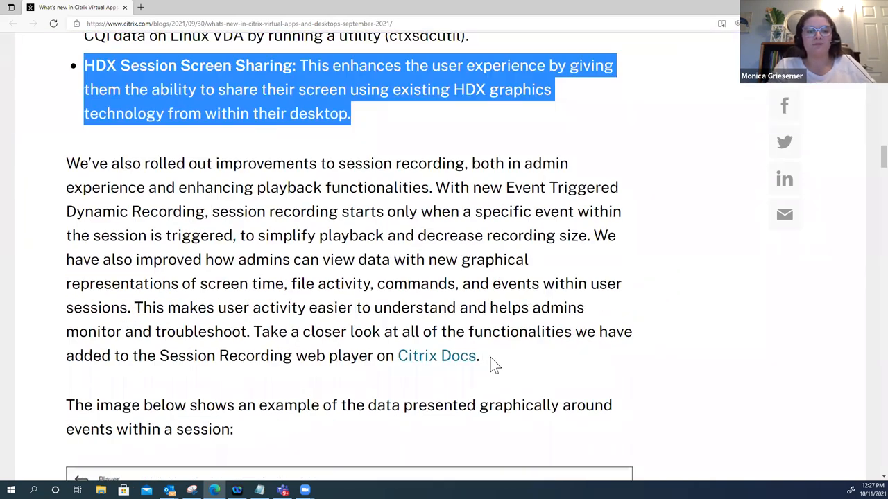
- Select the whole session recording improvements paragraph, scrolling around it to review
left_click_drag(66, 163, 478, 356)
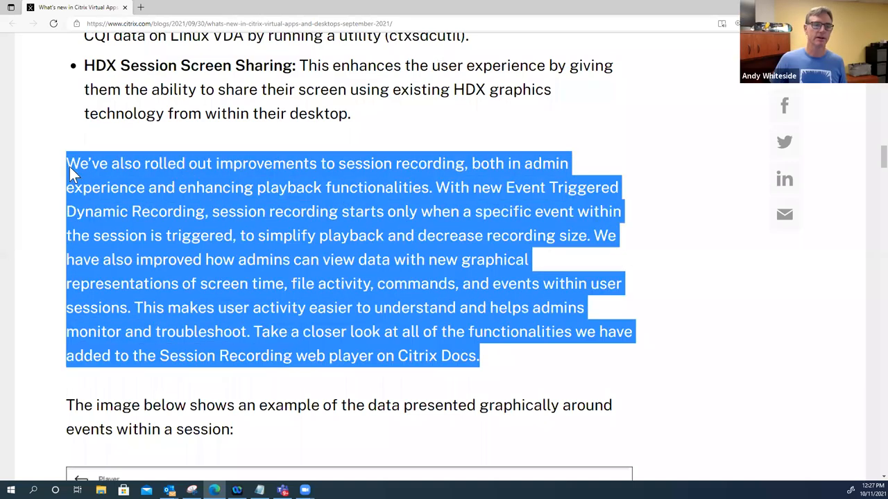
mouse_move(336, 305)
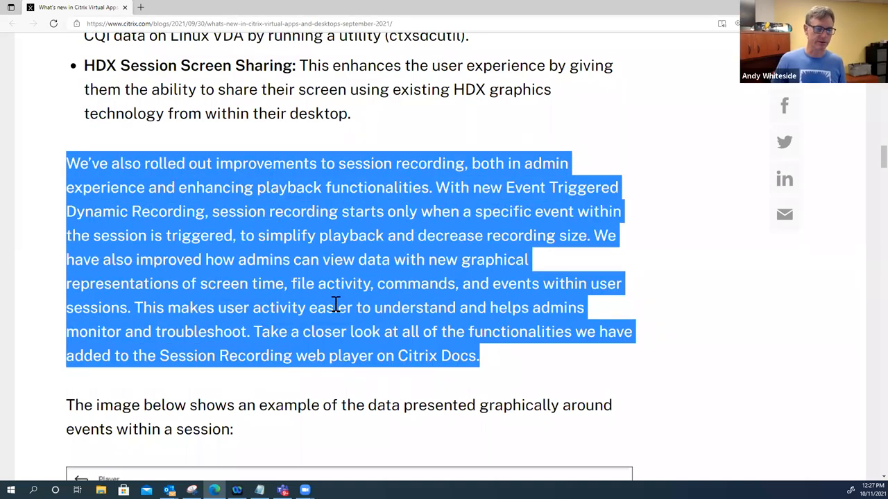
scroll("up", 3)
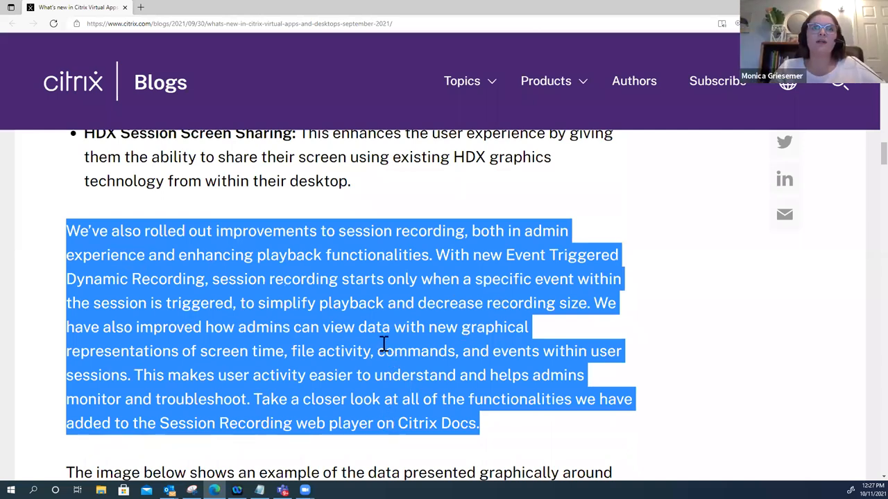
mouse_move(415, 366)
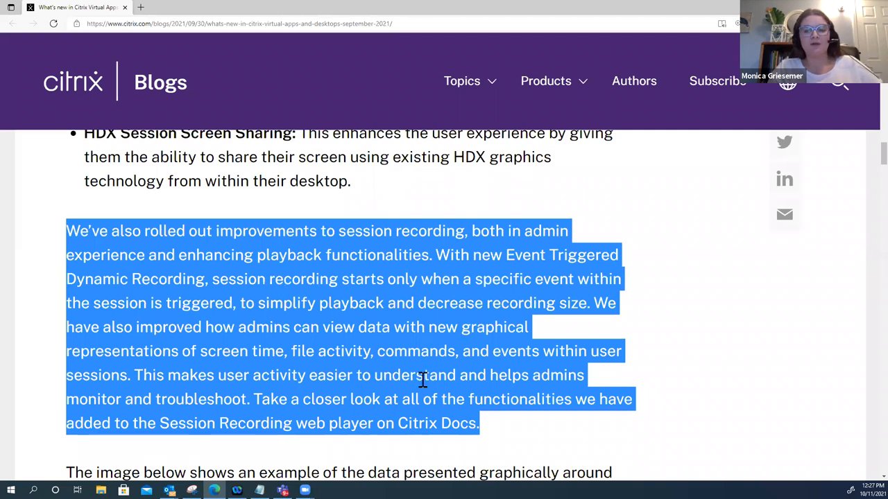
scroll("down", 3)
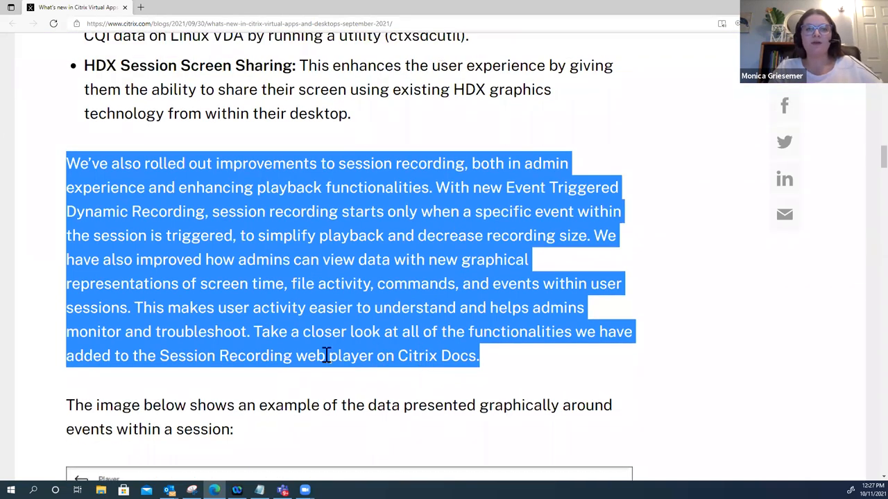
scroll("down", 3)
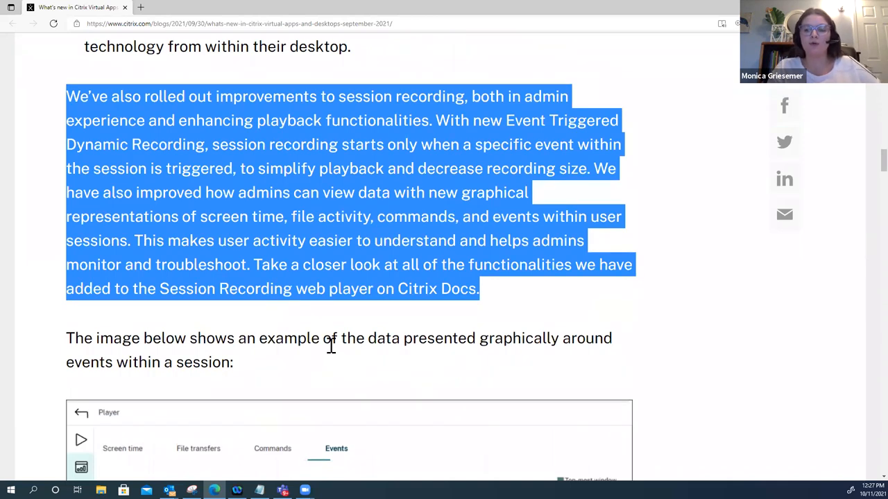
mouse_move(371, 281)
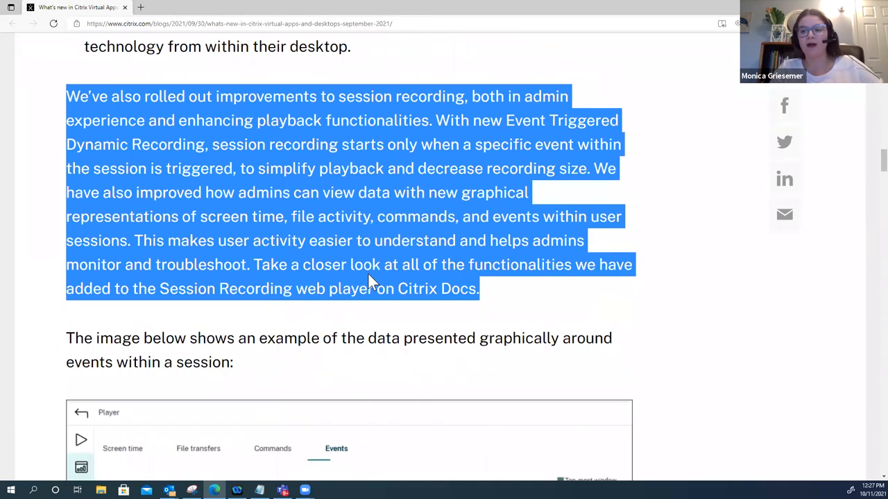
scroll("up", 3)
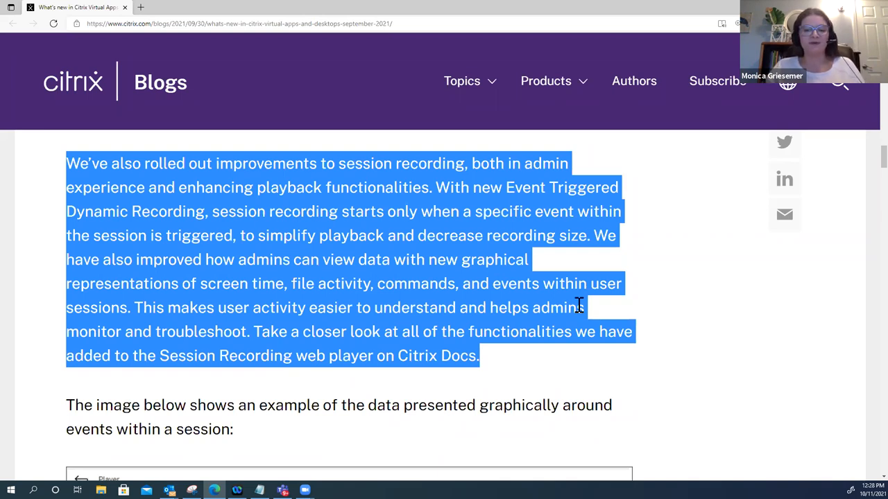
mouse_move(555, 268)
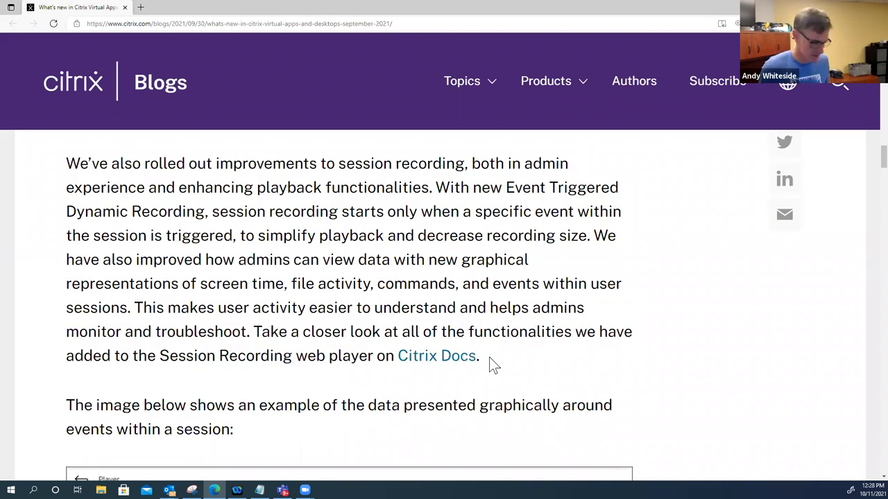
- Scroll past the session recording events chart to the 'More to Love' section
scroll("down", 3)
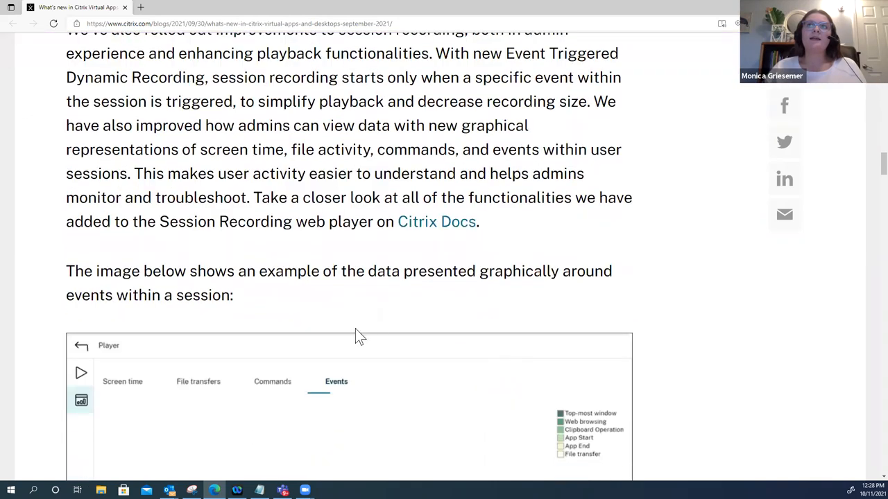
scroll("down", 3)
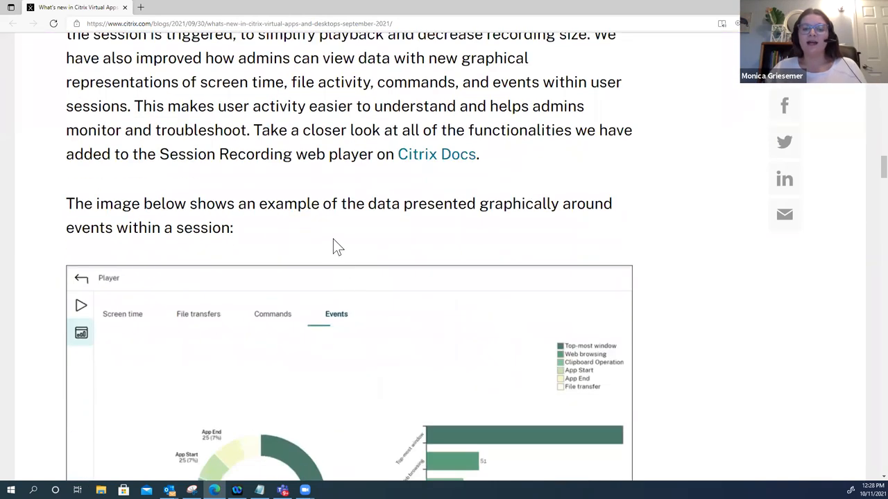
scroll("down", 3)
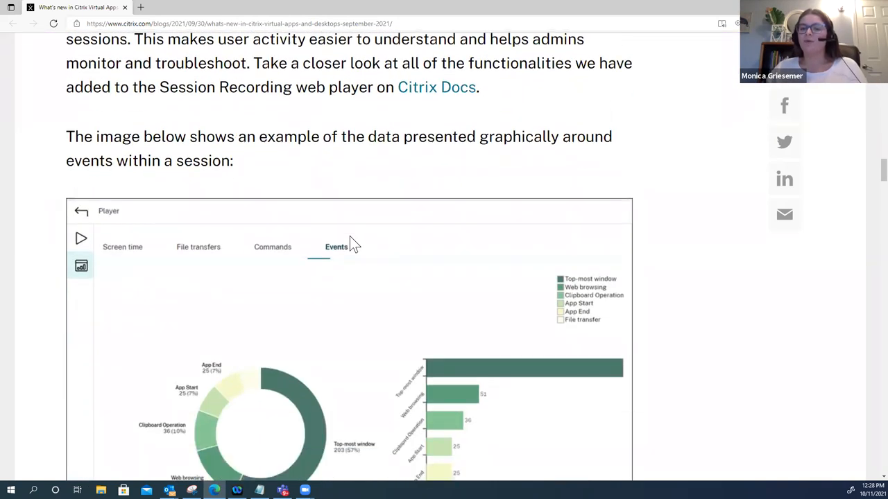
scroll("down", 3)
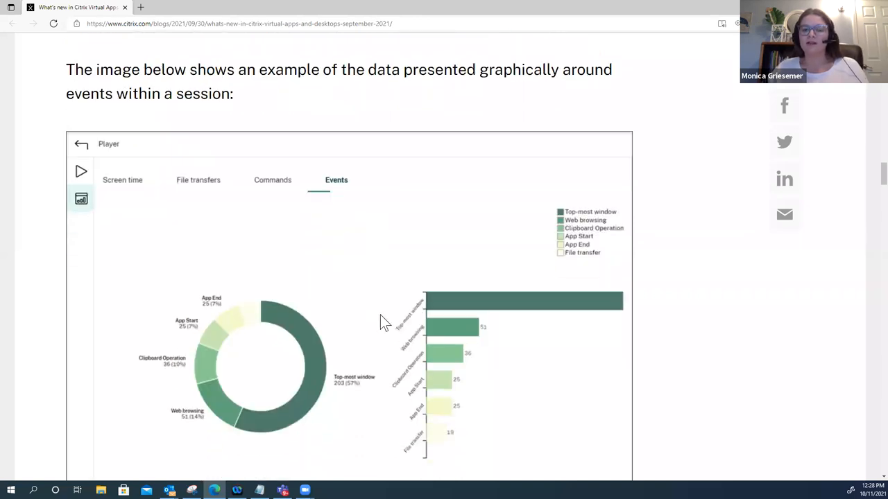
scroll("down", 3)
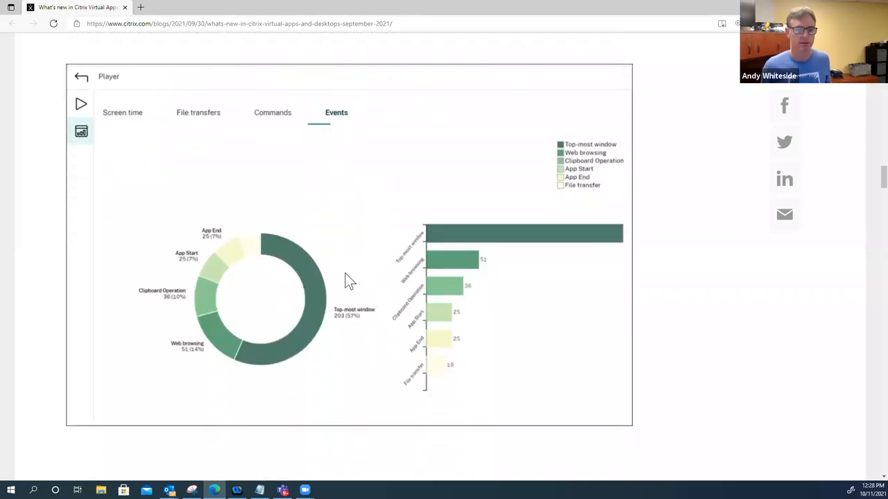
scroll("down", 3)
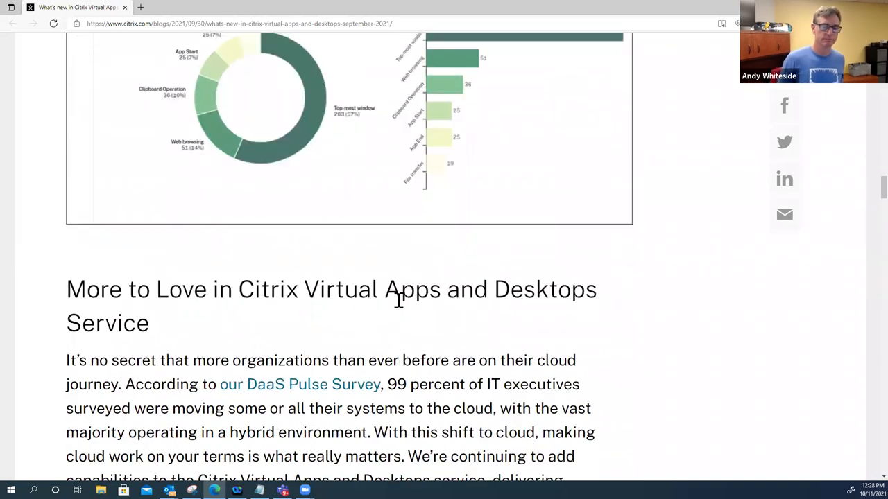
scroll("down", 3)
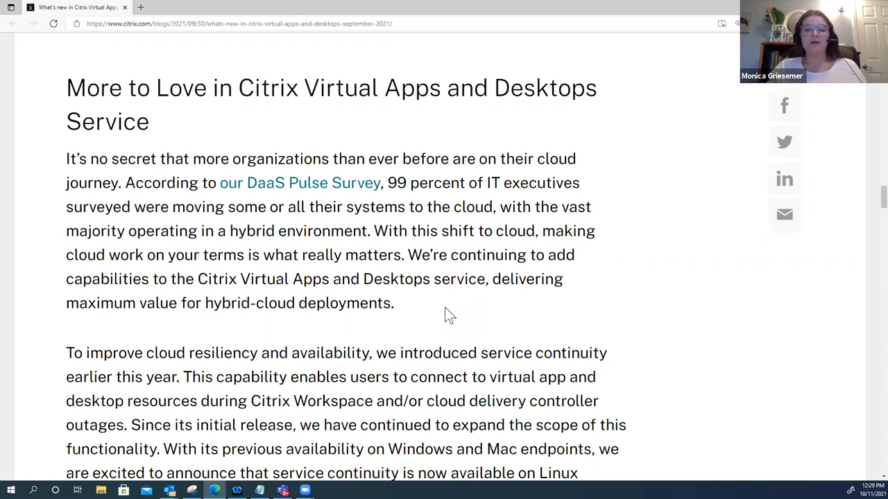
mouse_move(443, 306)
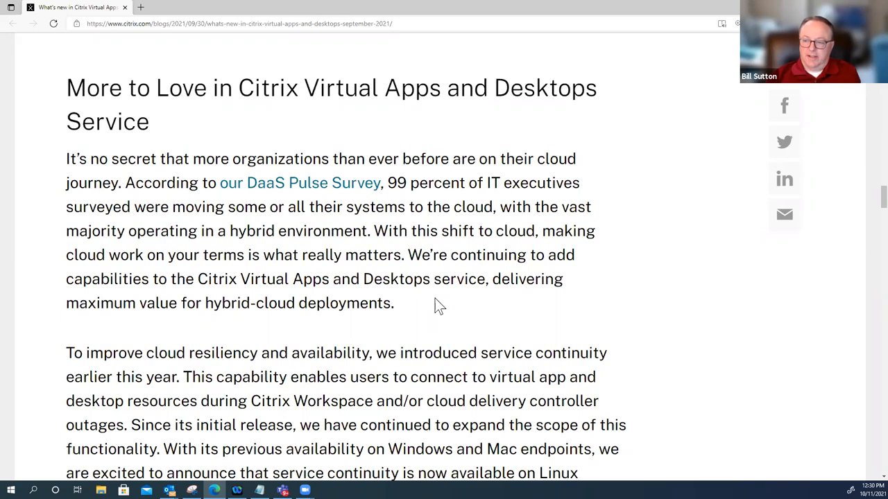
- Scroll down to the service continuity news and its embedded YouTube demo video
scroll("down", 3)
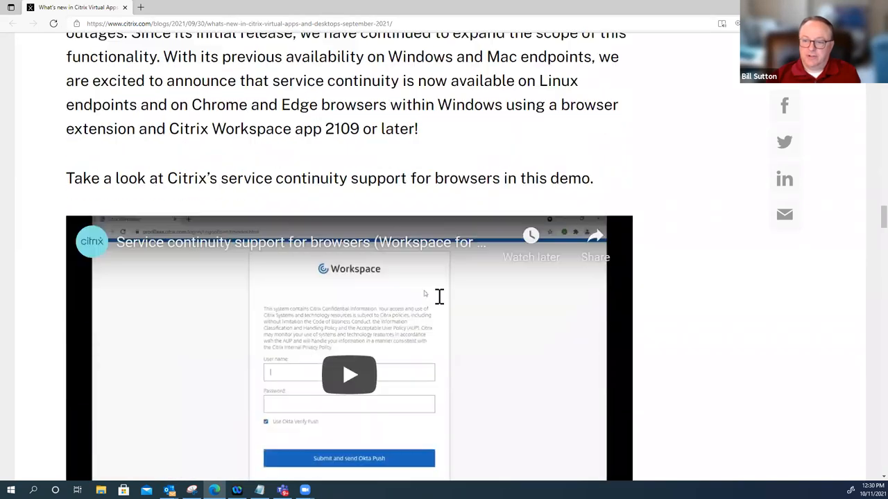
- Scroll past the demo video to the Director Premium retention paragraph and capabilities list
scroll("up", 3)
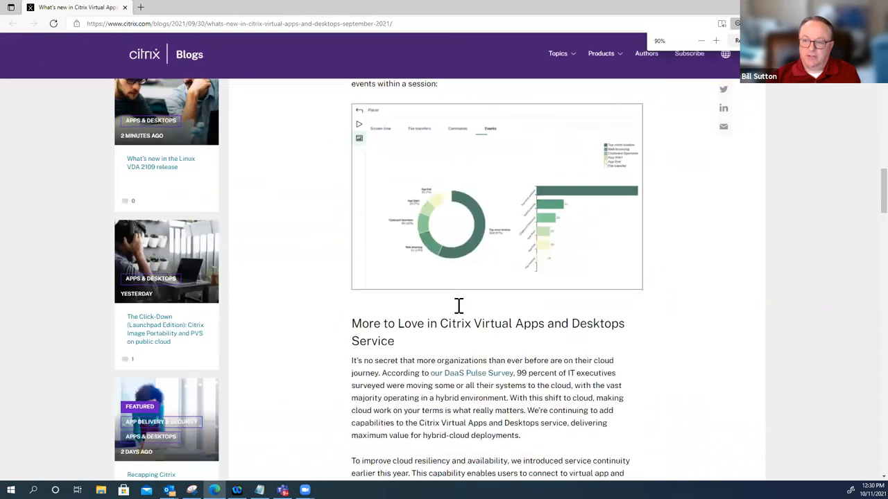
scroll("down", 3)
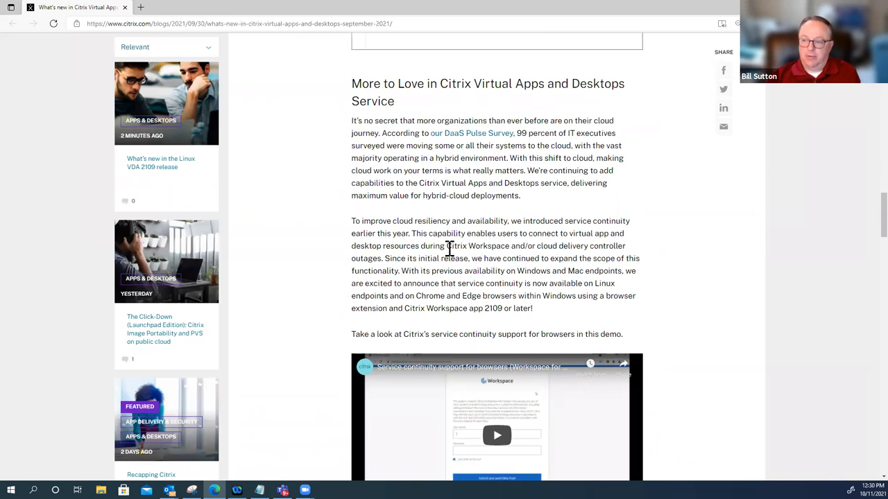
mouse_move(543, 172)
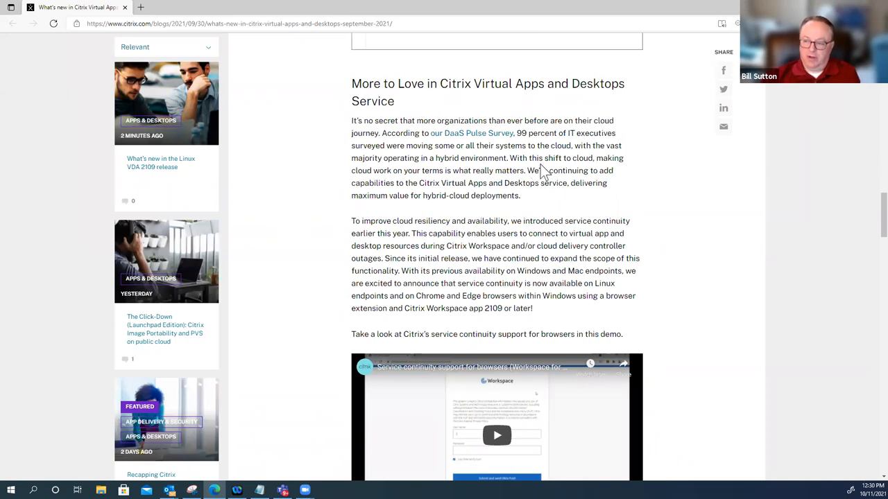
scroll("down", 3)
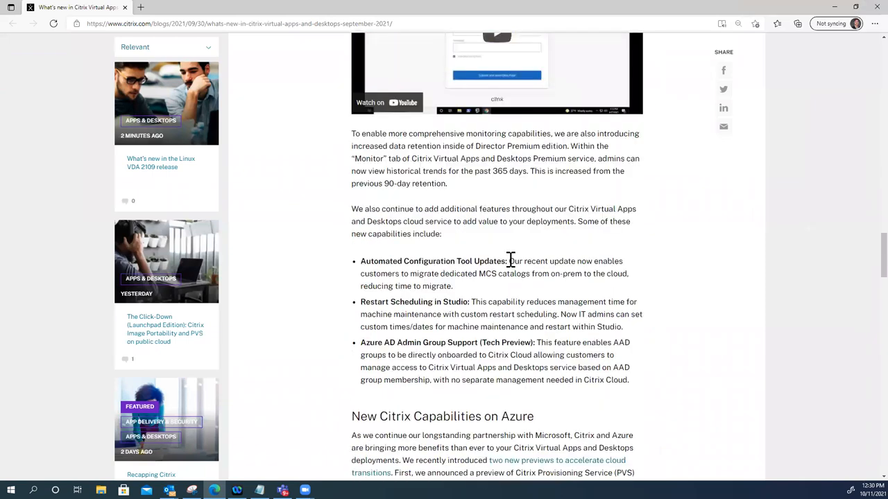
- Scroll back up slightly from the cloud service capabilities list toward the 'More to Love' heading
scroll("up", 3)
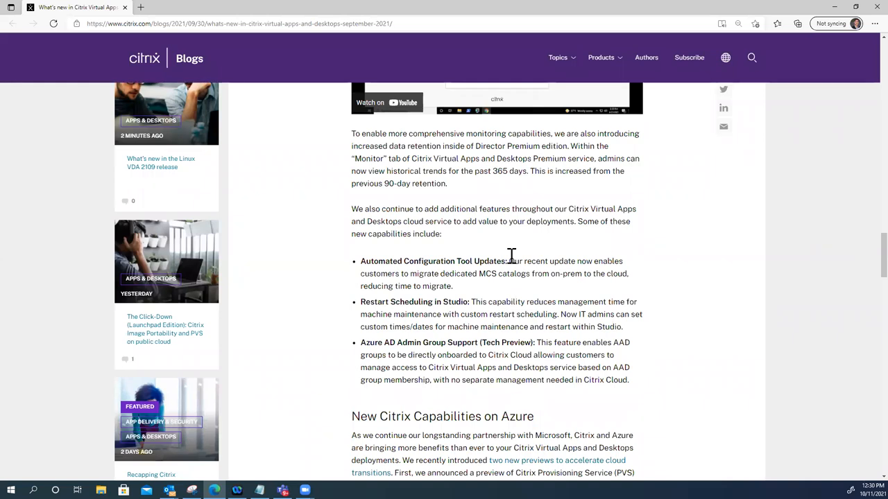
mouse_move(381, 266)
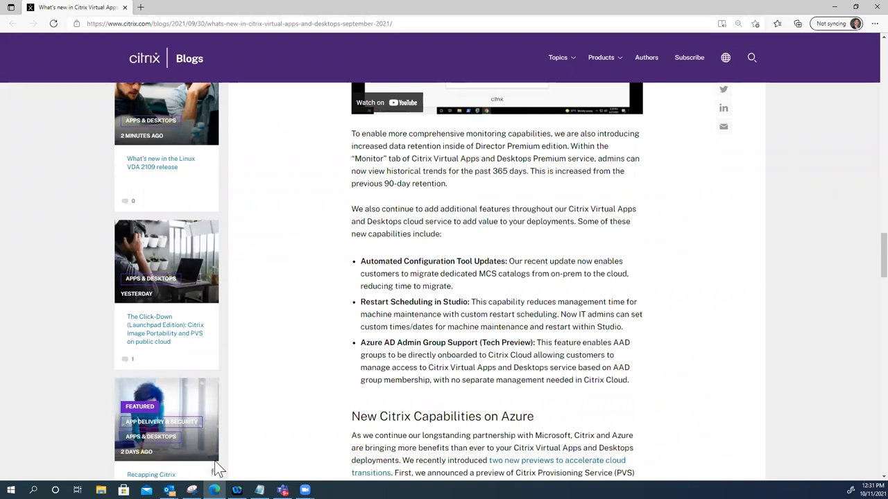
mouse_move(214, 470)
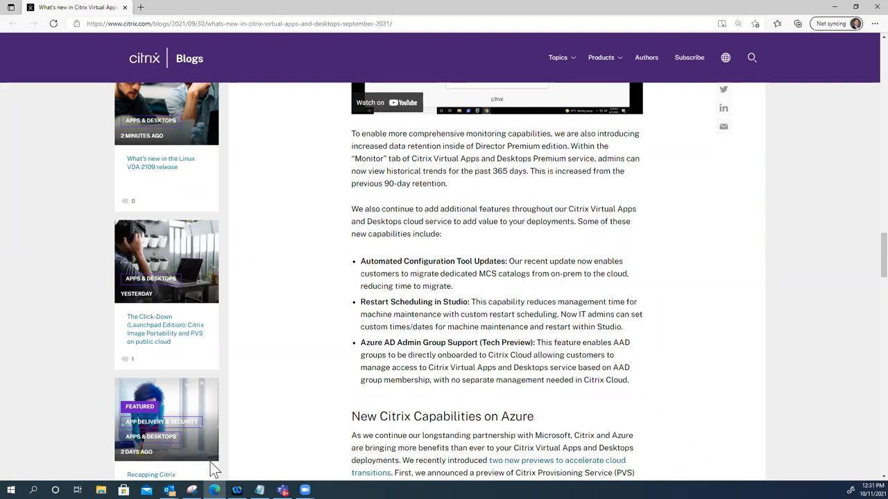
mouse_move(206, 465)
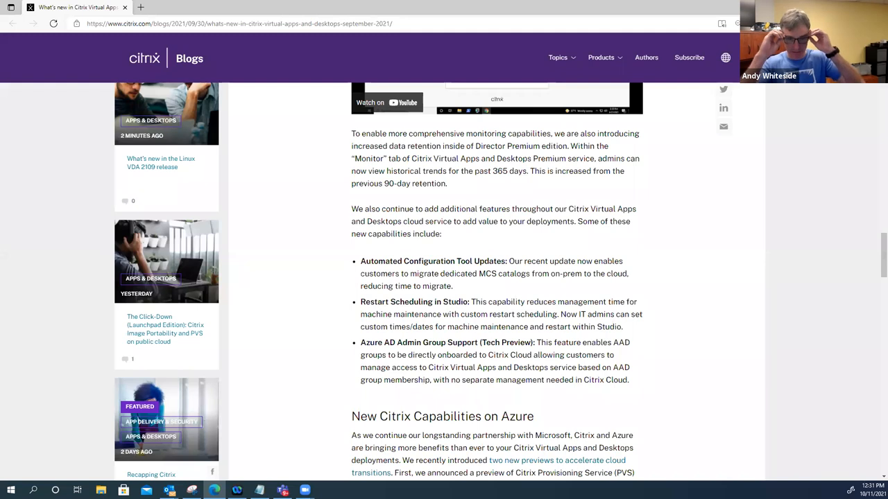
mouse_move(249, 226)
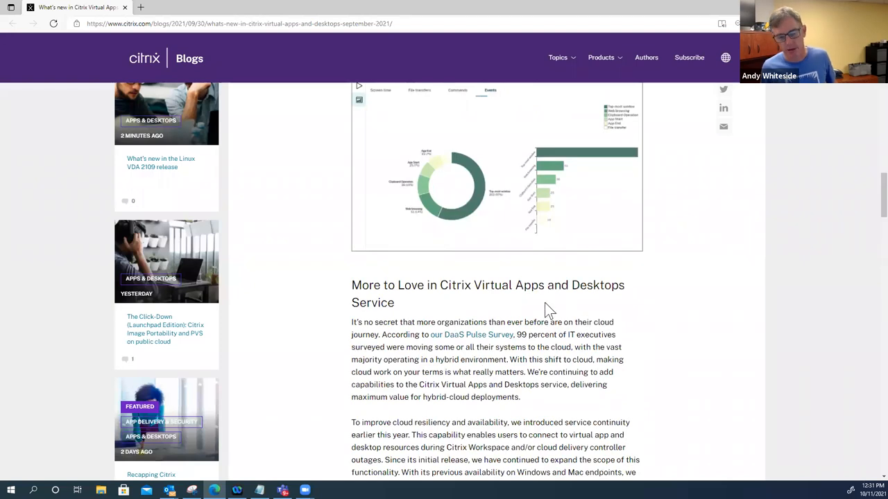
- Scroll down and back up to show the service continuity paragraph and browser demo video
scroll("down", 3)
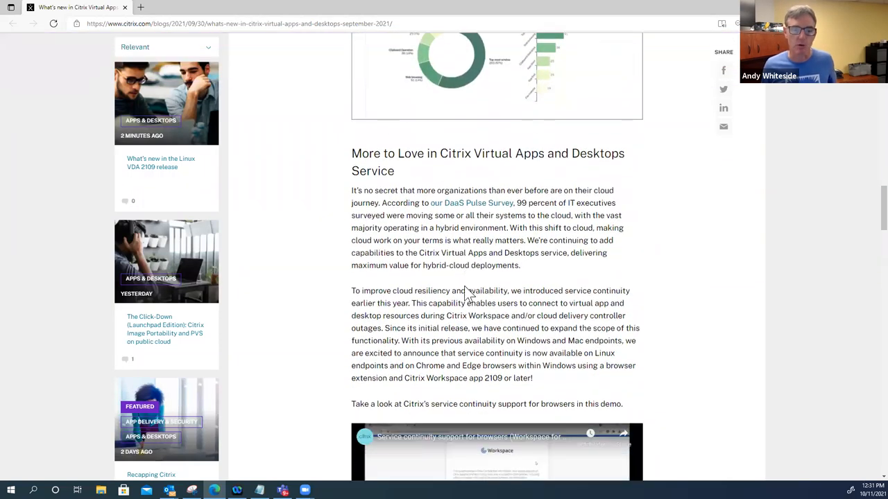
scroll("down", 3)
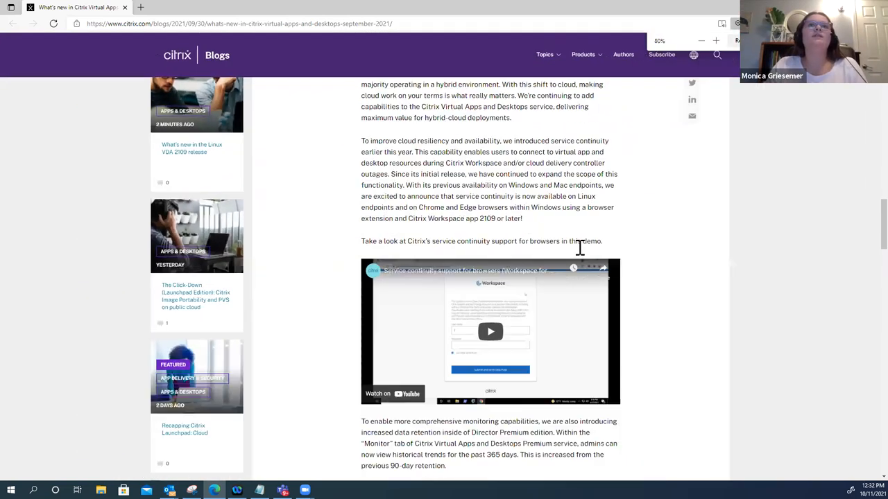
scroll("up", 3)
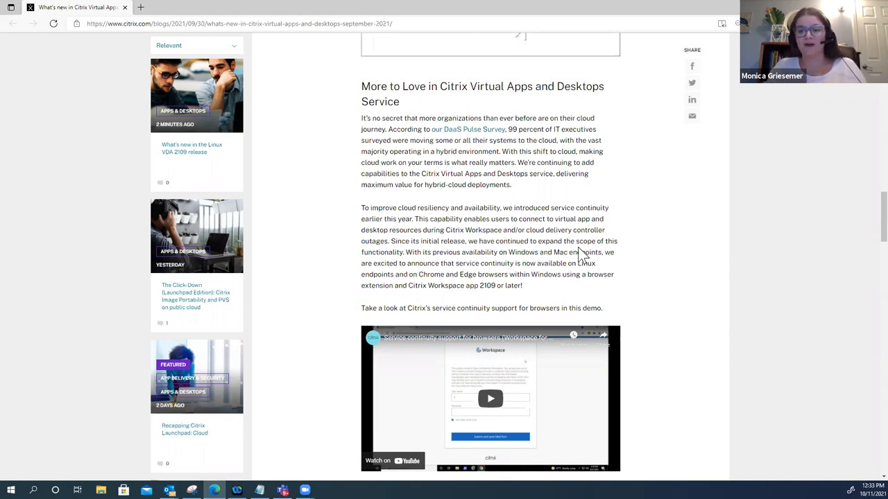
mouse_move(380, 309)
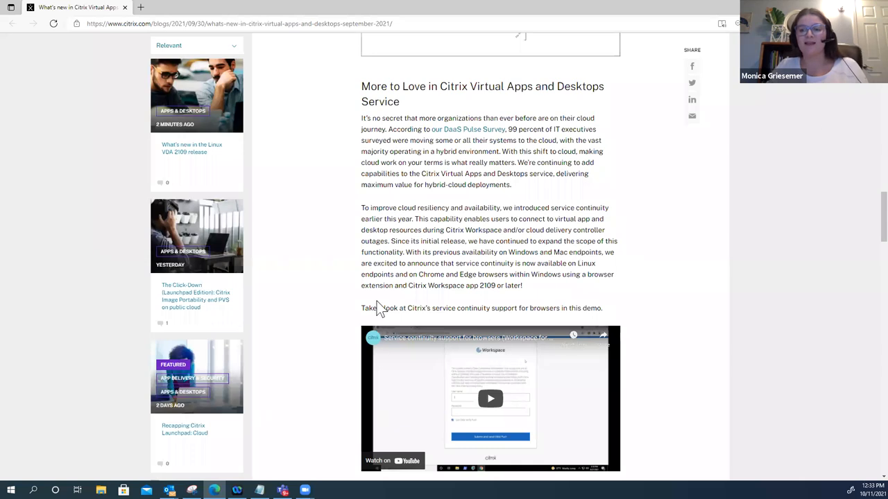
mouse_move(463, 263)
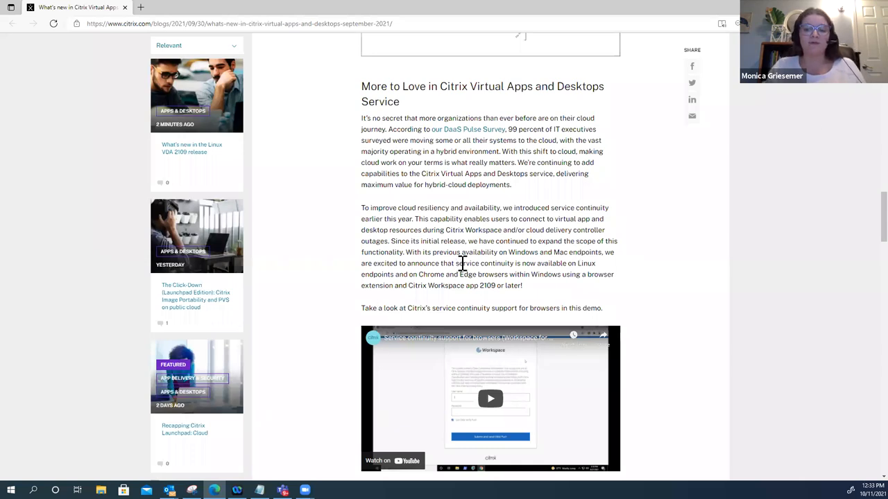
mouse_move(531, 186)
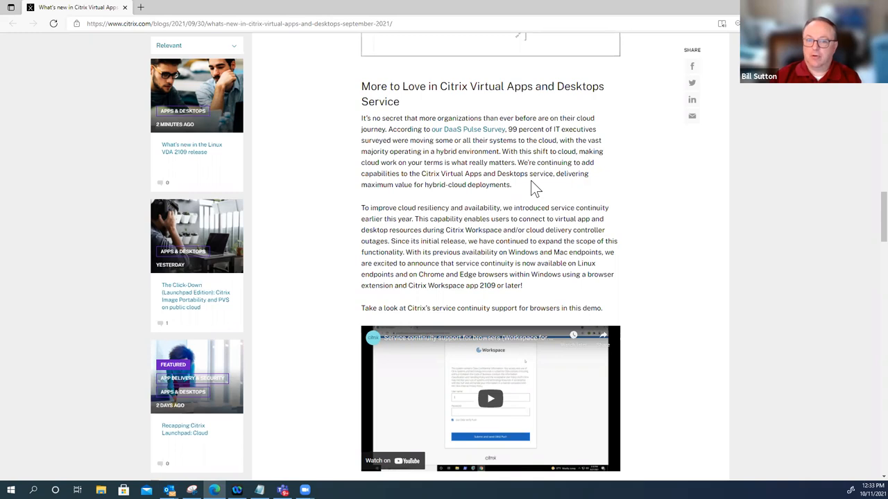
- Scroll past the demo video to the Director Premium 365-day retention paragraph and capability bullets
scroll("down", 3)
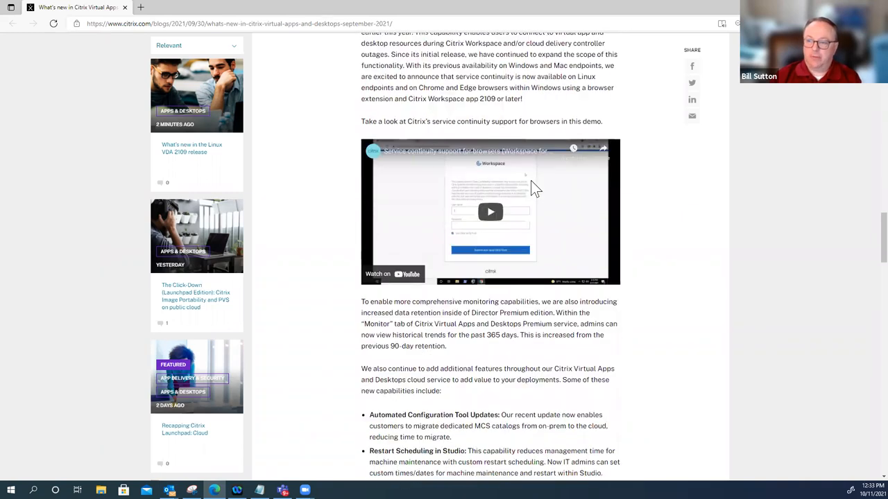
scroll("down", 3)
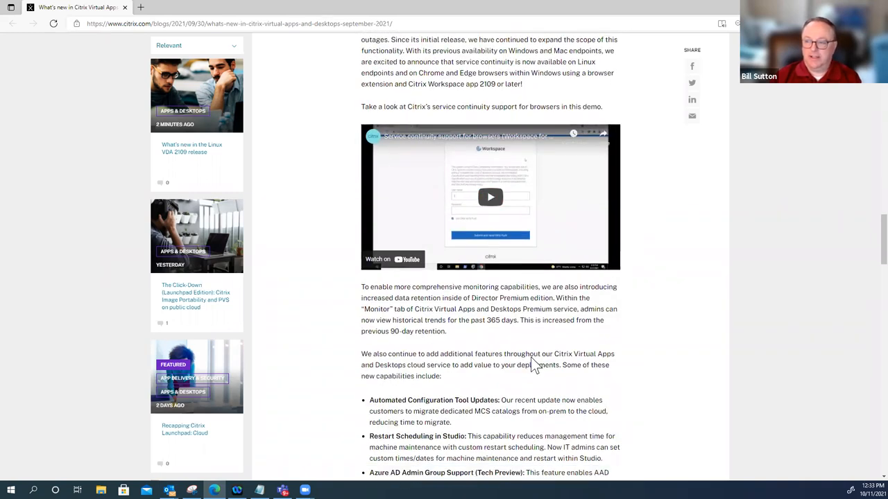
scroll("down", 3)
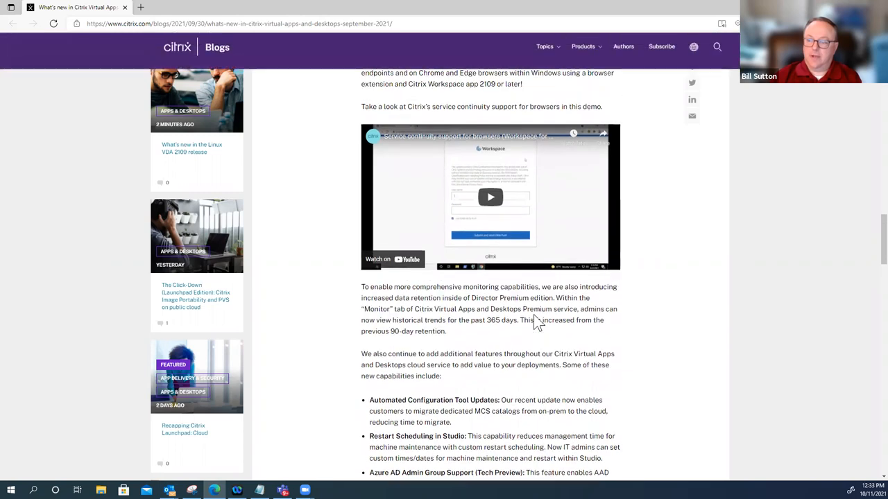
scroll("up", 3)
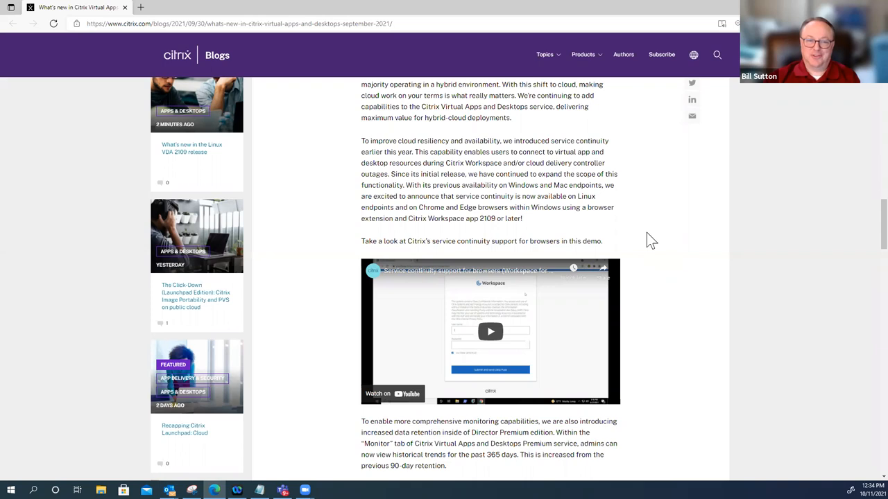
scroll("up", 3)
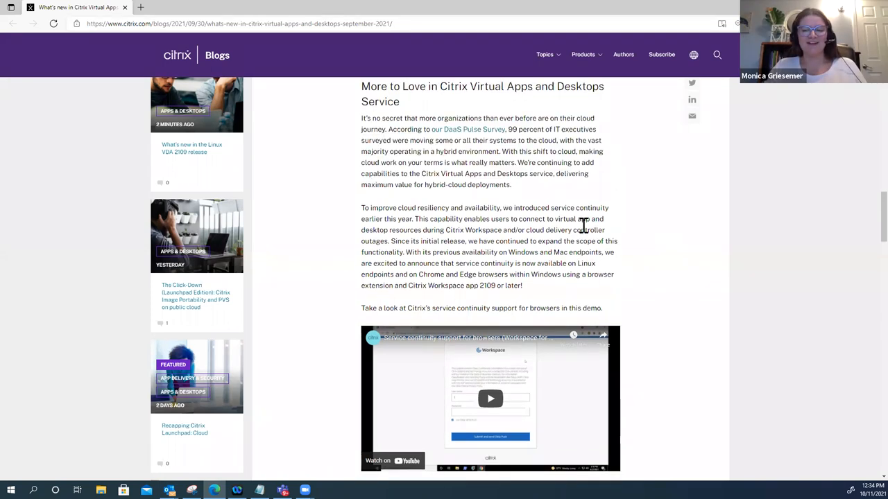
scroll("down", 3)
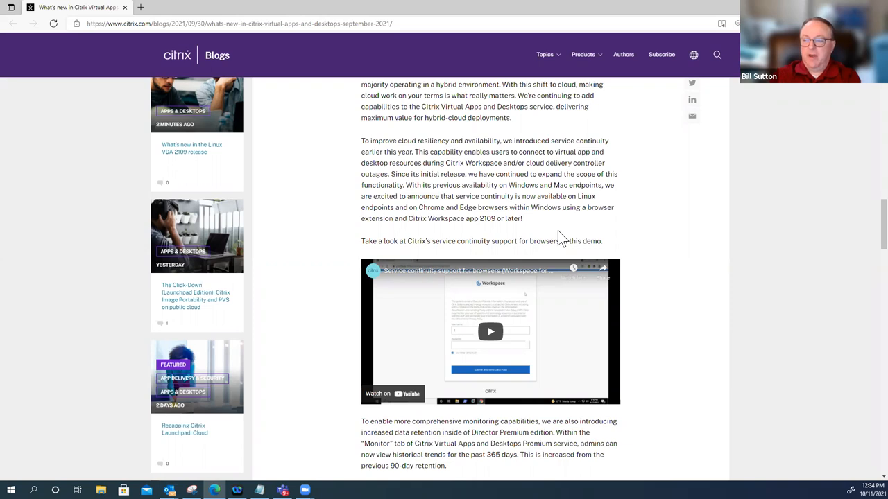
mouse_move(381, 218)
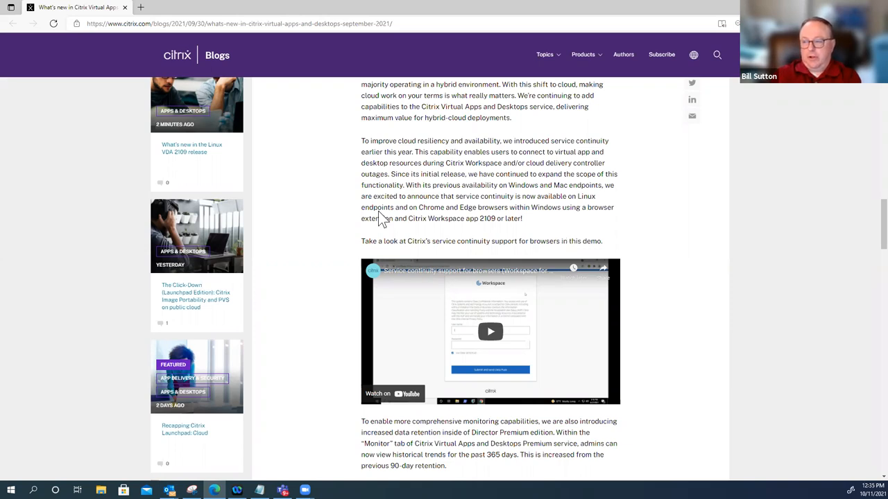
mouse_move(350, 17)
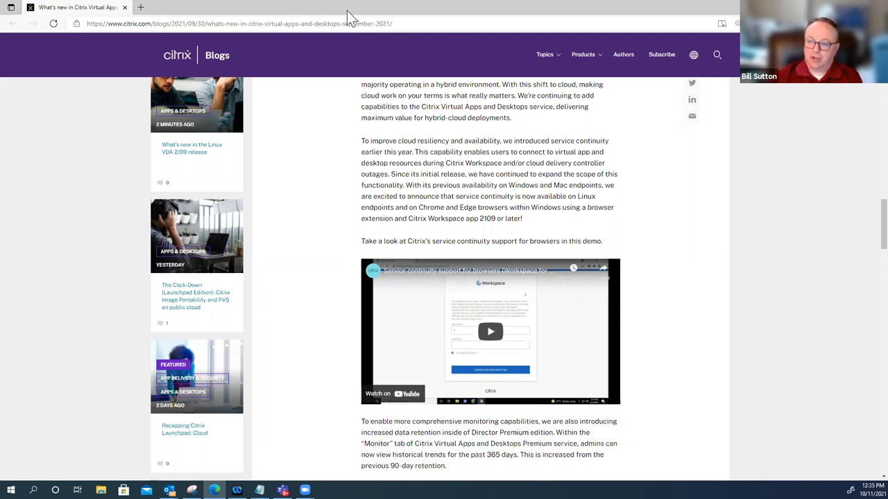
mouse_move(426, 94)
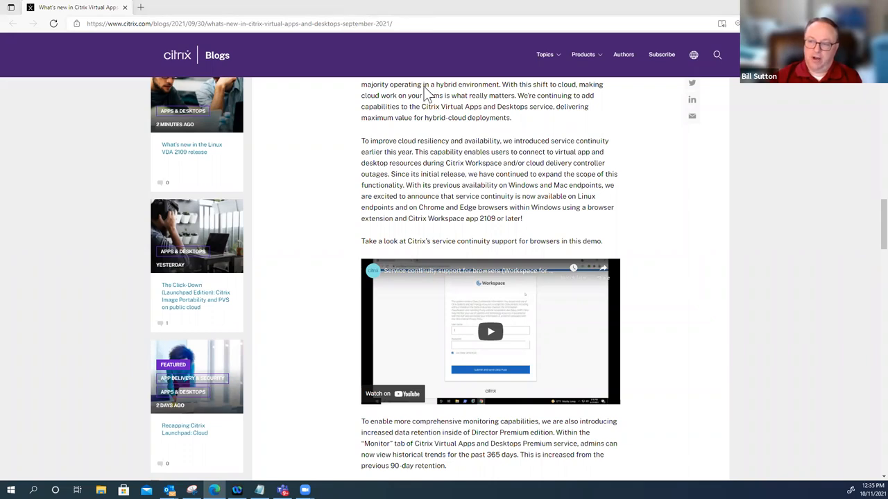
mouse_move(589, 236)
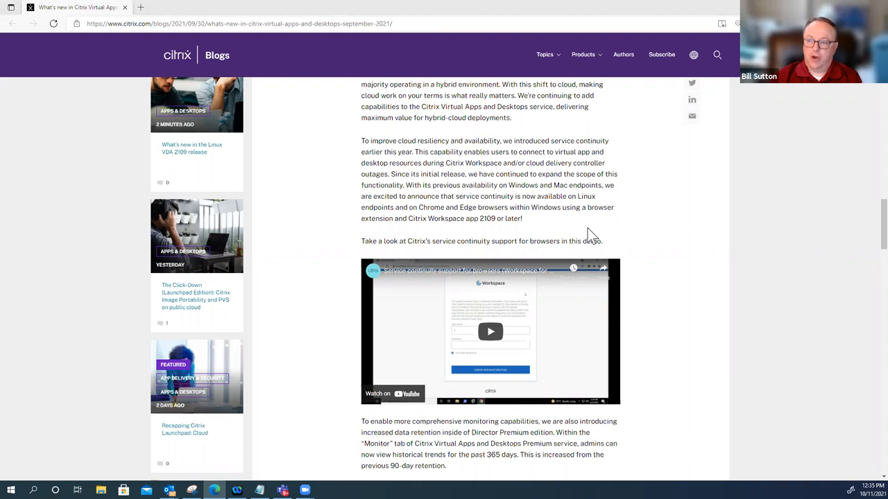
mouse_move(592, 228)
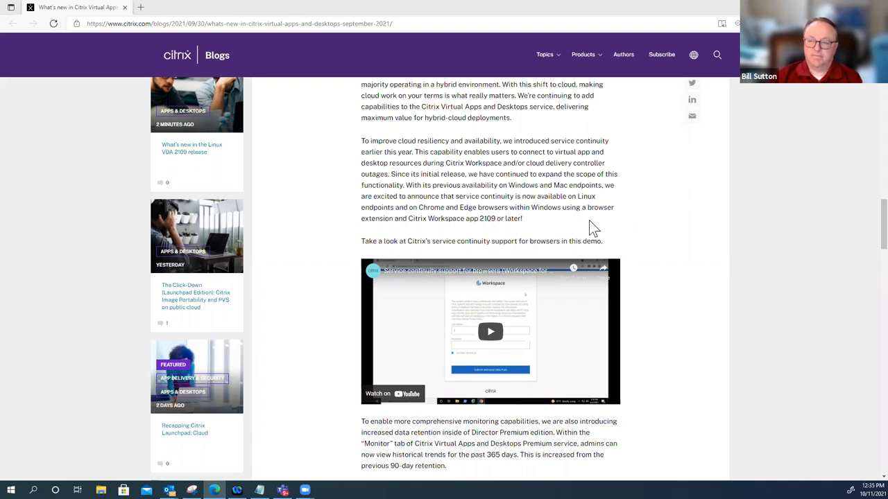
scroll("down", 3)
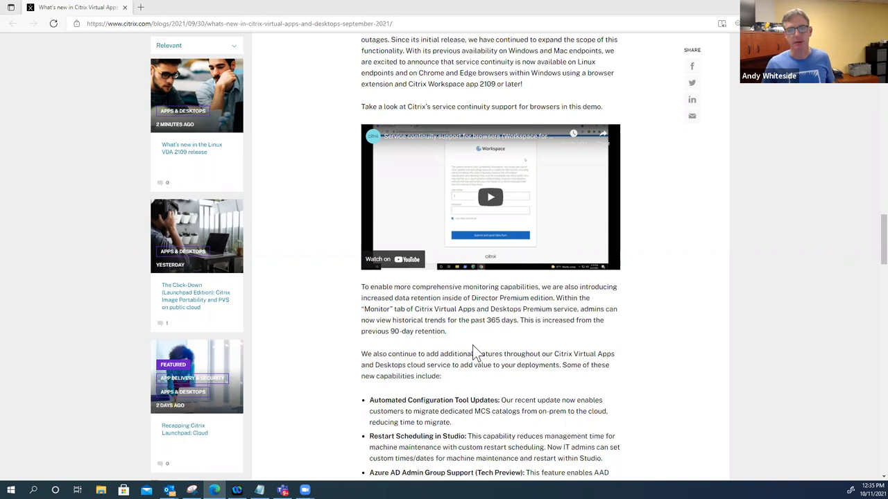
- Scroll to show all three capability bullets and the 'New Citrix Capabilities on Azure' heading
scroll("up", 3)
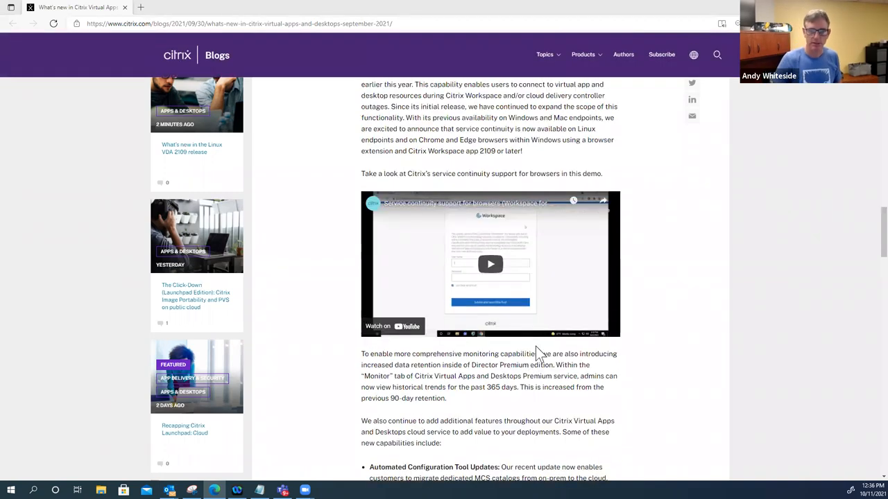
mouse_move(533, 350)
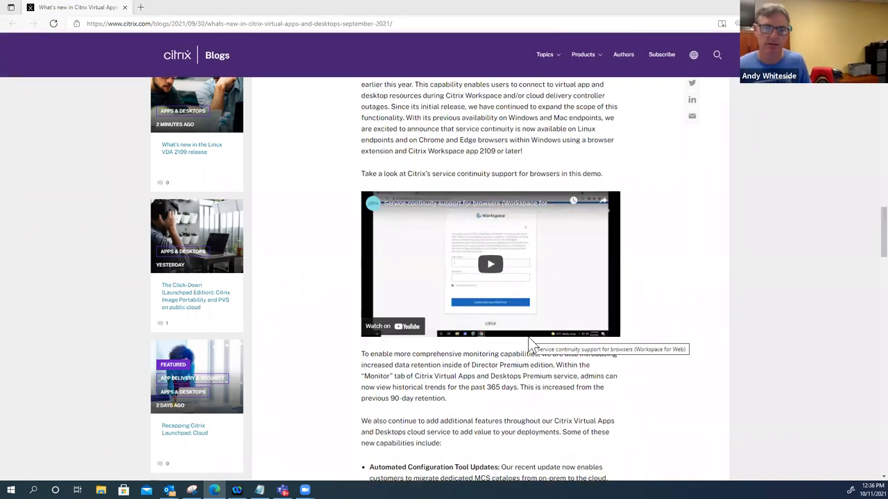
scroll("down", 3)
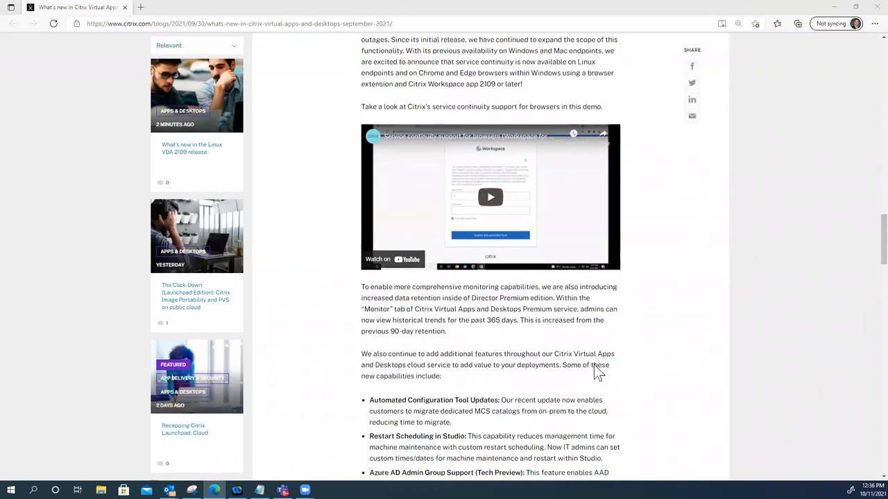
scroll("down", 3)
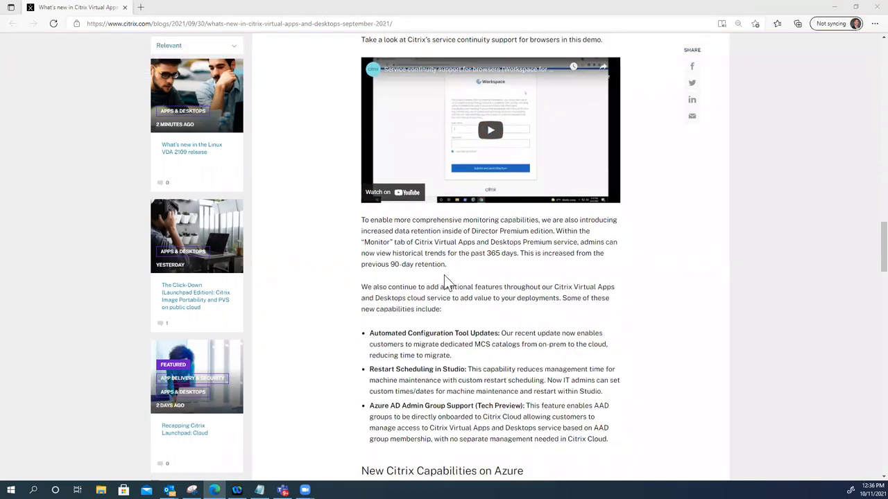
mouse_move(522, 239)
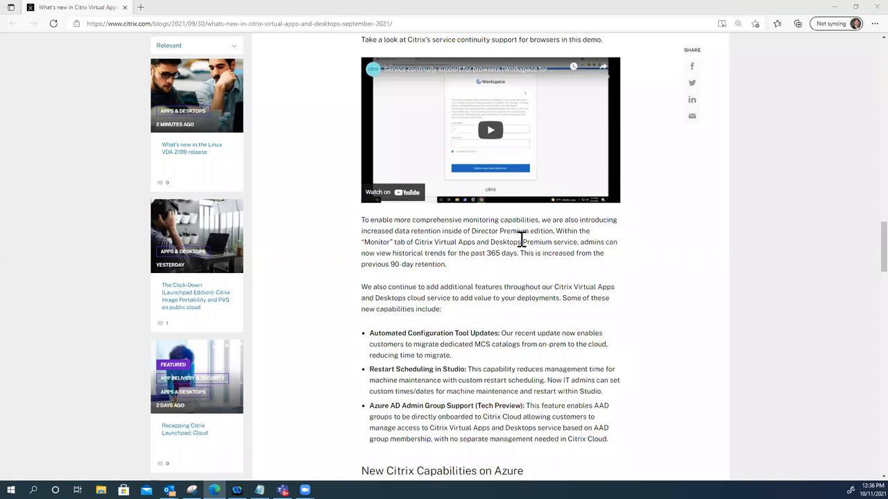
mouse_move(400, 269)
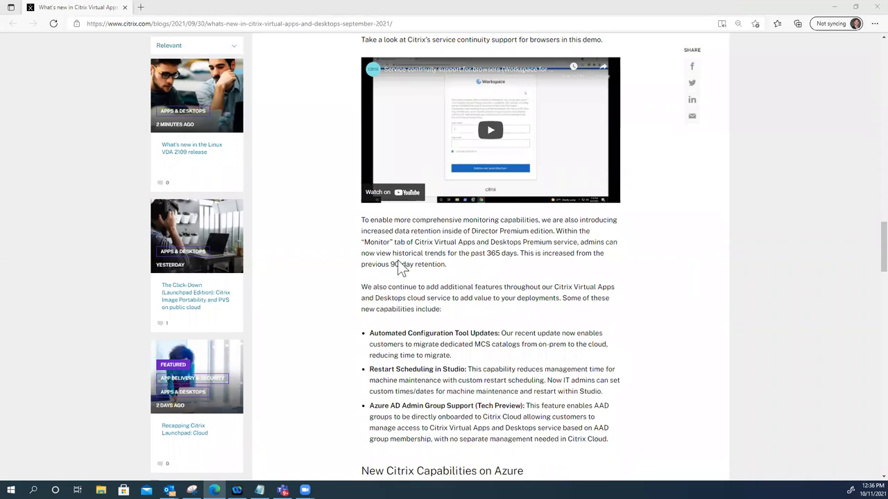
mouse_move(569, 340)
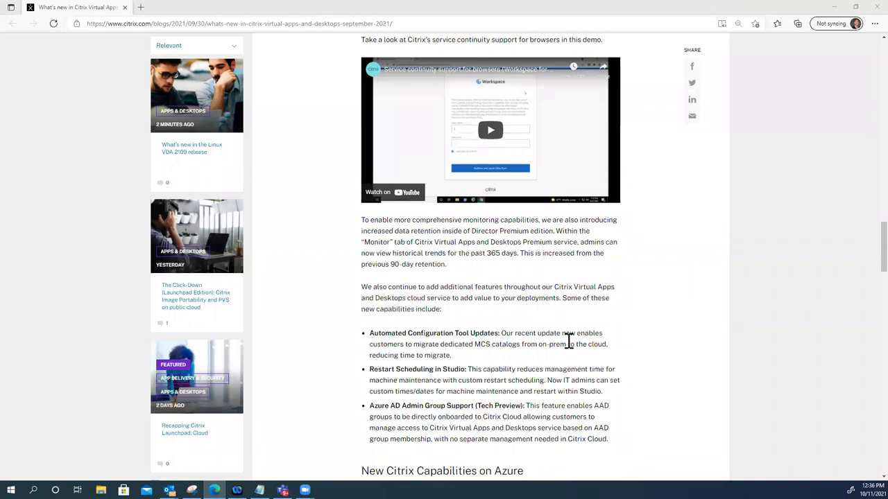
mouse_move(554, 286)
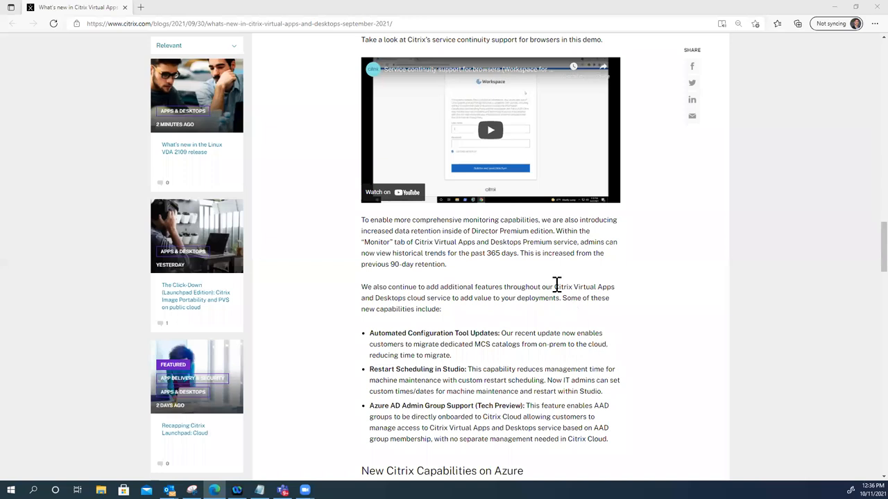
mouse_move(548, 284)
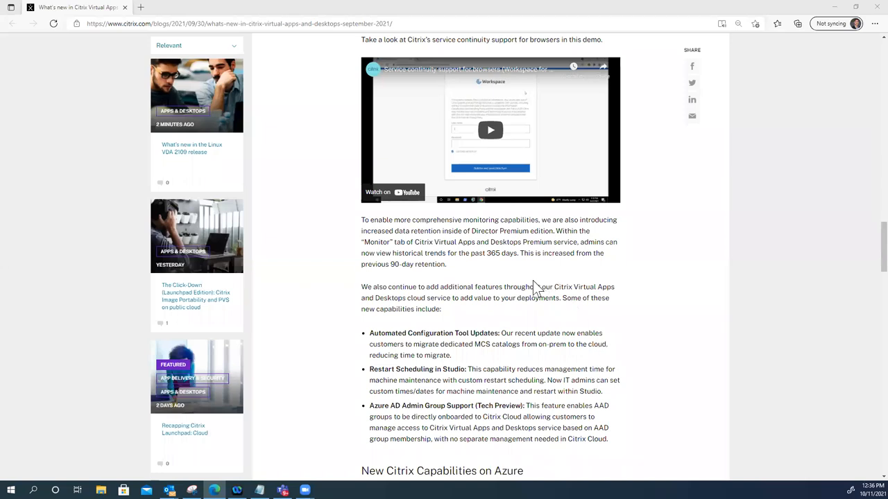
mouse_move(548, 233)
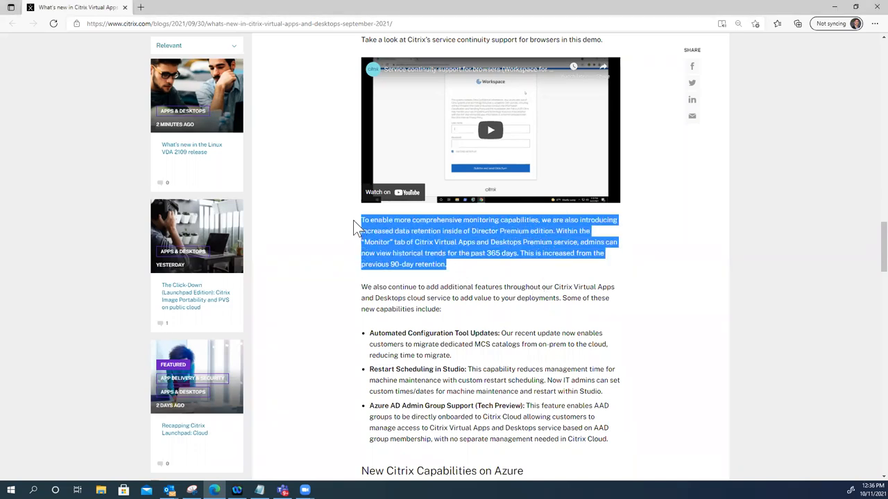
mouse_move(634, 277)
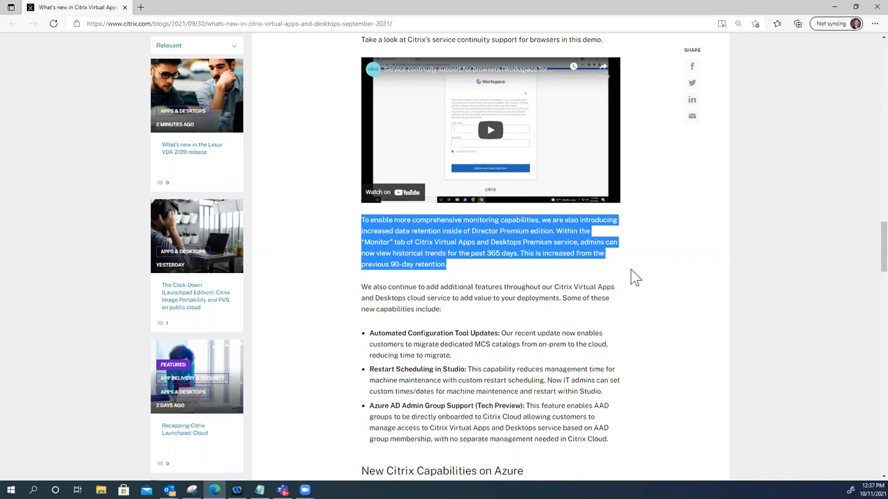
mouse_move(579, 336)
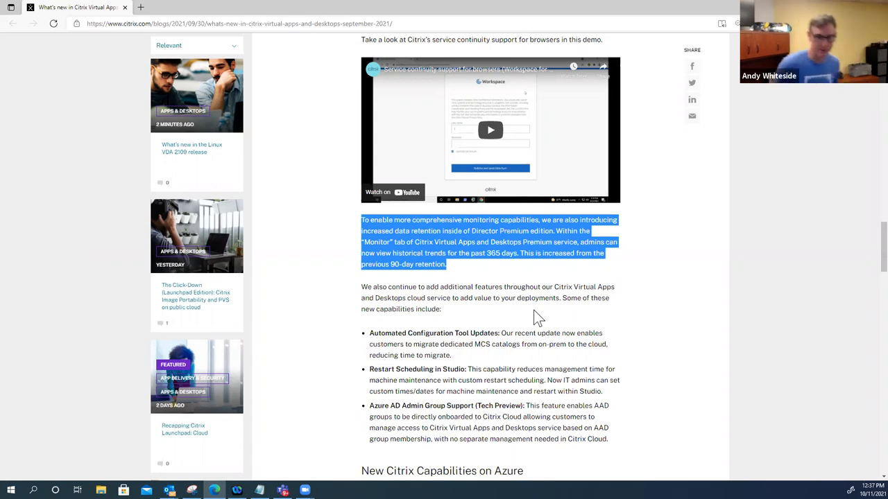
mouse_move(554, 313)
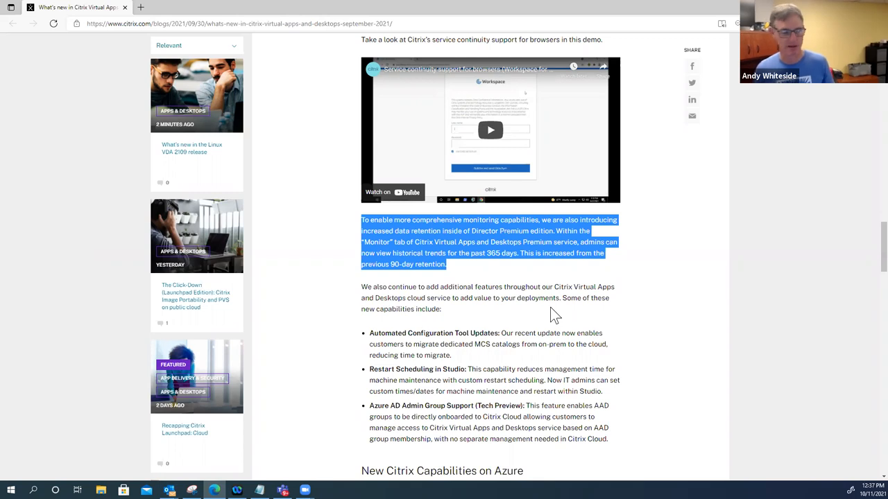
mouse_move(465, 327)
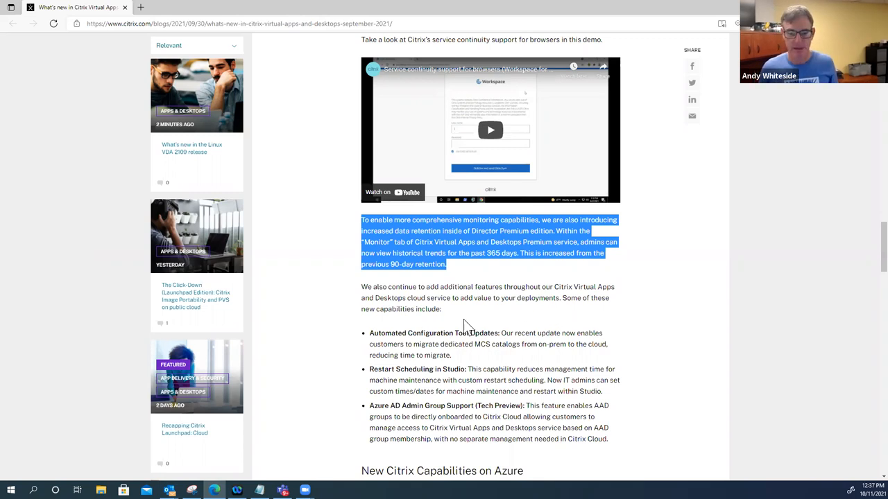
mouse_move(475, 274)
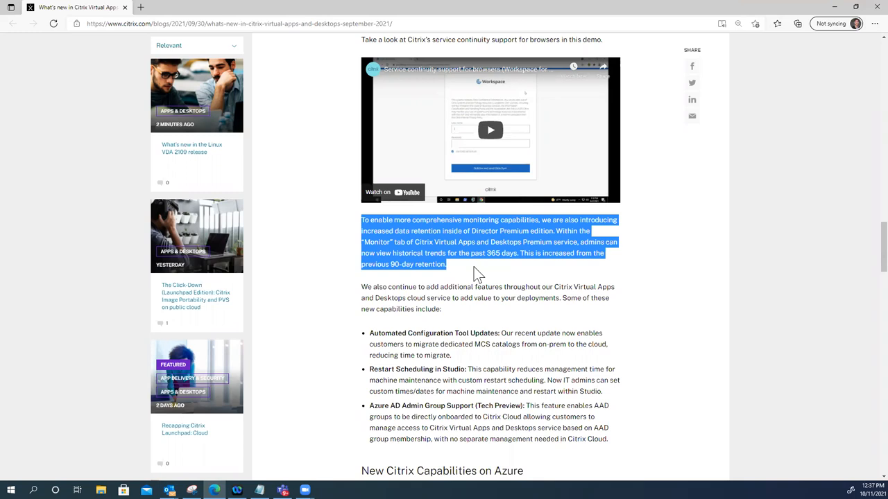
mouse_move(484, 288)
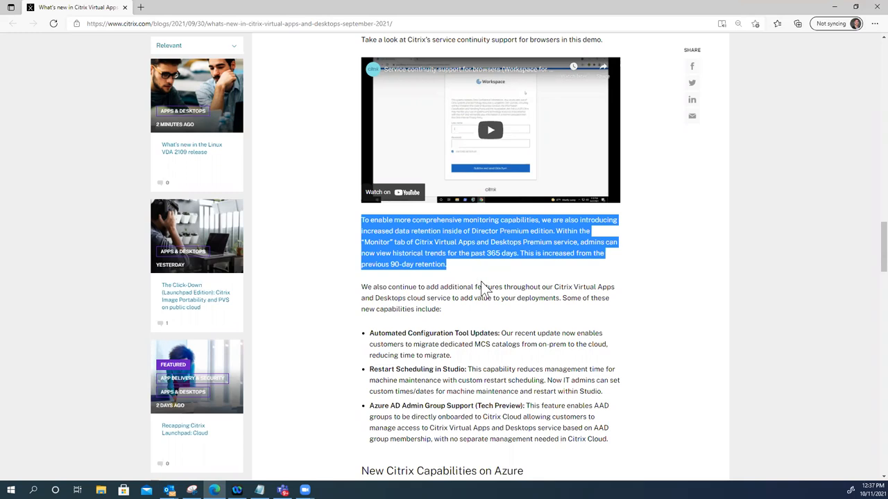
mouse_move(479, 321)
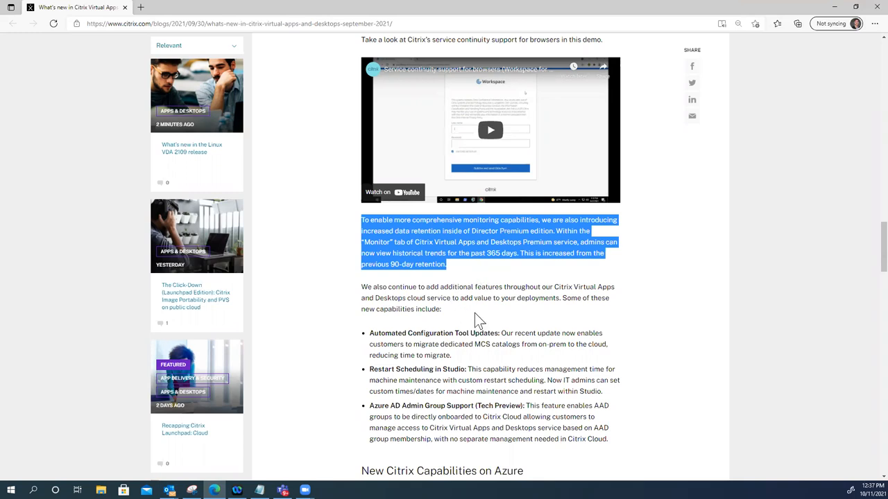
mouse_move(396, 301)
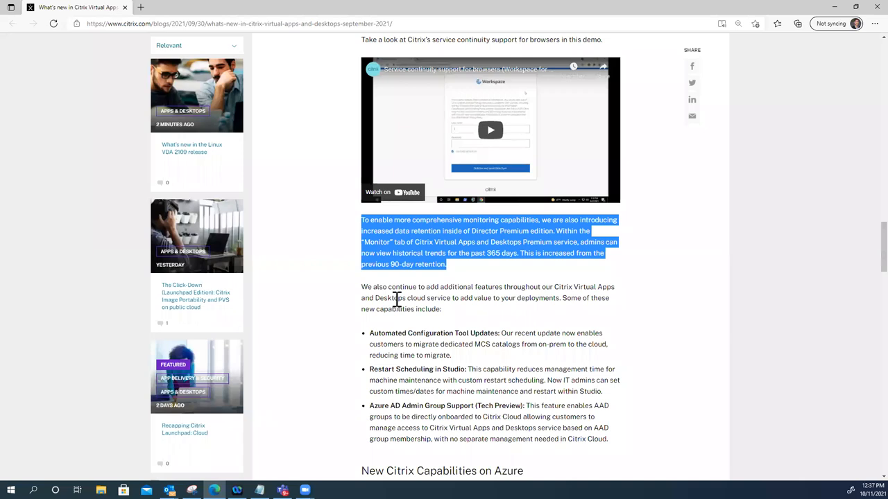
mouse_move(397, 299)
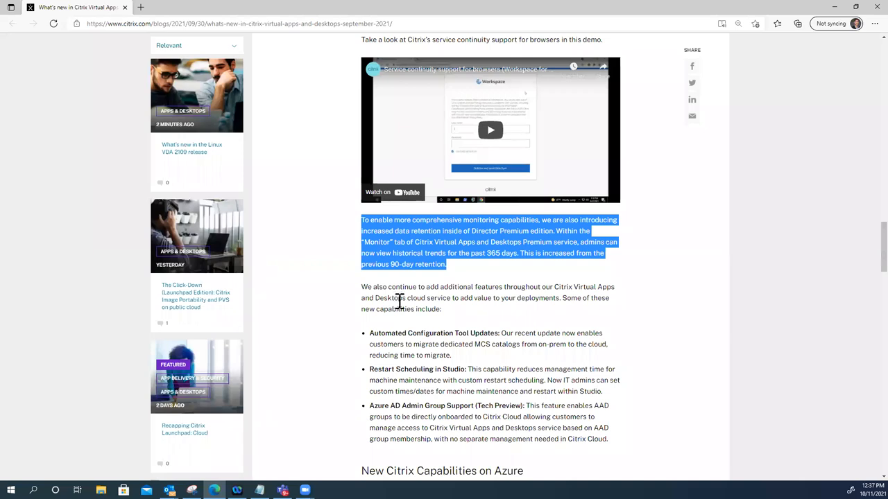
mouse_move(536, 298)
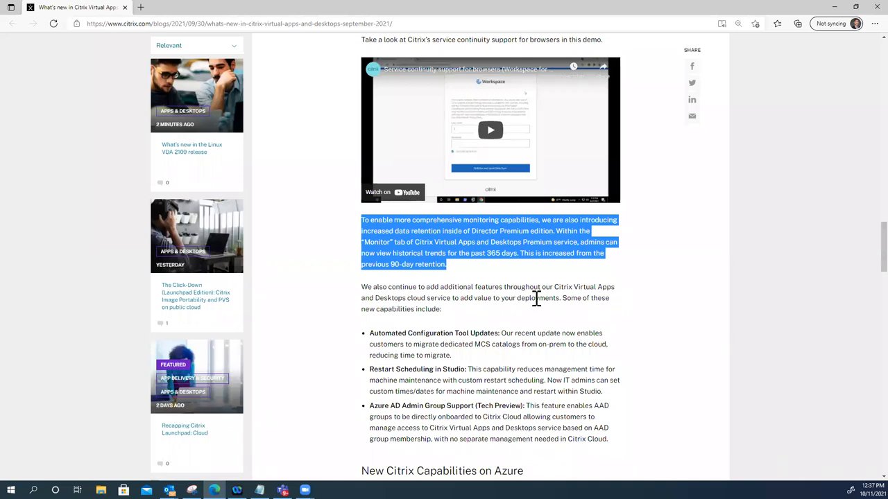
mouse_move(631, 269)
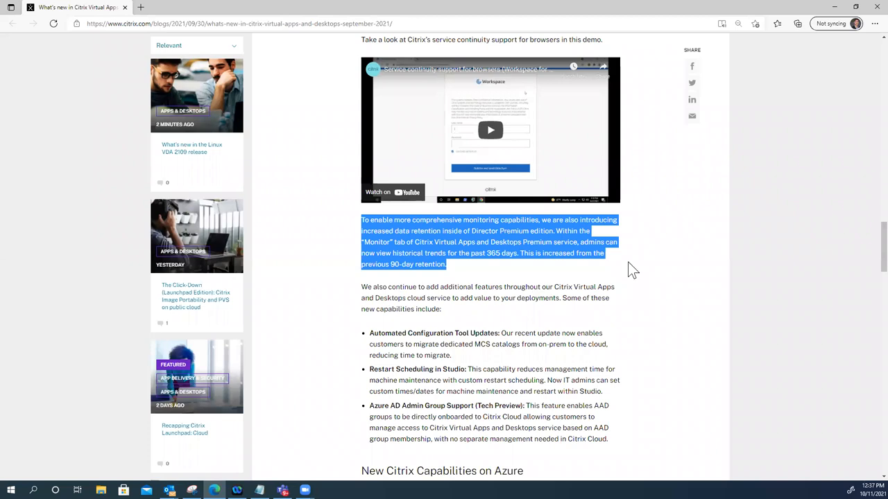
mouse_move(419, 328)
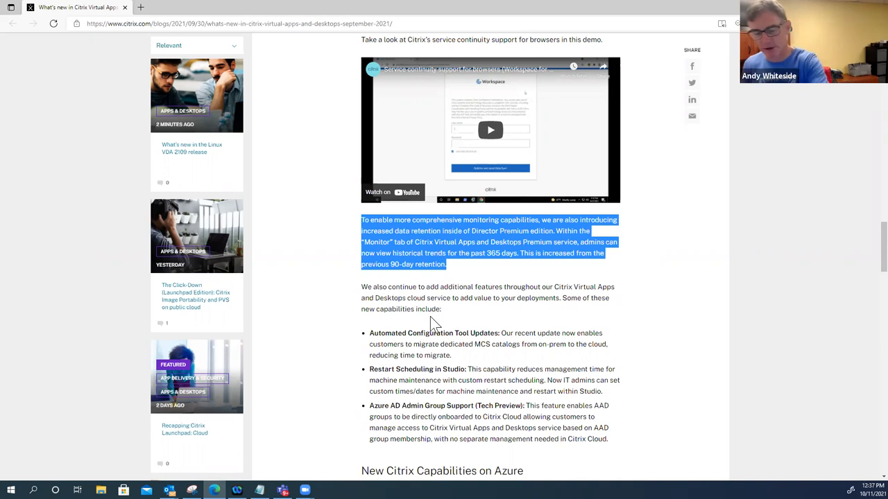
mouse_move(433, 329)
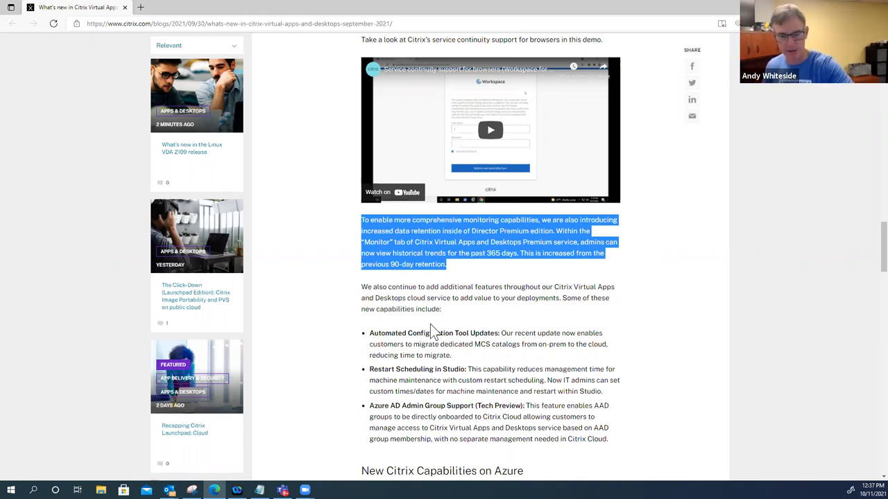
mouse_move(450, 319)
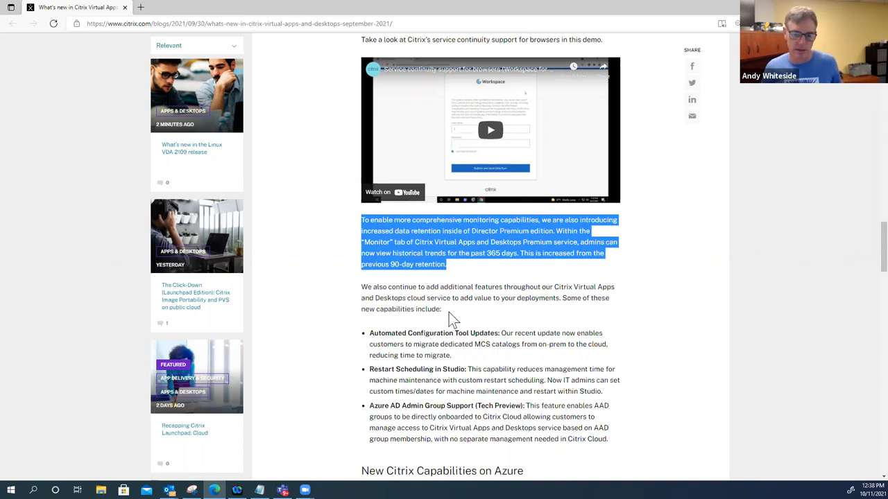
- Re-highlight the monitoring data-retention paragraph, then highlight the Automated Configuration Tool Updates bullet
left_click(465, 286)
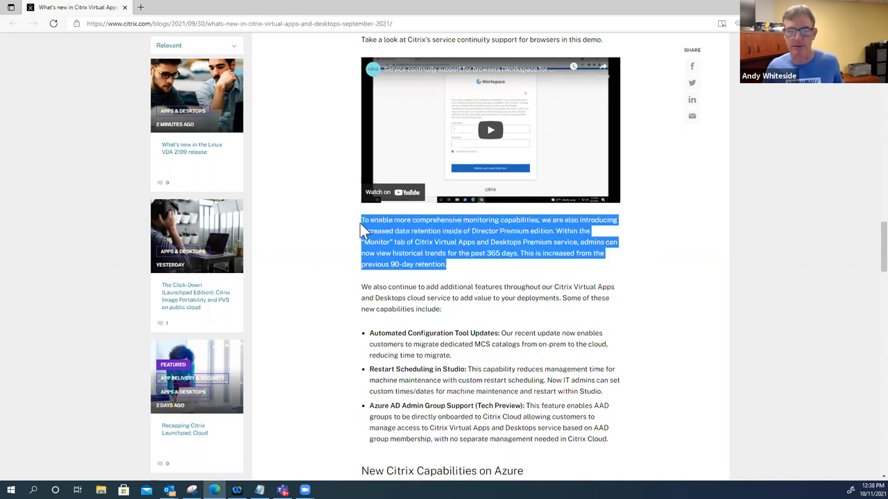
mouse_move(500, 278)
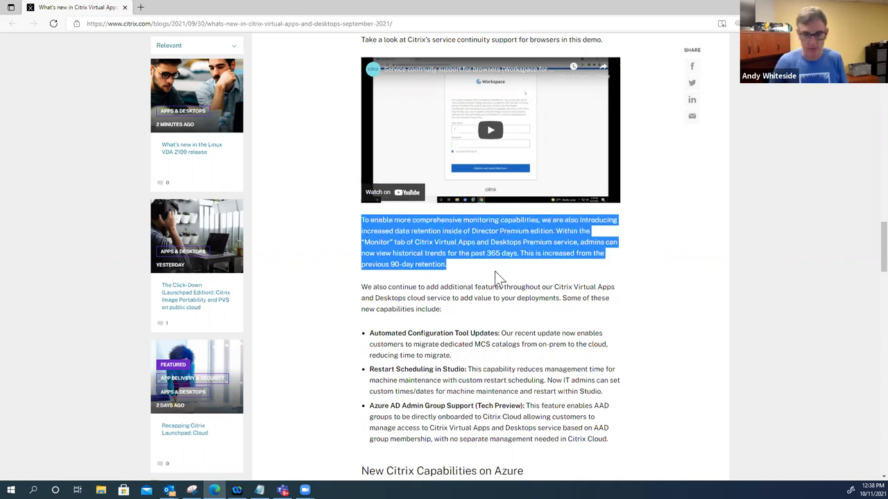
mouse_move(530, 277)
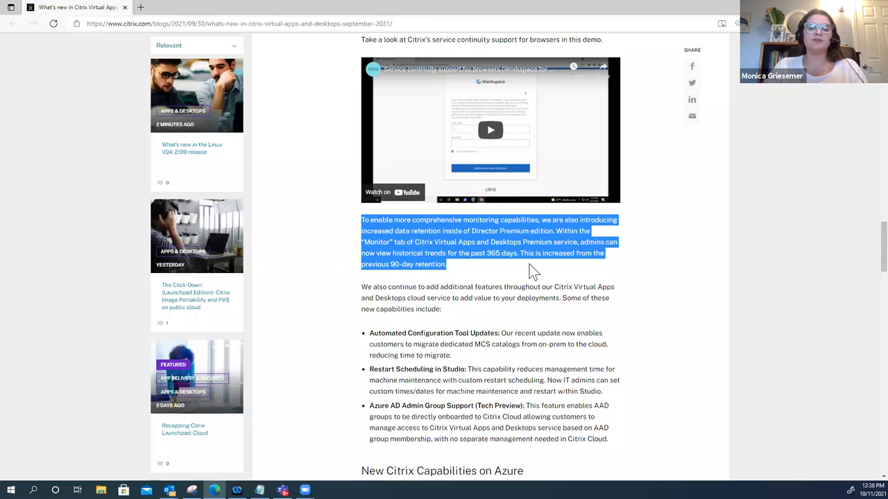
mouse_move(502, 275)
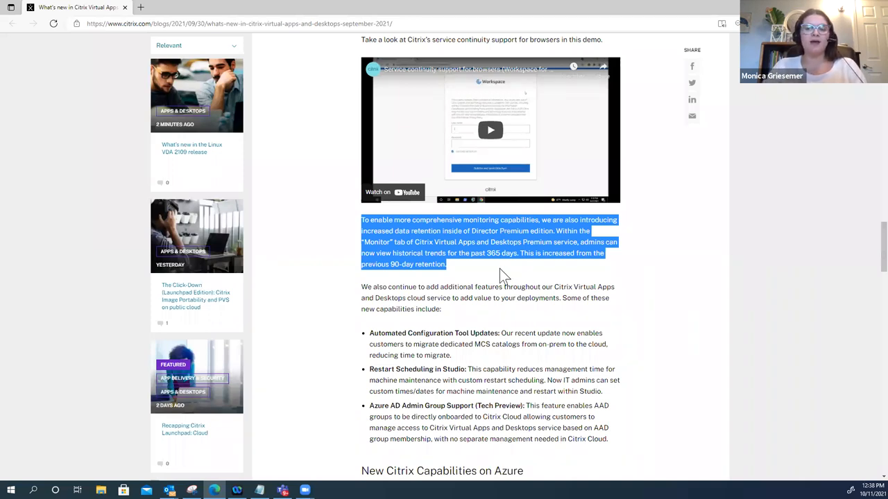
scroll("down", 3)
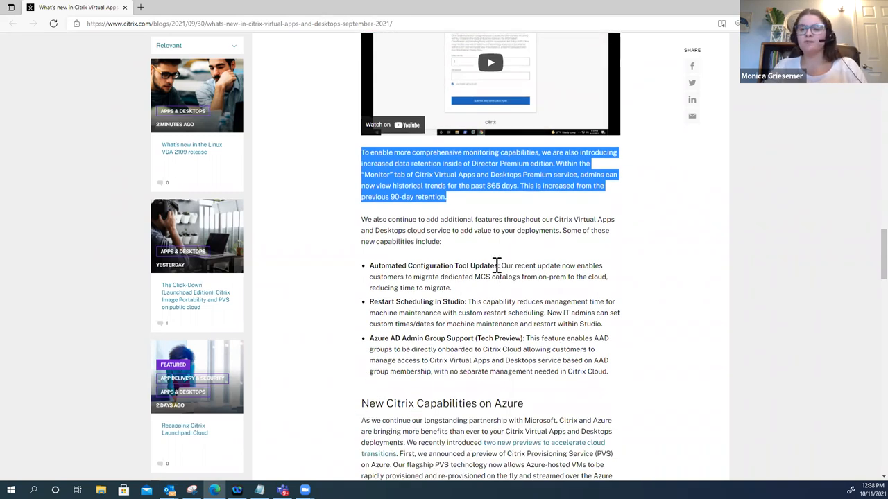
mouse_move(444, 242)
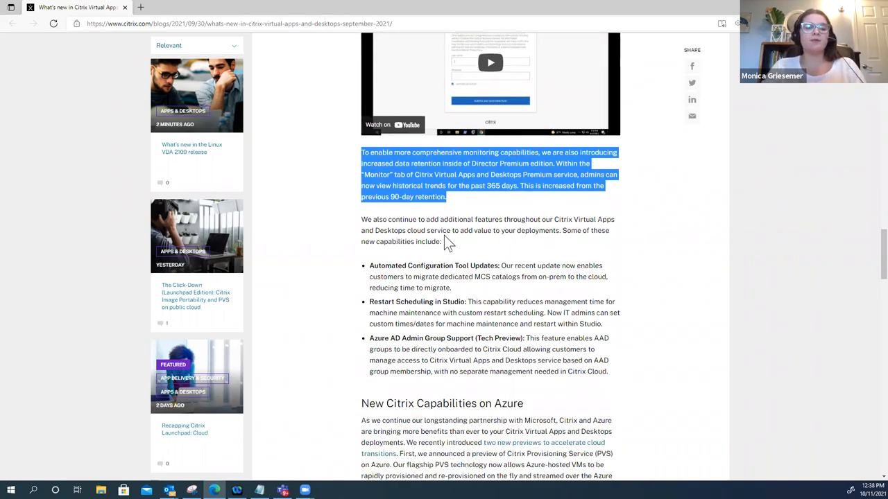
mouse_move(472, 252)
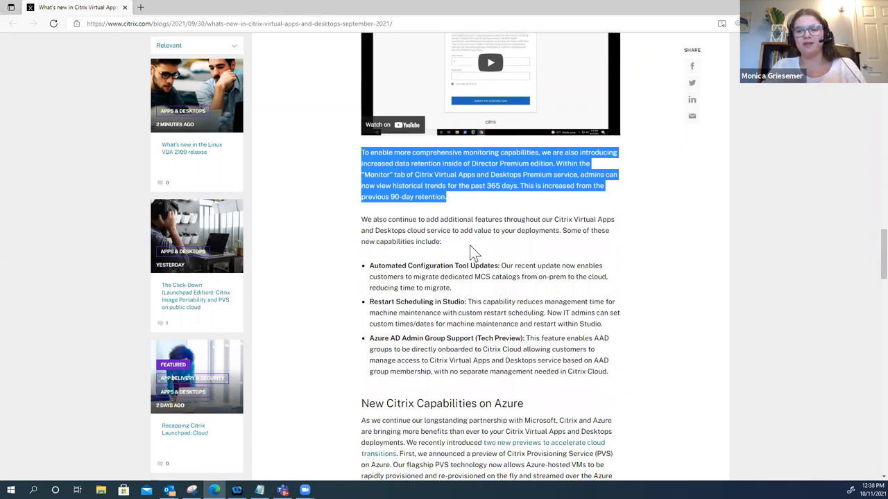
left_click(457, 246)
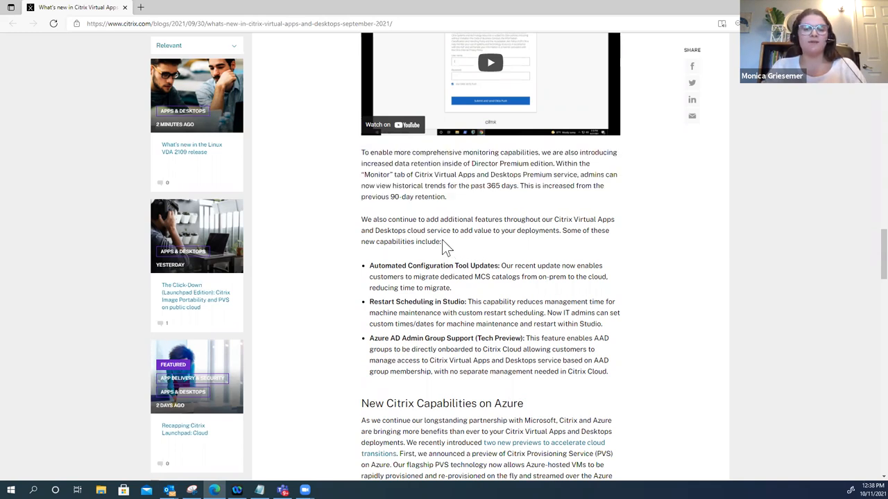
left_click_drag(362, 152, 447, 197)
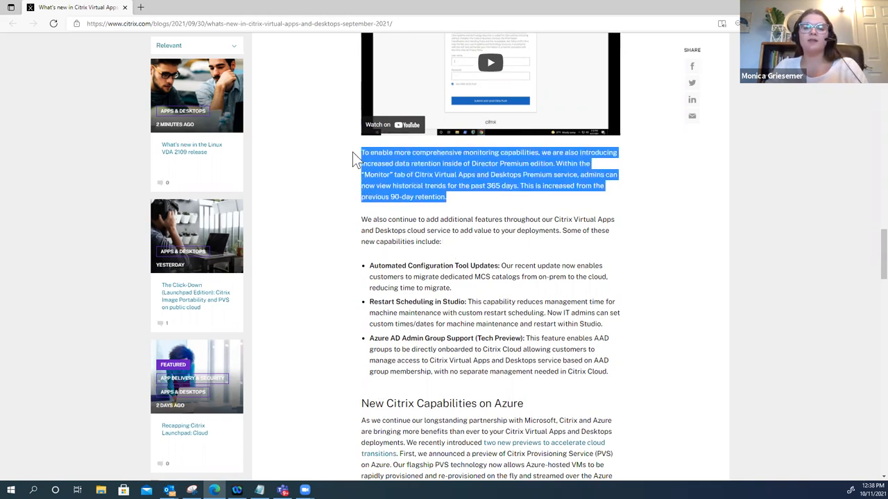
mouse_move(490, 214)
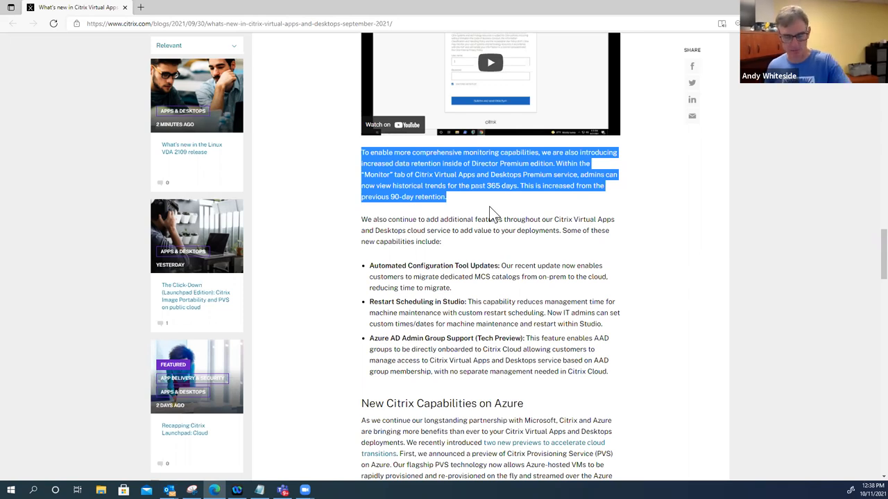
mouse_move(482, 289)
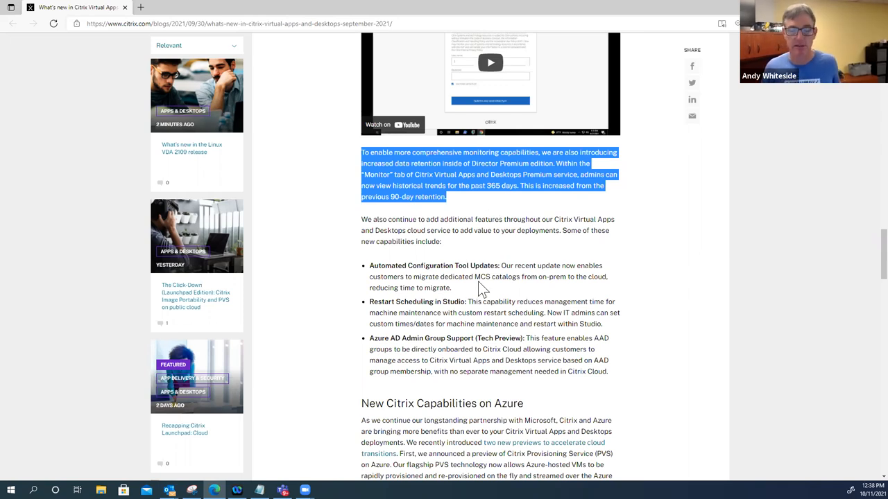
mouse_move(453, 252)
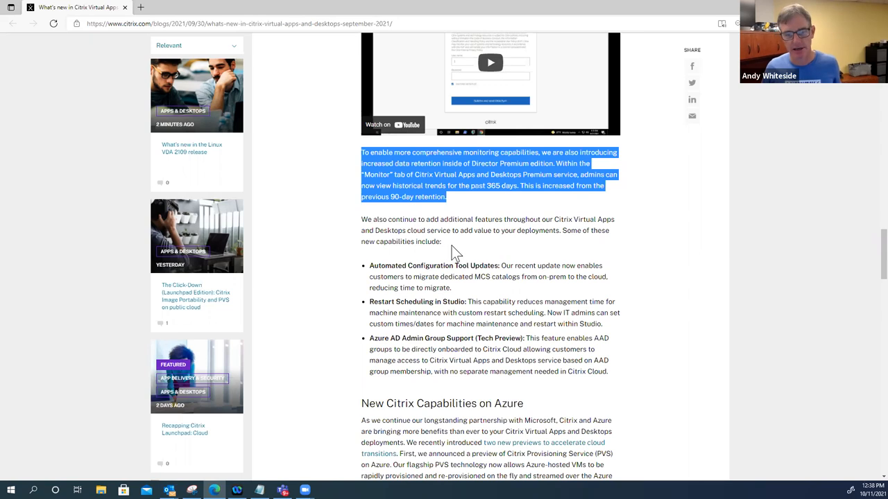
double_click(437, 288)
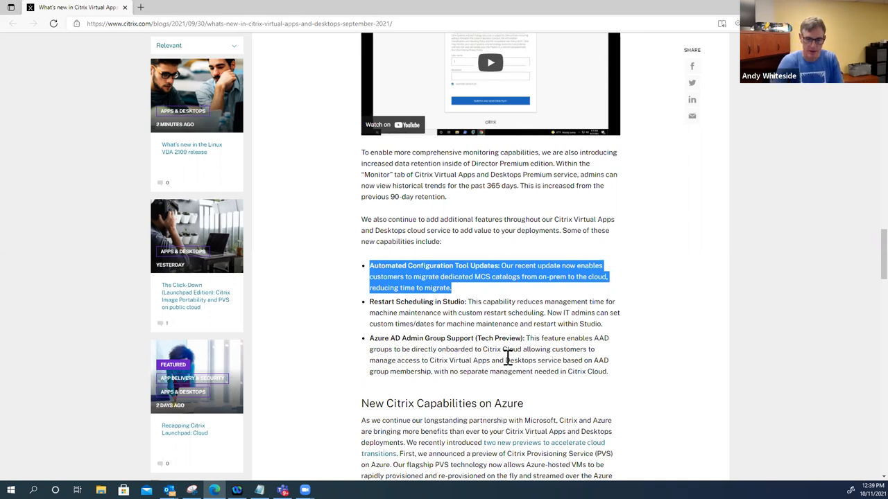
- Scroll down to the New Citrix Capabilities on Azure section, keeping the bullet highlighted
scroll("down", 3)
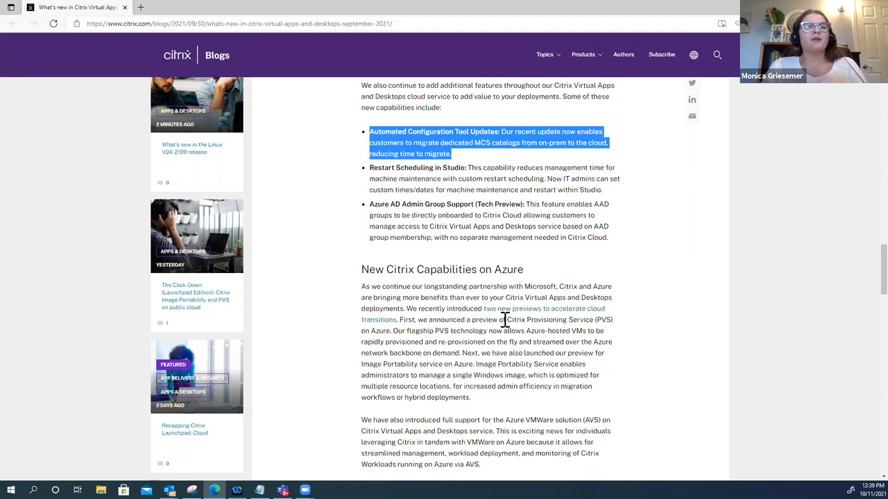
mouse_move(502, 319)
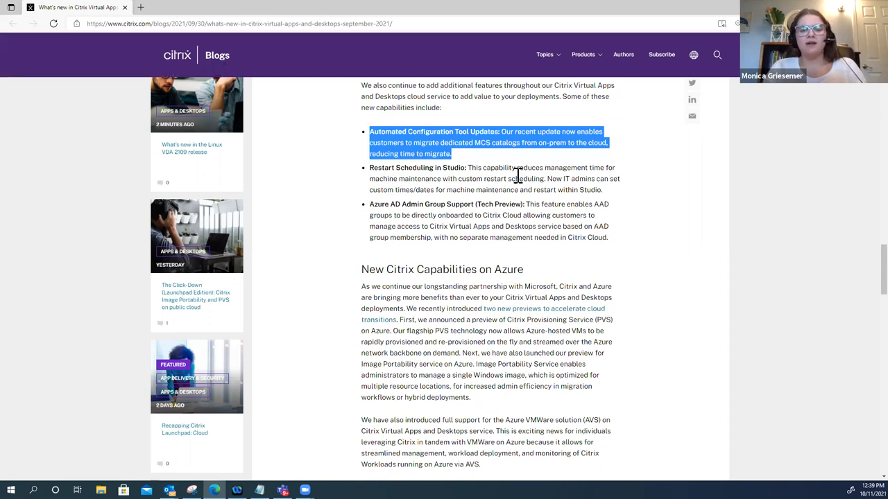
mouse_move(557, 189)
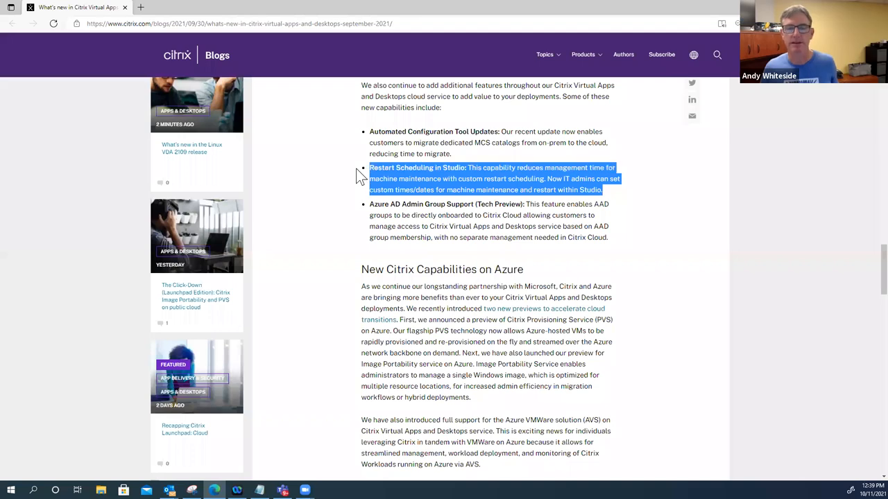
mouse_move(495, 205)
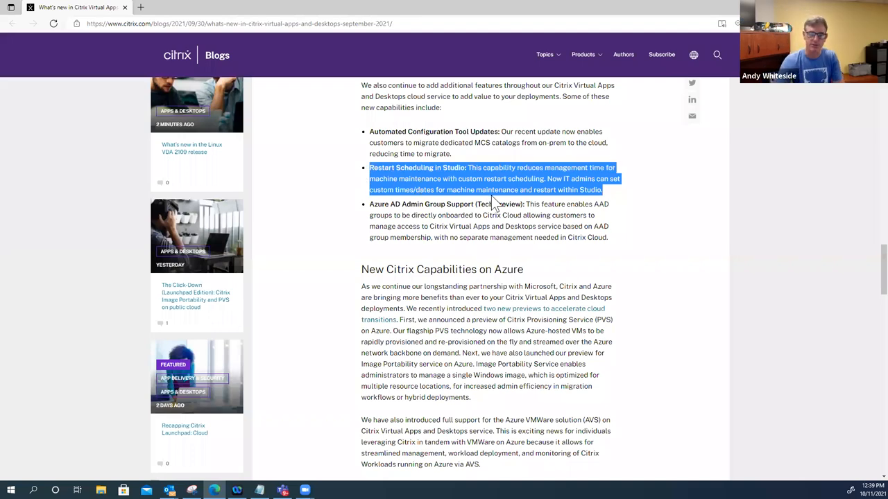
mouse_move(590, 190)
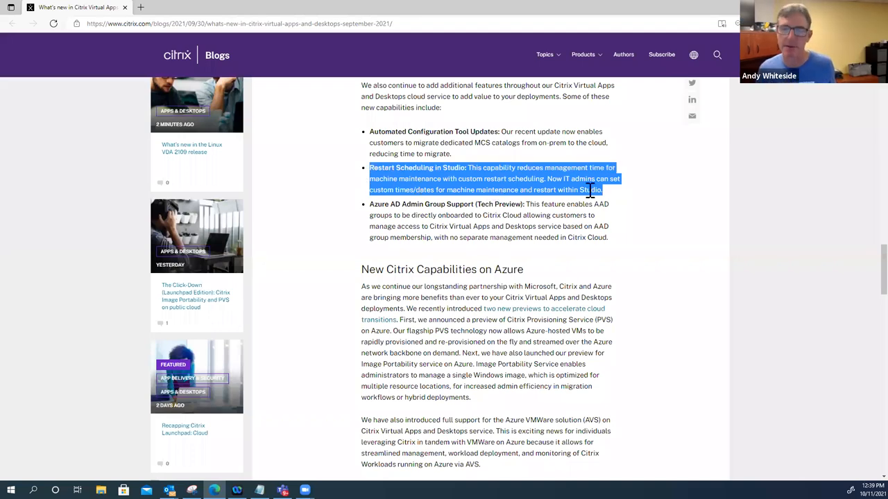
mouse_move(617, 222)
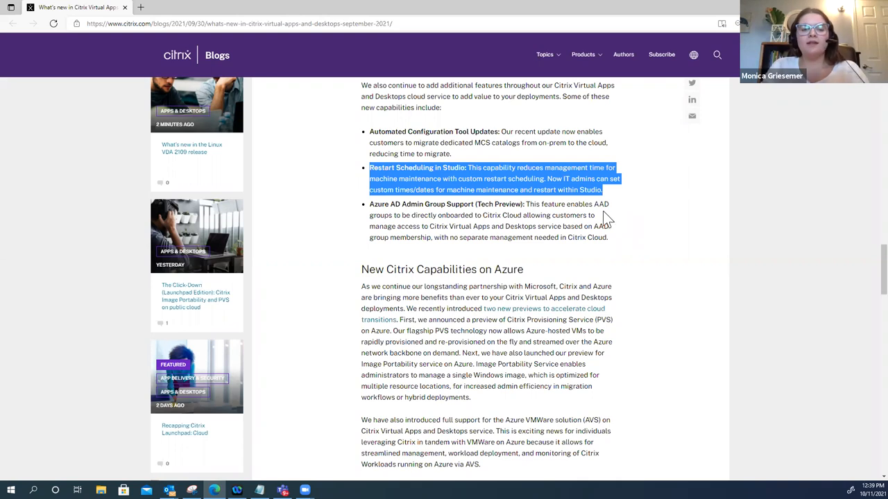
mouse_move(581, 267)
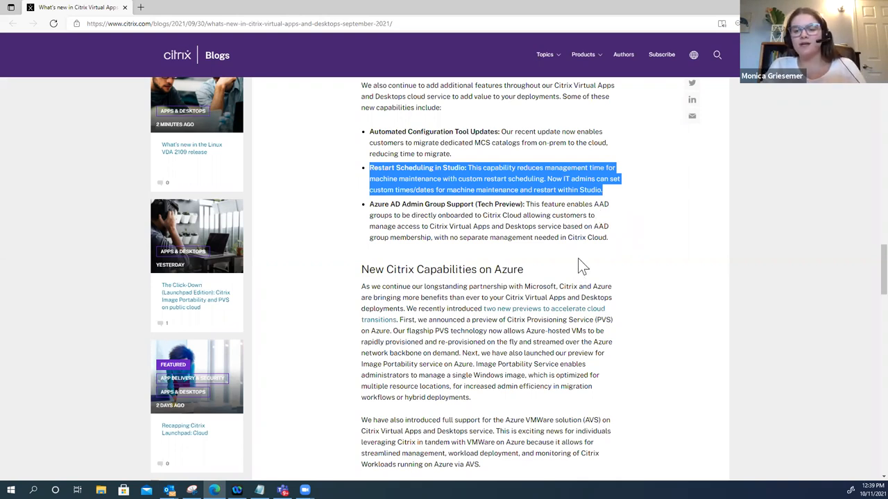
mouse_move(562, 250)
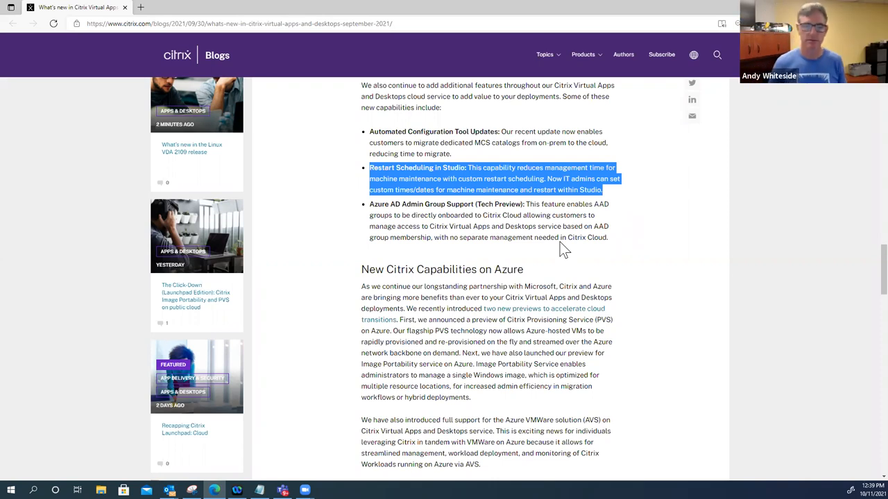
mouse_move(616, 243)
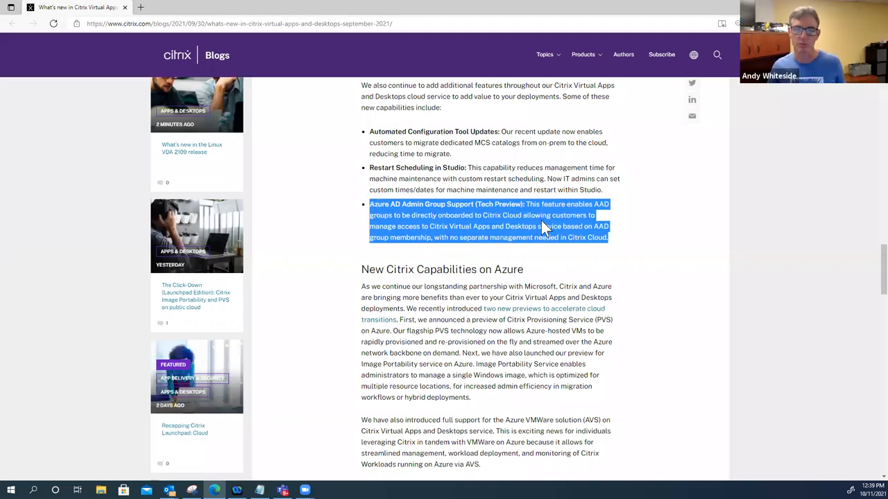
mouse_move(534, 262)
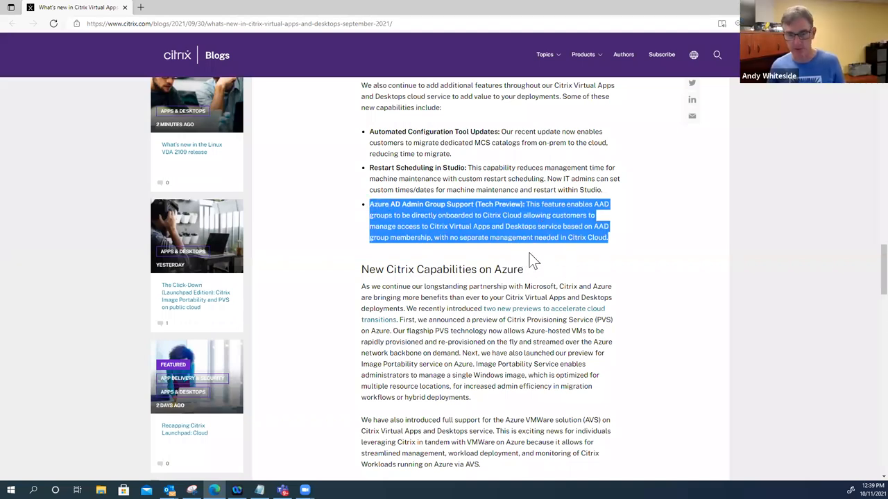
mouse_move(534, 265)
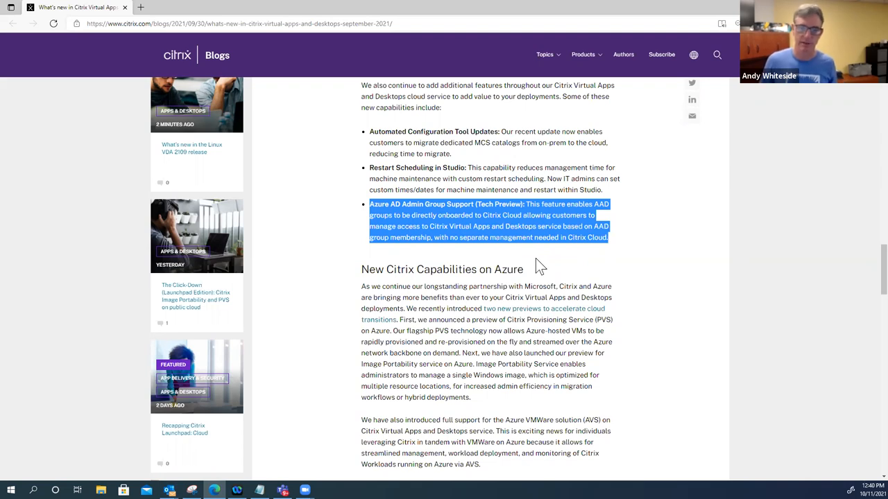
- Select from the Automated Configuration Tool Updates bullet through the end of the Azure AD bullet
scroll("up", 3)
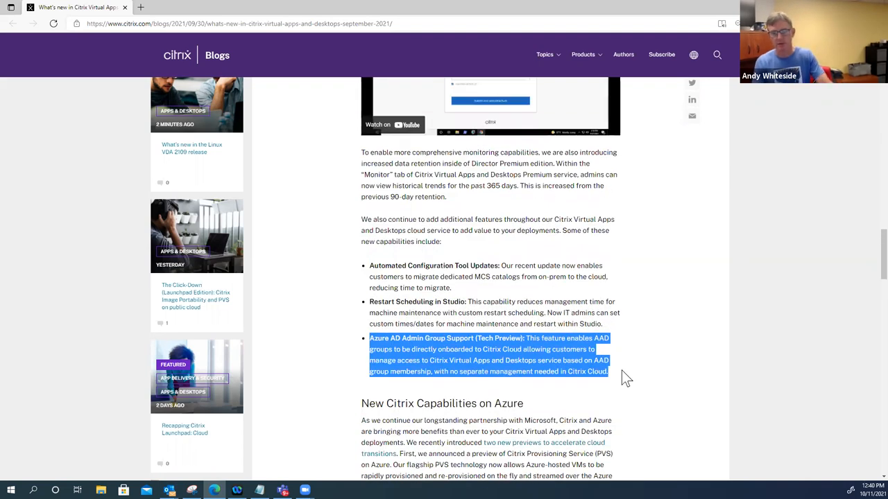
left_click_drag(624, 374, 364, 265)
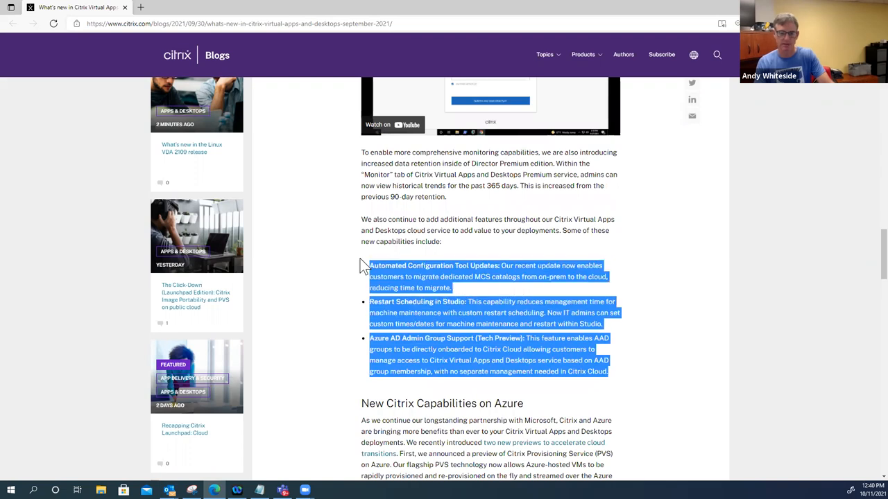
- Highlight just the Restart Scheduling in Studio bullet, then scroll toward the Azure section
scroll("down", 3)
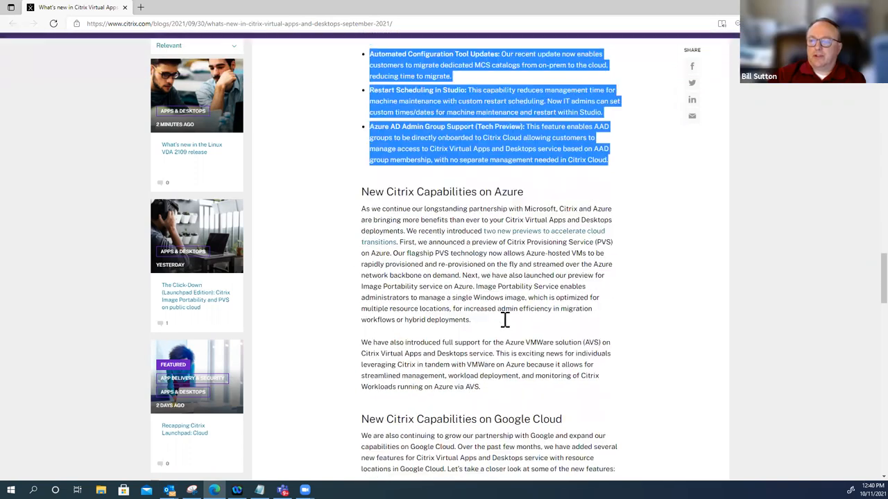
scroll("up", 3)
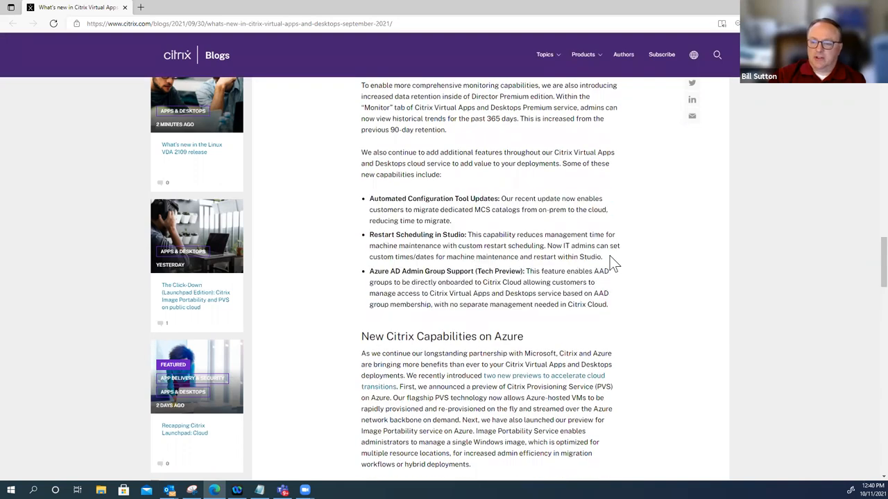
left_click_drag(369, 235, 610, 256)
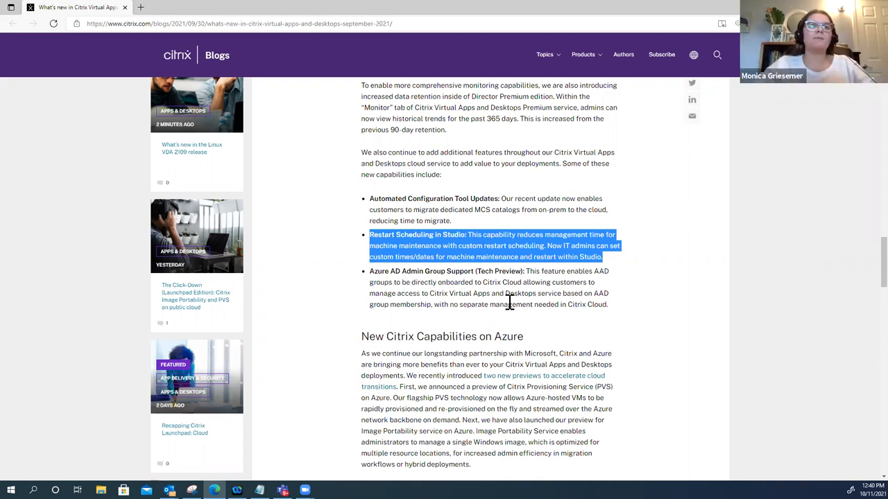
mouse_move(506, 305)
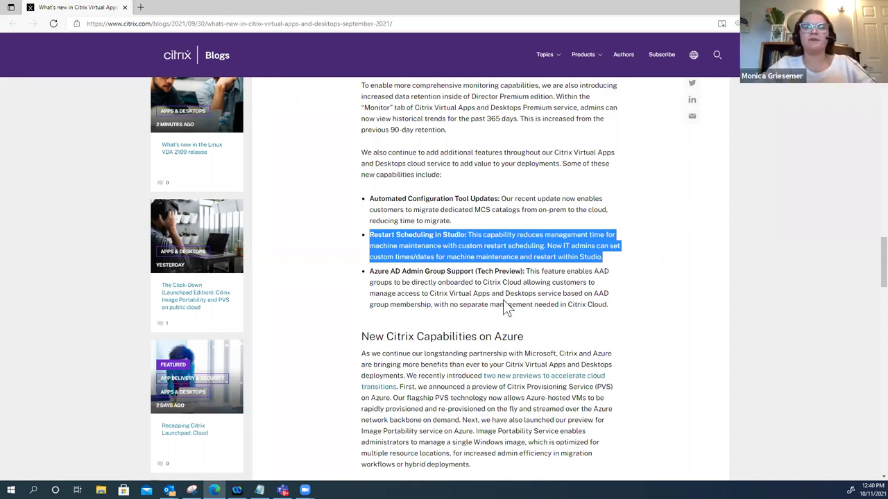
mouse_move(485, 319)
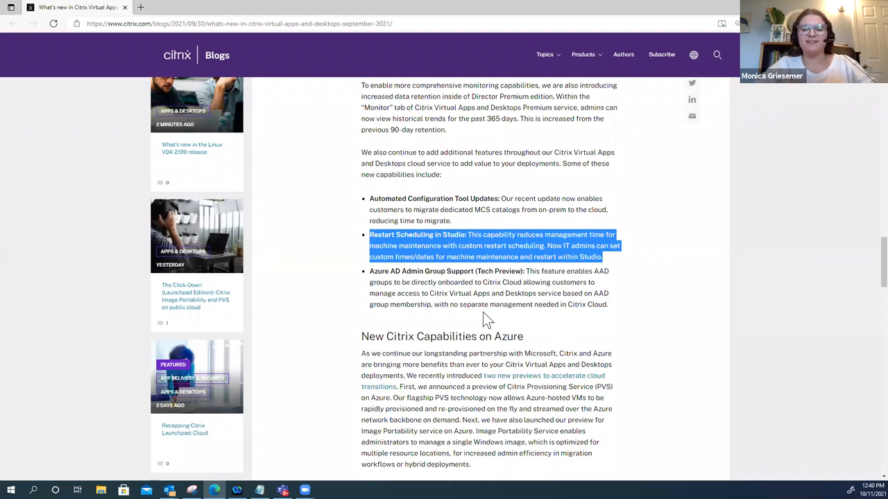
scroll("down", 3)
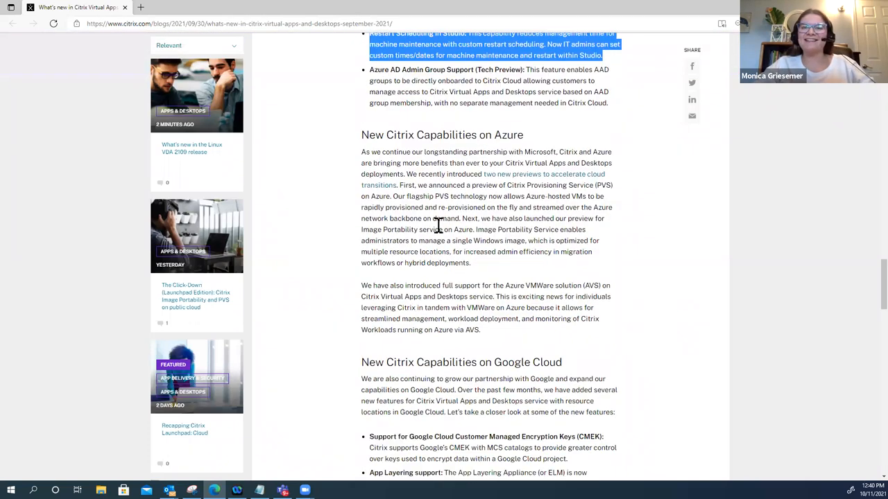
mouse_move(478, 286)
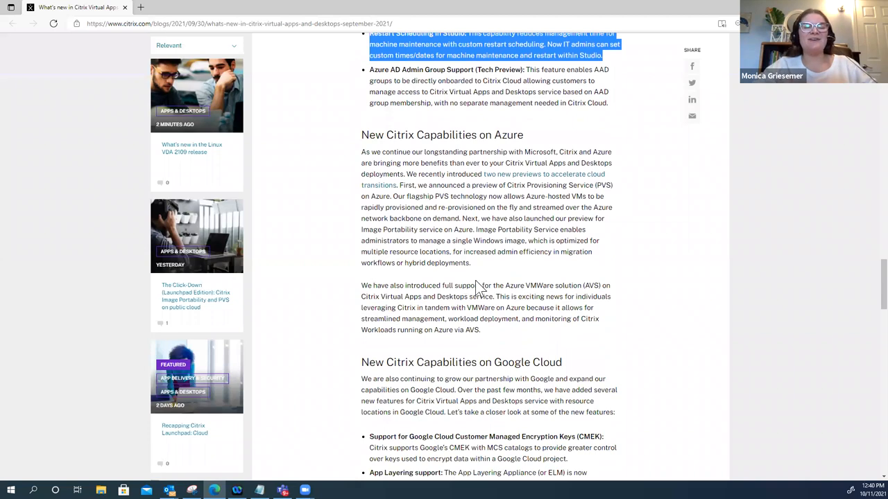
- Highlight the Azure section from its heading to the AVS paragraph, then shift focus off it
scroll("down", 3)
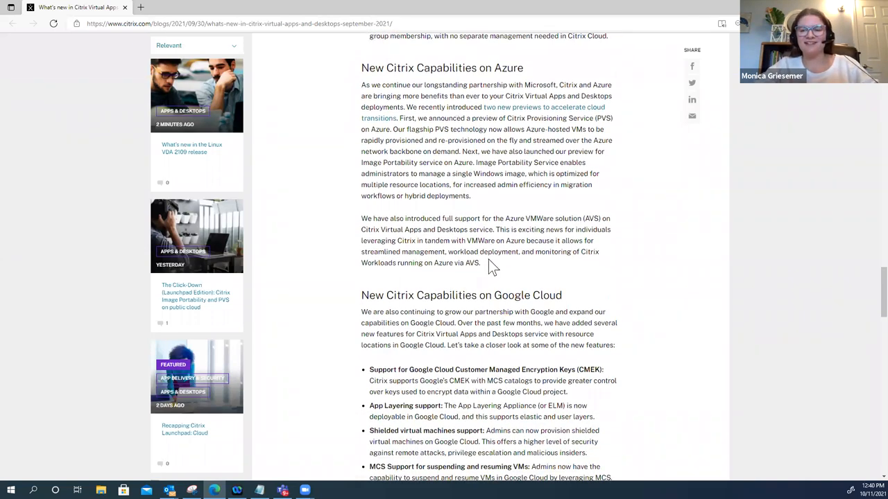
left_click_drag(364, 59, 482, 263)
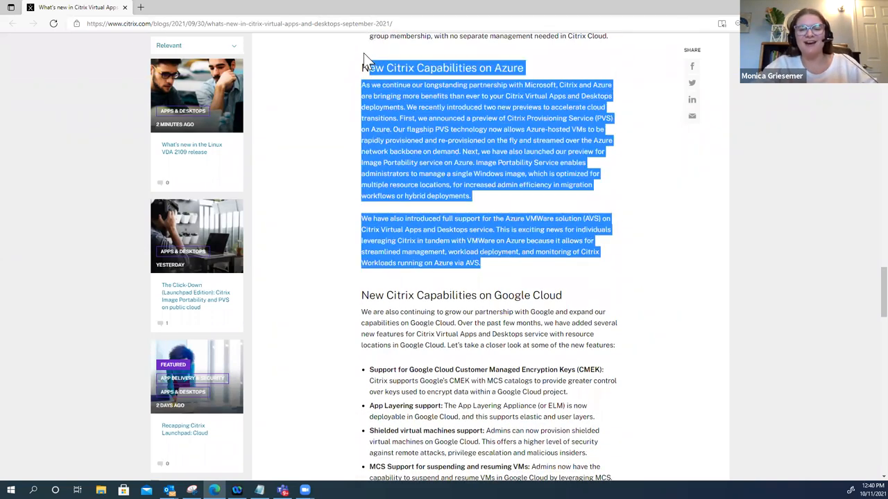
mouse_move(413, 183)
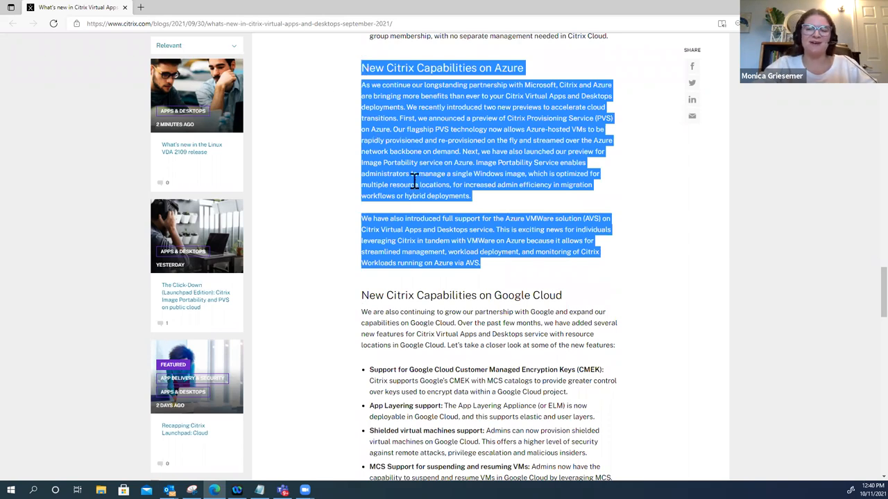
mouse_move(435, 154)
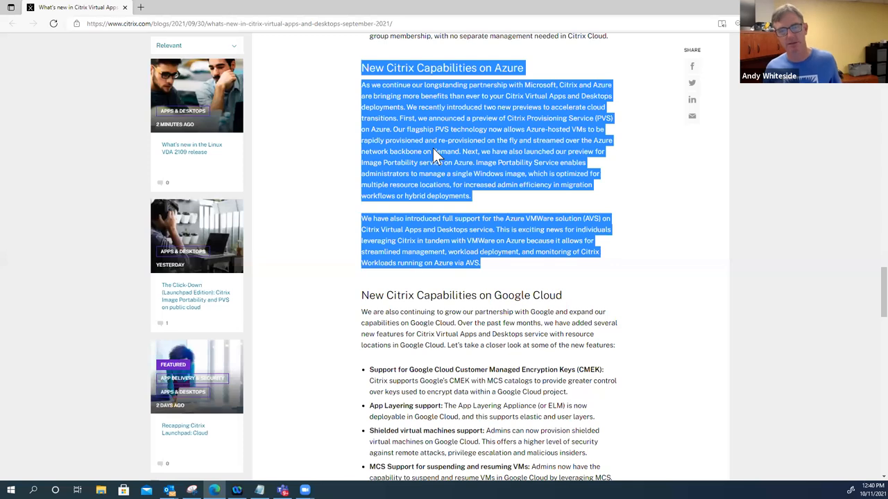
mouse_move(512, 290)
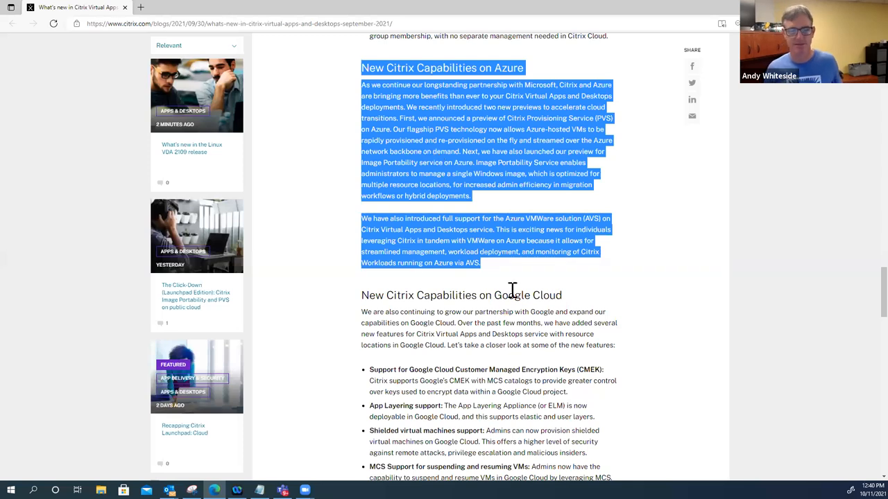
scroll("up", 3)
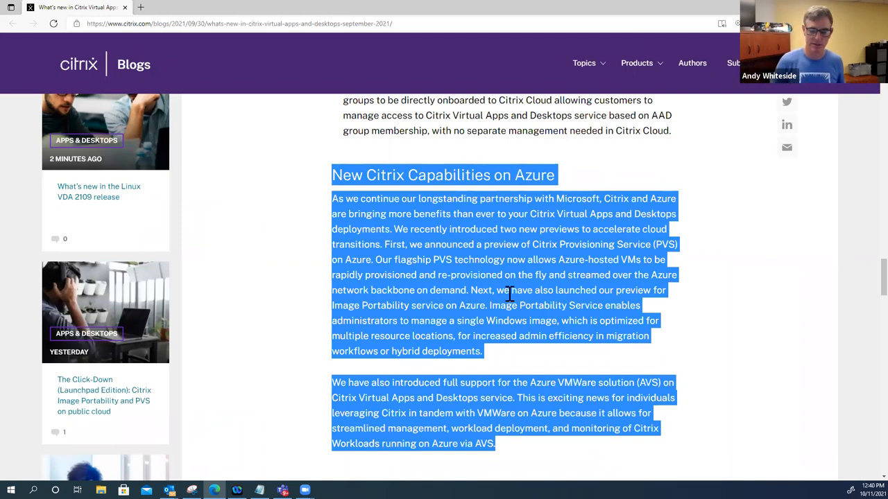
scroll("down", 3)
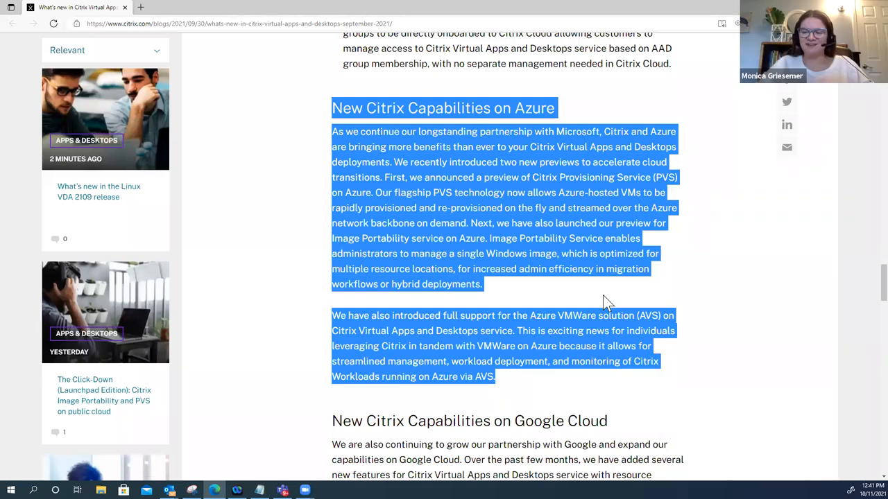
mouse_move(612, 242)
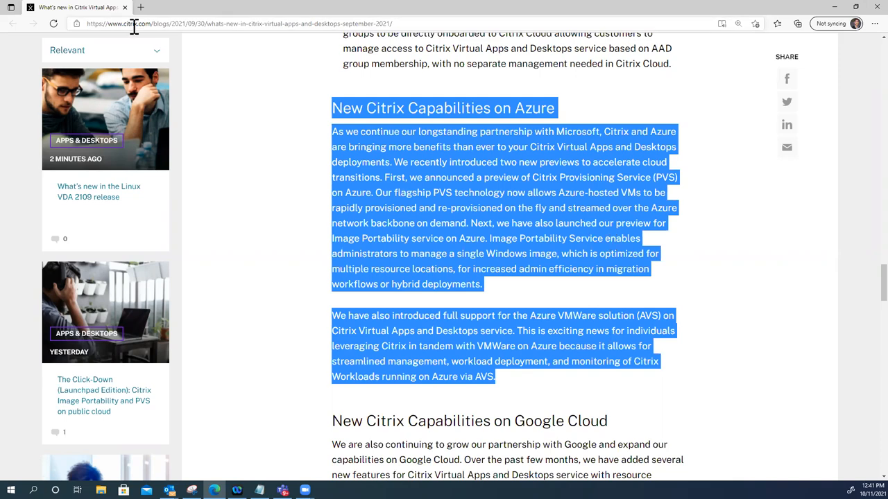
left_click(140, 7)
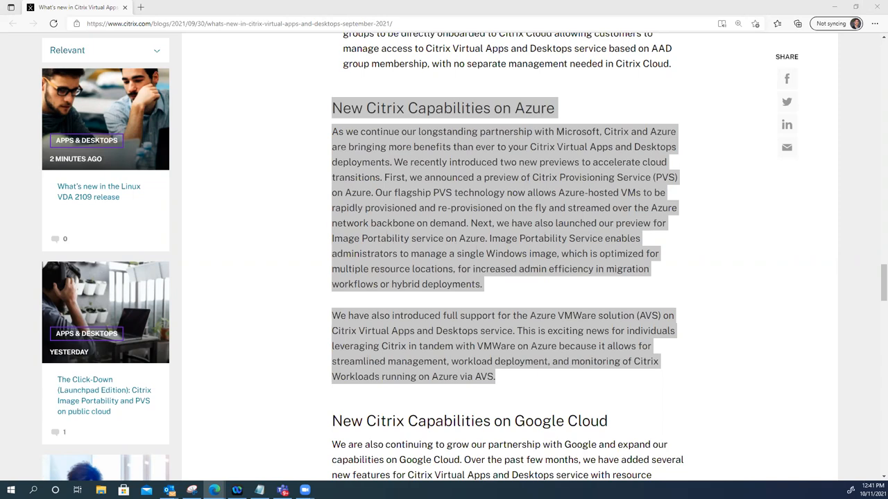
mouse_move(527, 16)
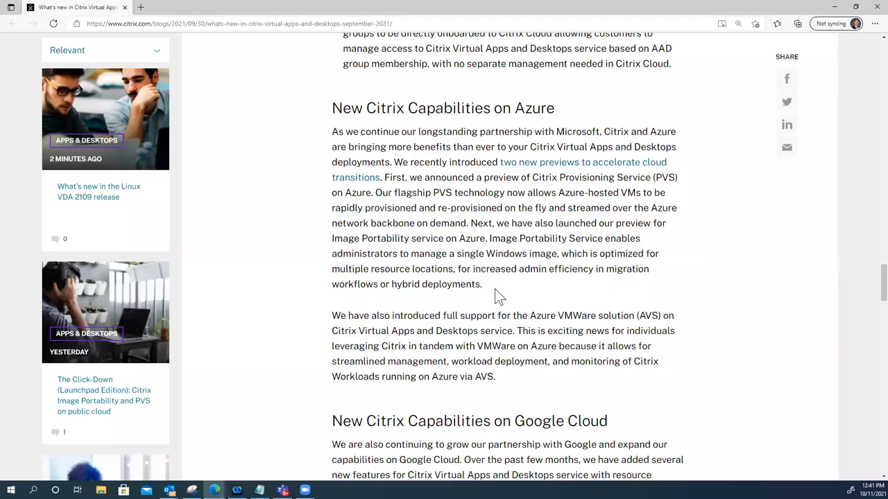
- Scroll around the unhighlighted Azure section until the Google Cloud heading appears below it
scroll("up", 3)
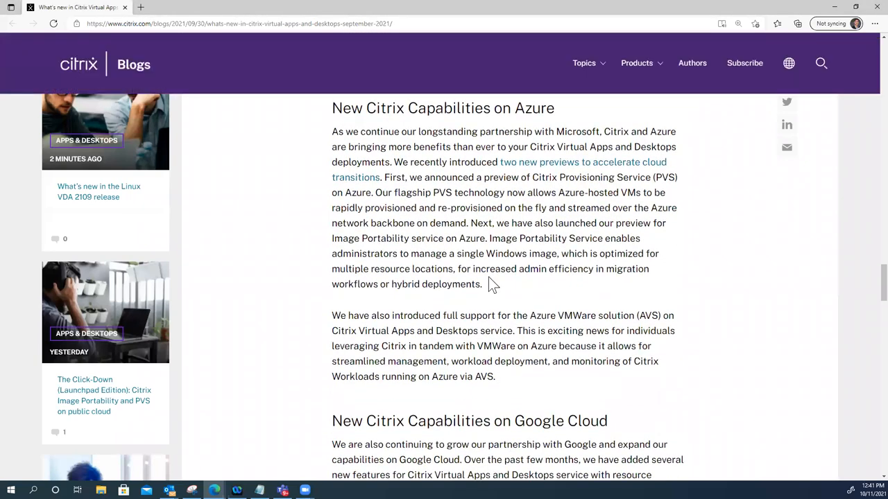
scroll("up", 3)
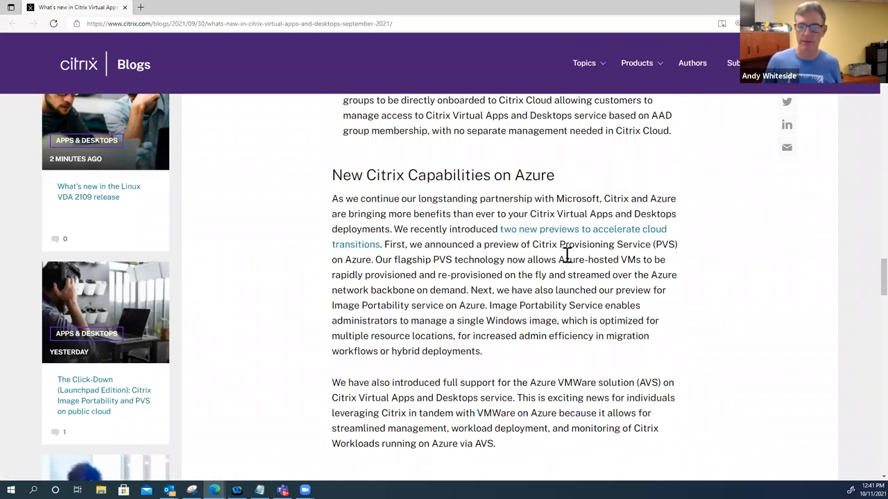
mouse_move(489, 309)
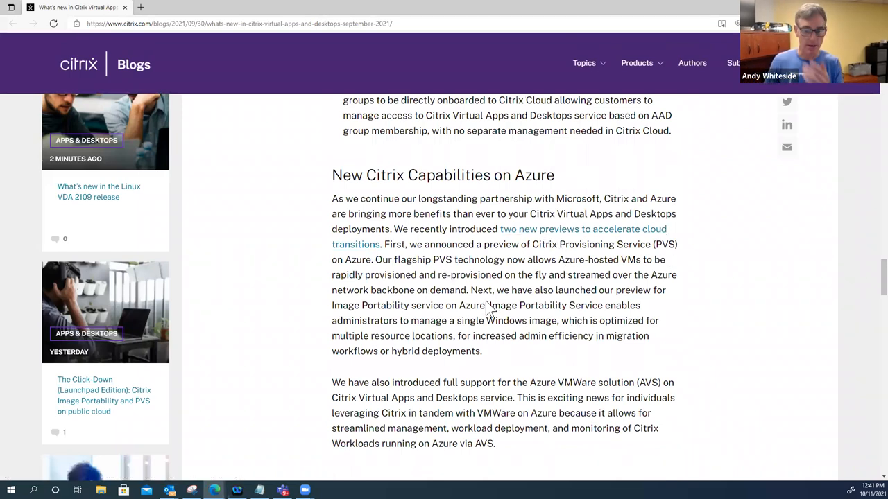
scroll("down", 3)
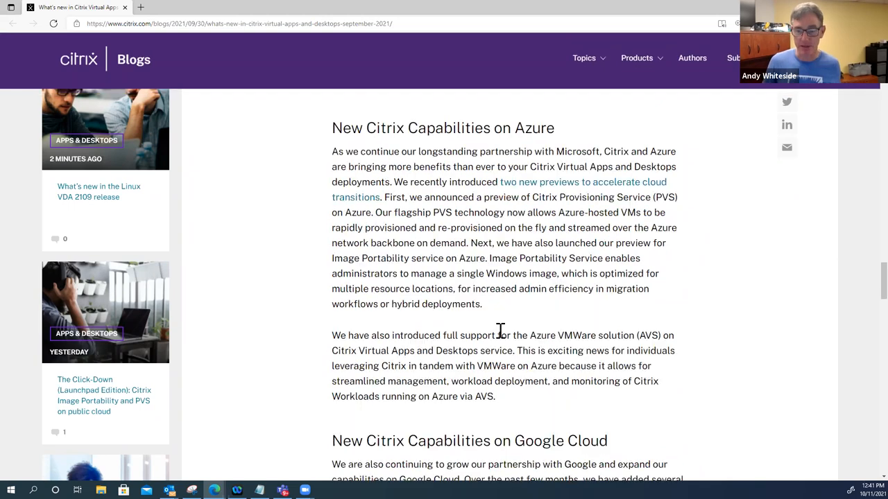
scroll("up", 3)
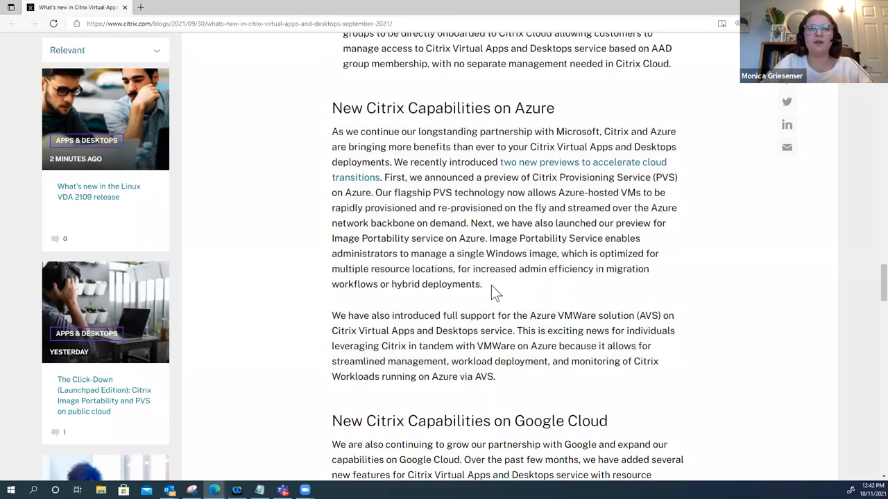
mouse_move(408, 269)
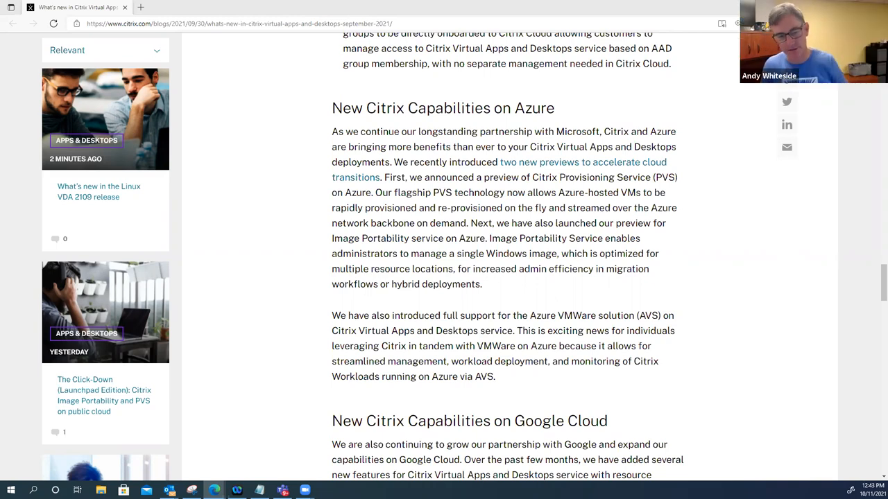
mouse_move(105, 471)
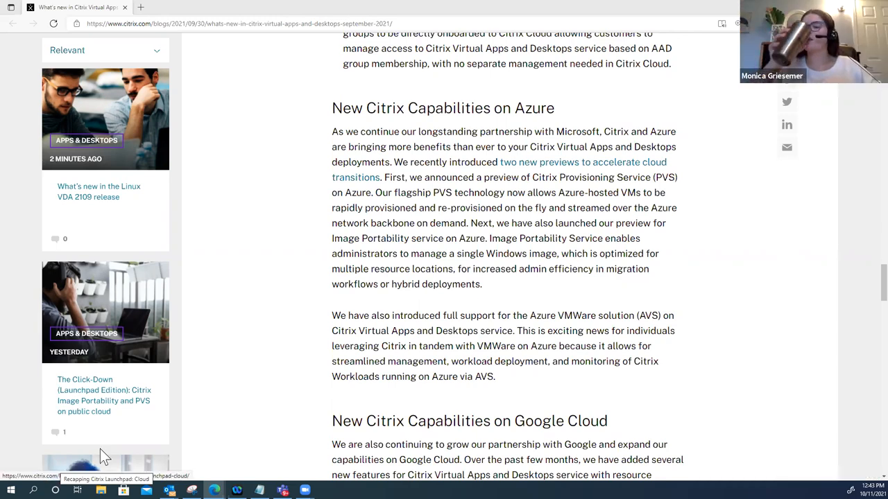
mouse_move(554, 397)
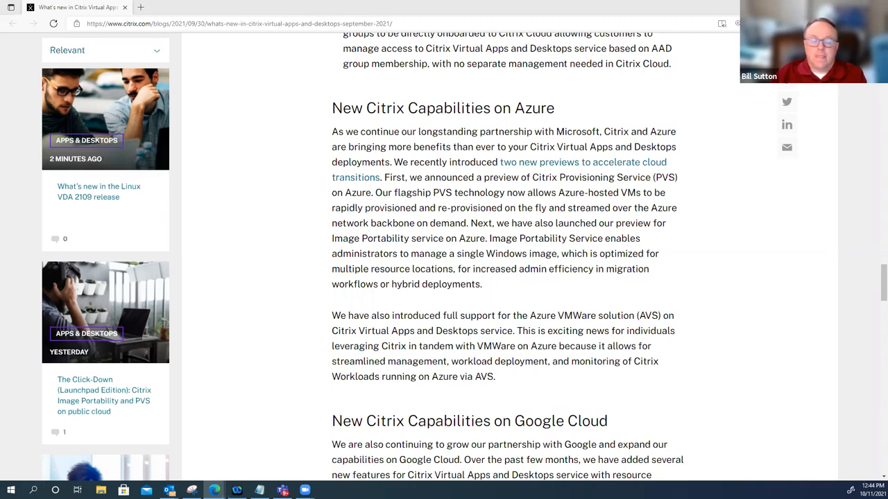
mouse_move(331, 414)
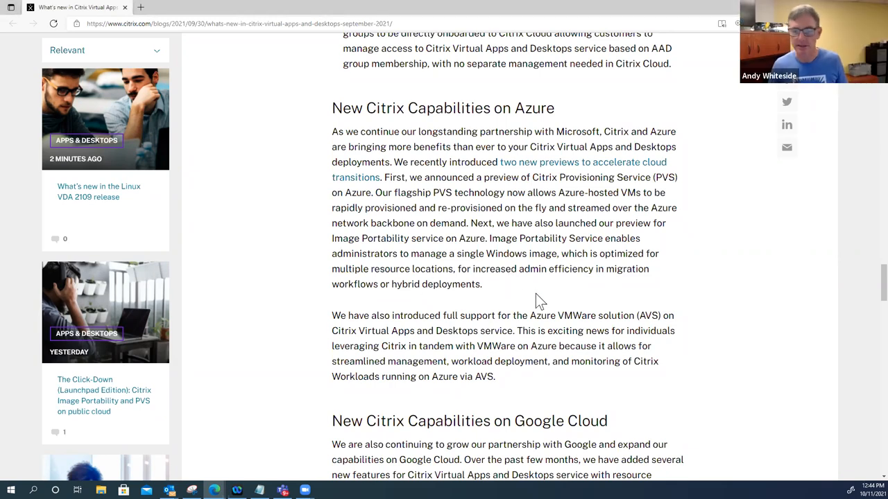
- Scroll down to all four Google Cloud feature bullets, through MCS suspend and resume support
scroll("down", 3)
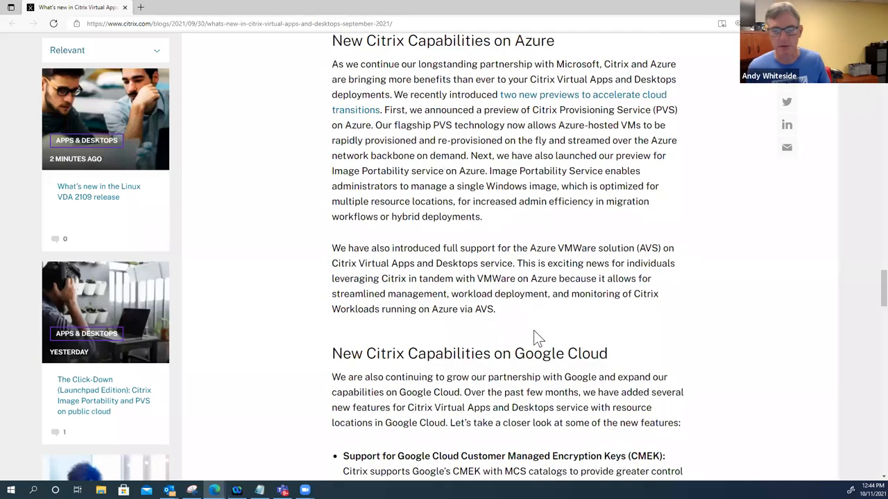
scroll("down", 3)
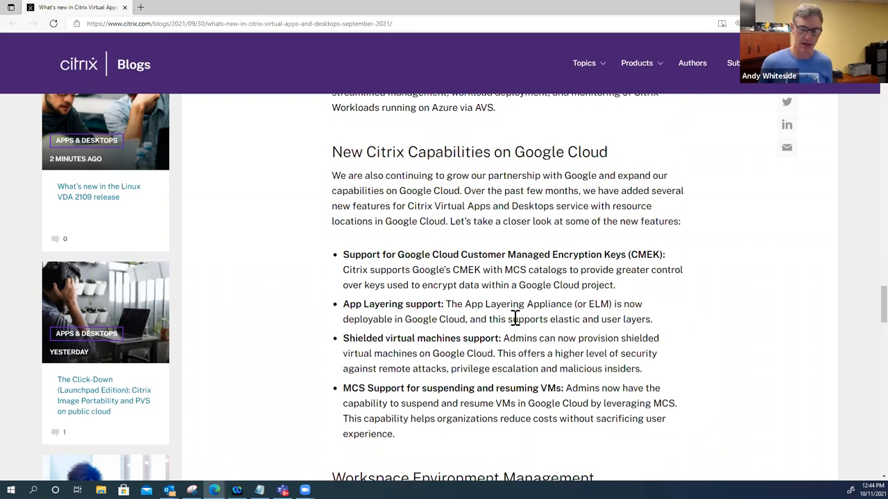
mouse_move(713, 313)
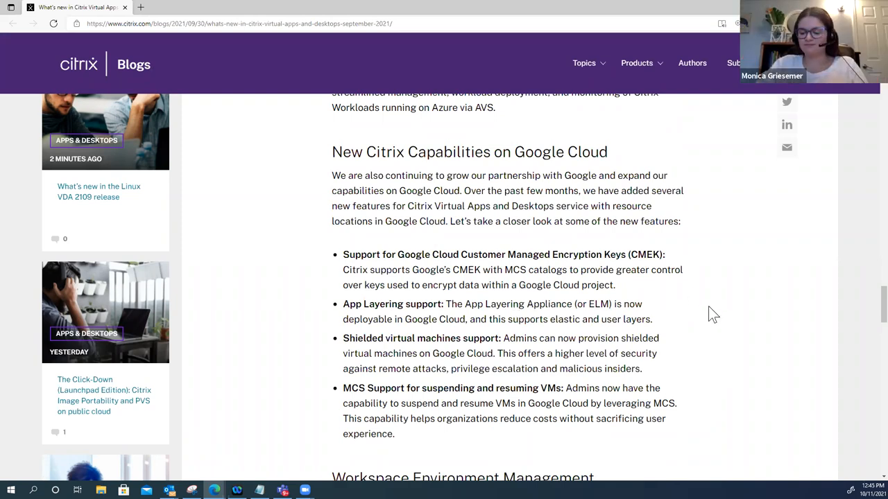
mouse_move(457, 461)
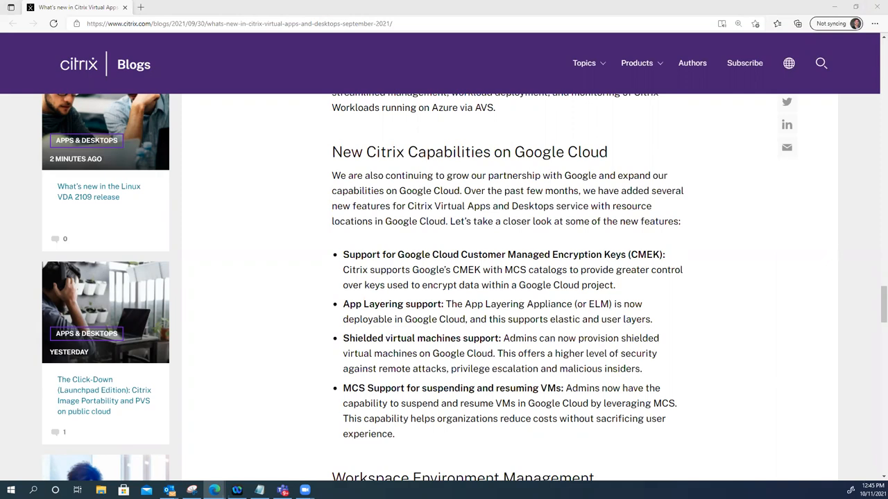
mouse_move(513, 241)
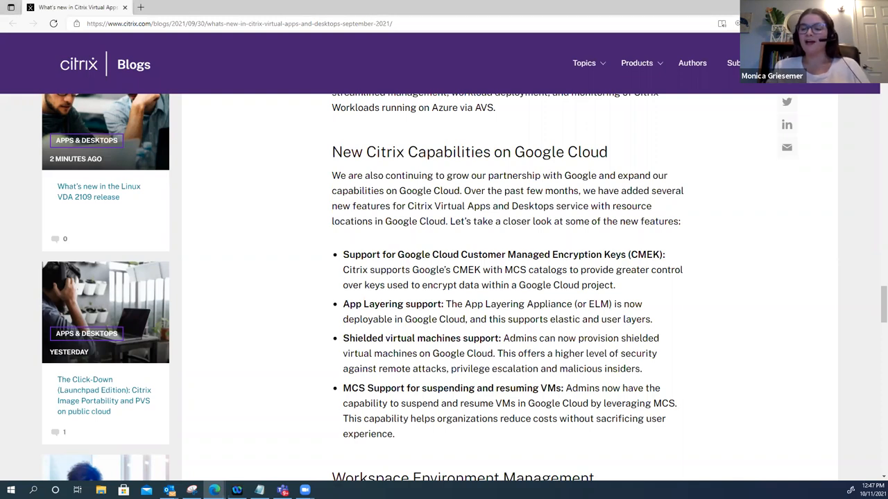
mouse_move(454, 304)
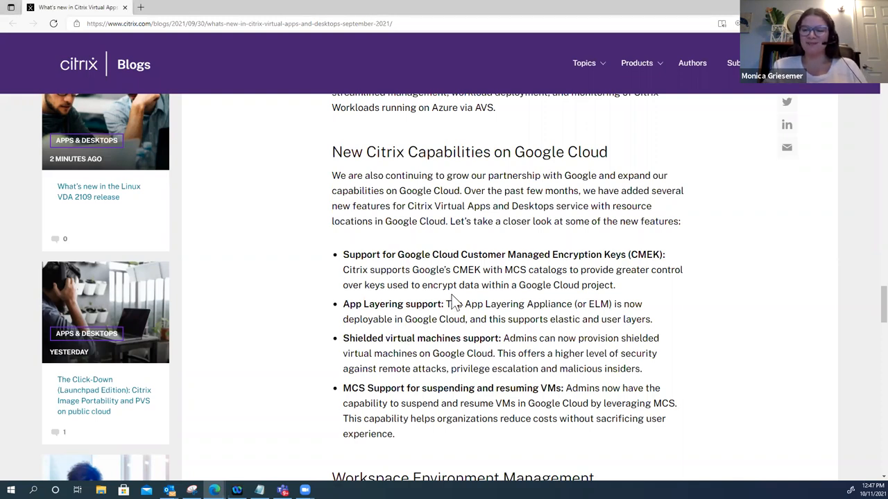
mouse_move(419, 214)
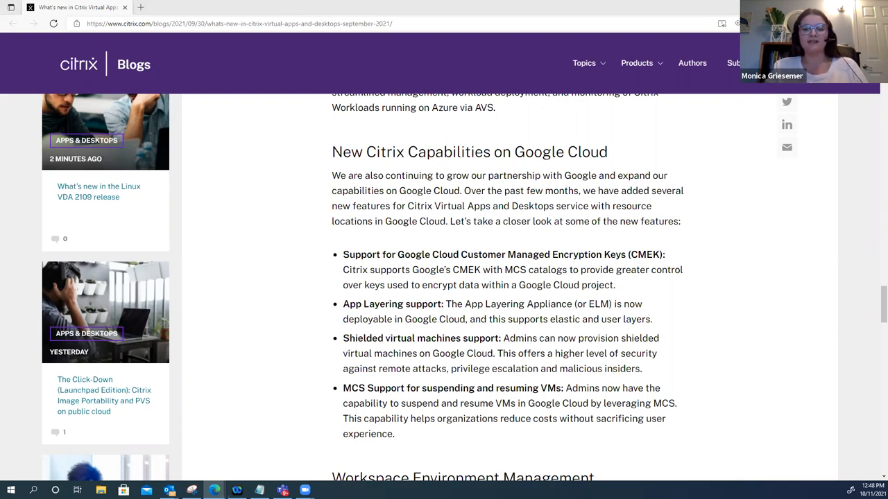
mouse_move(671, 290)
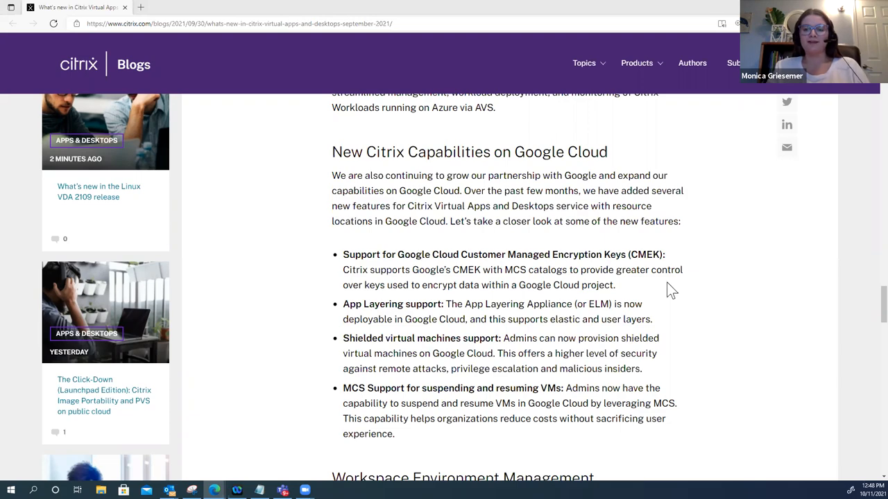
- Scroll down to the closing investor statement, then back up to the Google Cloud bullets
scroll("down", 3)
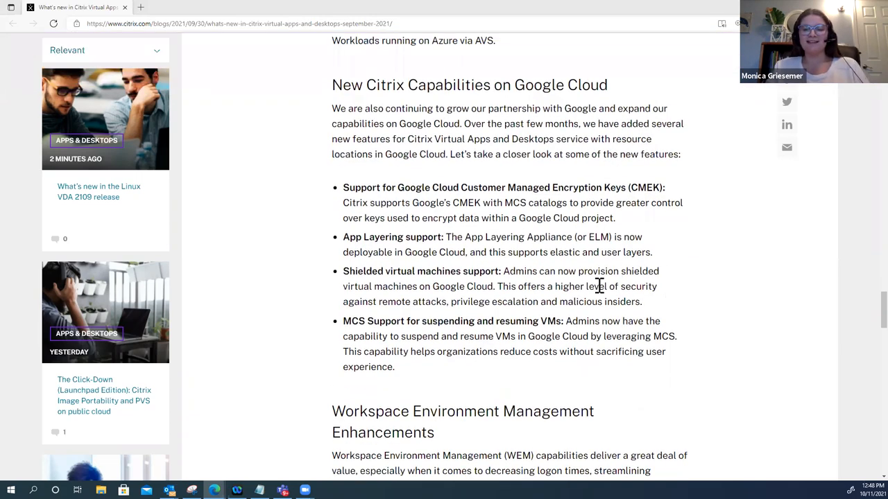
scroll("down", 3)
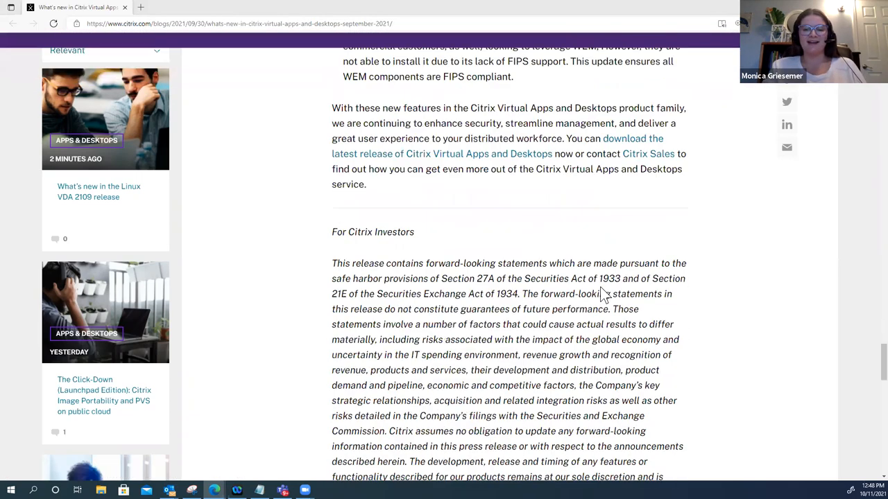
scroll("up", 3)
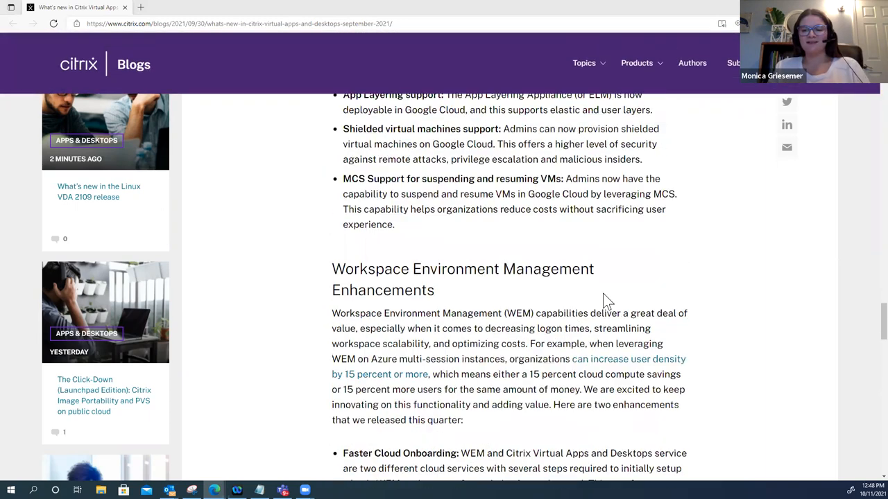
scroll("up", 3)
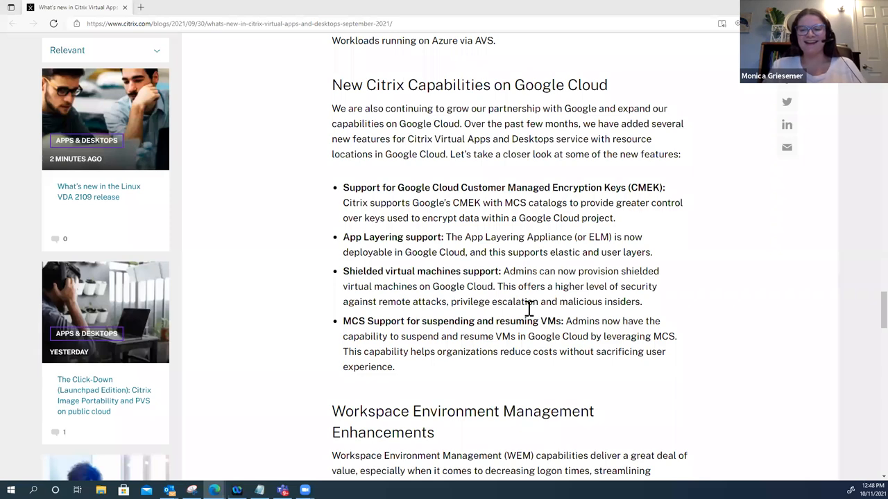
mouse_move(170, 89)
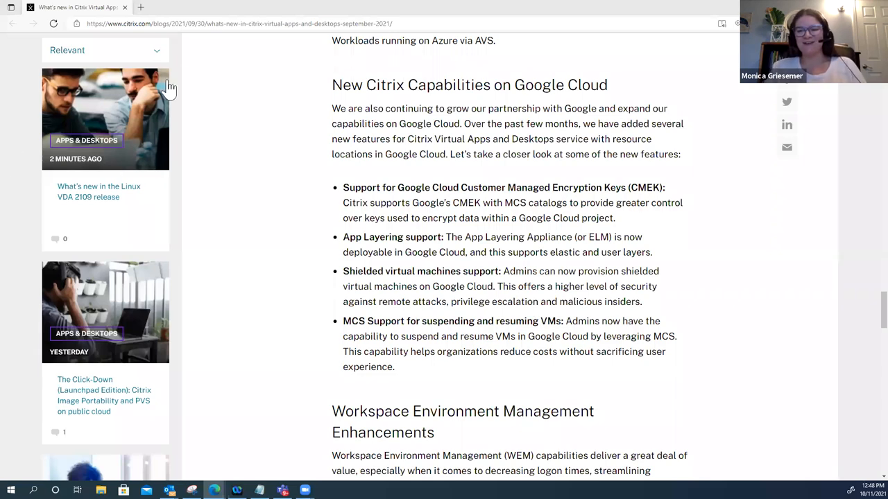
mouse_move(415, 376)
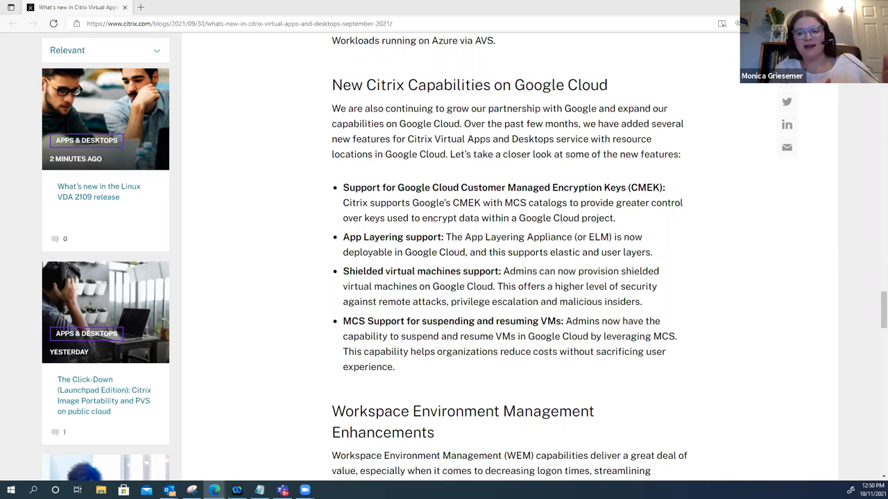
mouse_move(211, 200)
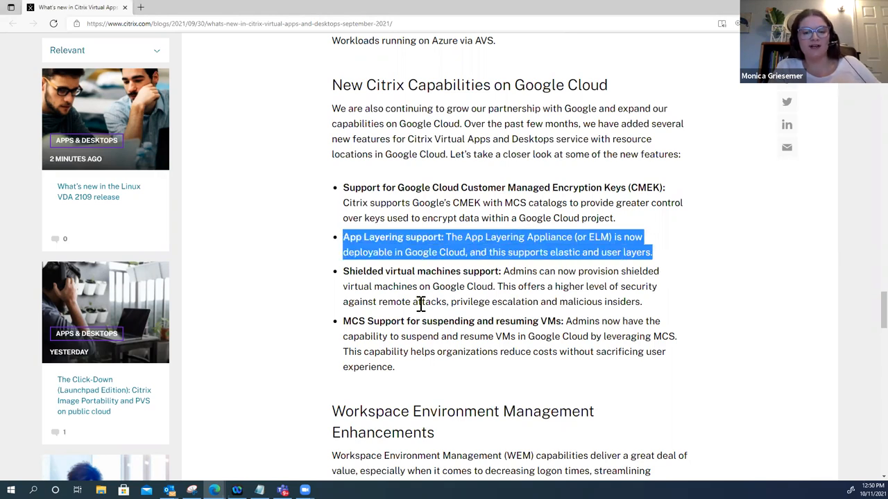
mouse_move(421, 304)
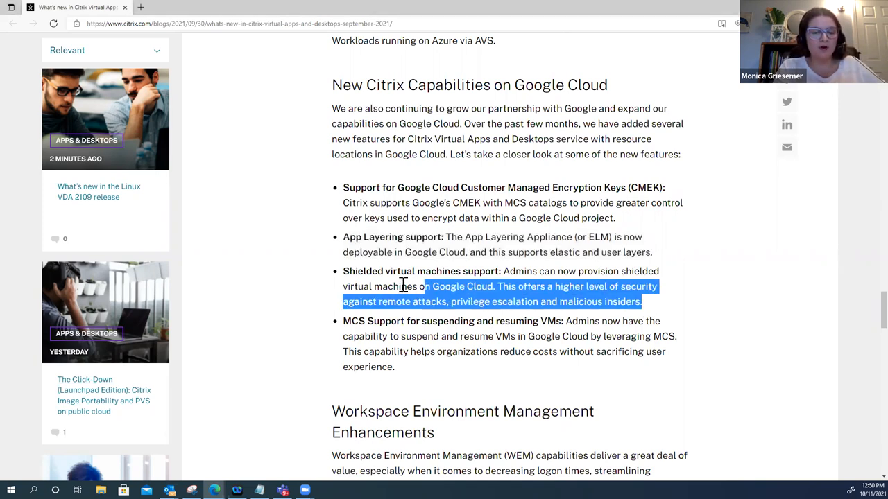
left_click_drag(425, 286, 342, 271)
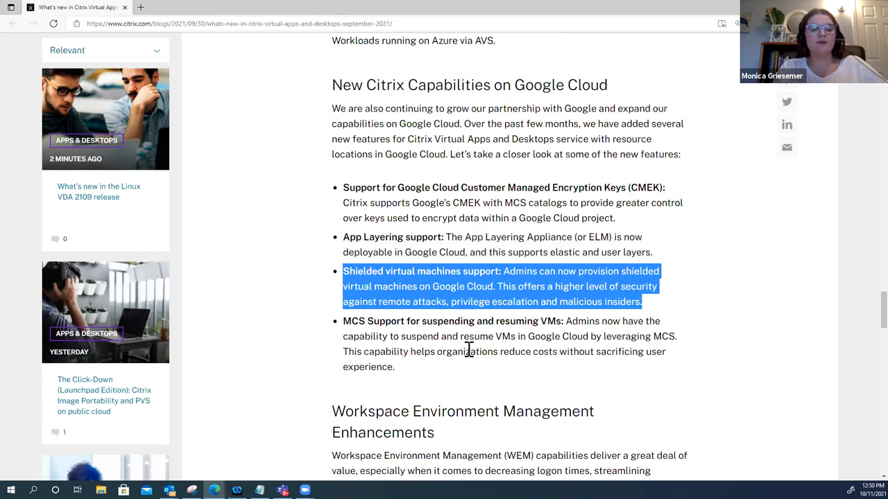
mouse_move(477, 383)
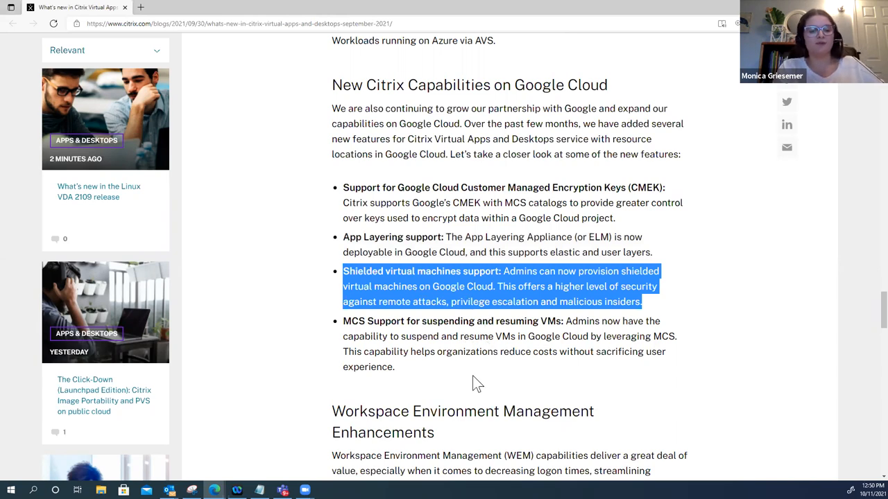
mouse_move(489, 395)
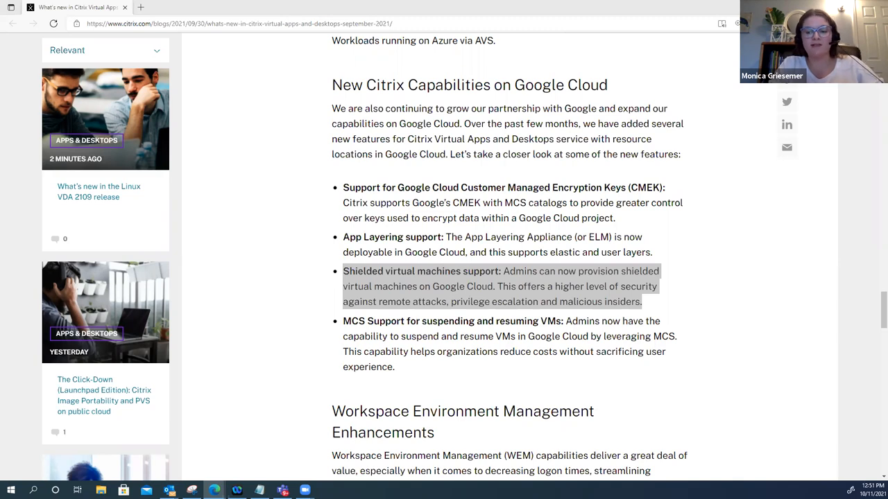
mouse_move(13, 251)
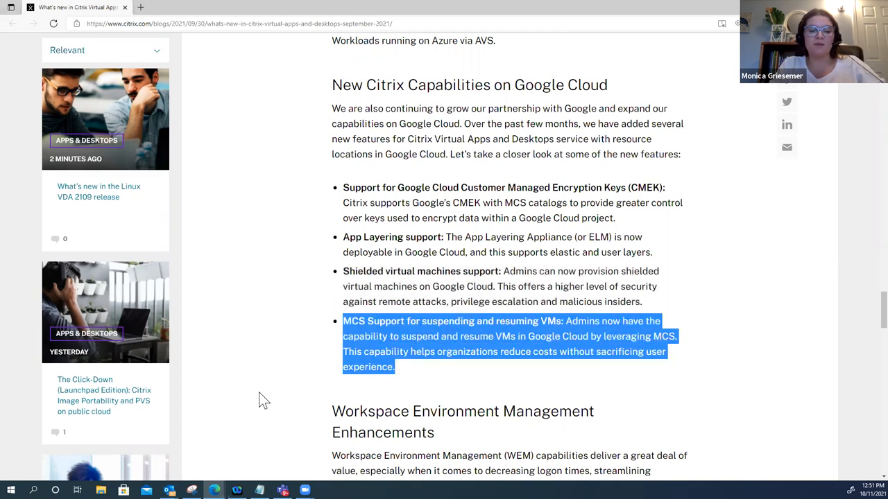
scroll("down", 3)
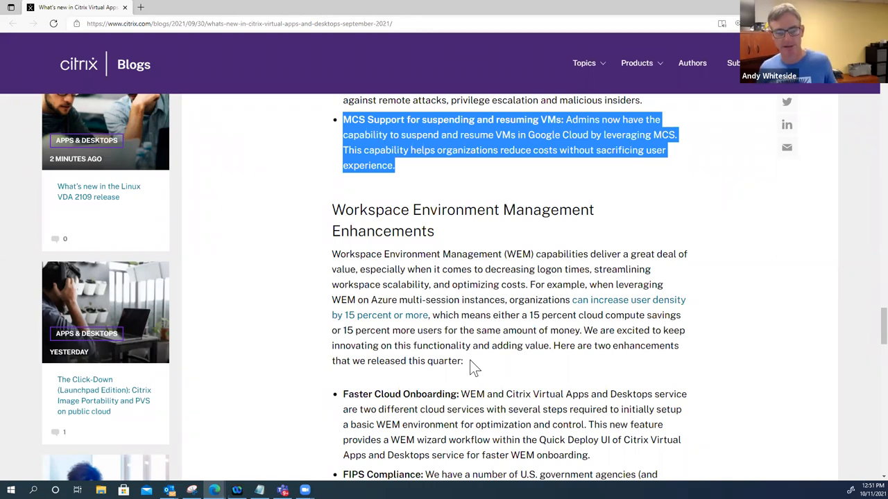
scroll("down", 3)
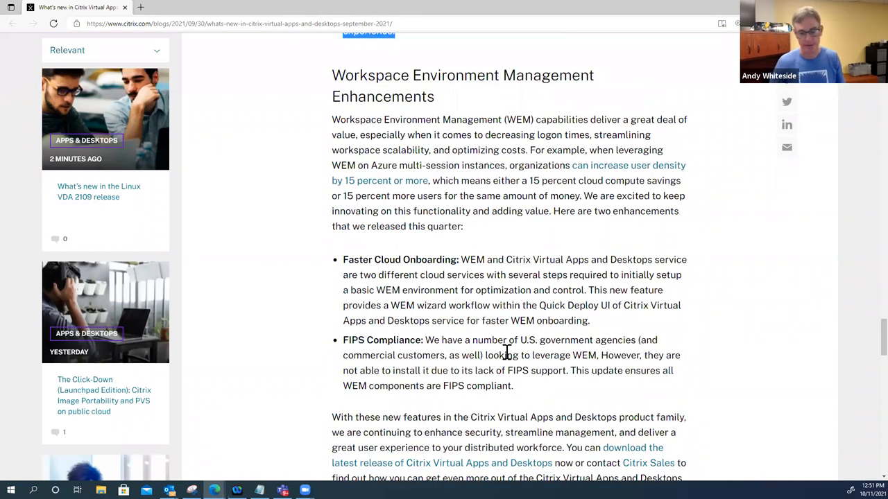
mouse_move(541, 397)
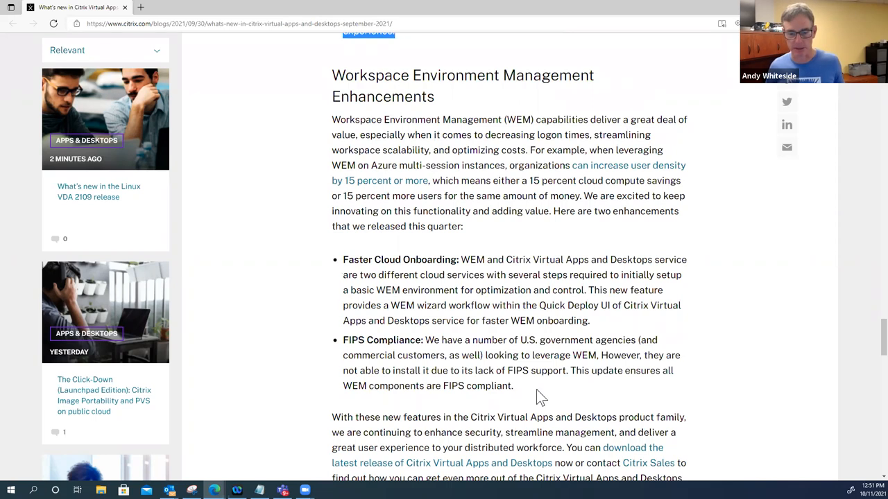
mouse_move(538, 390)
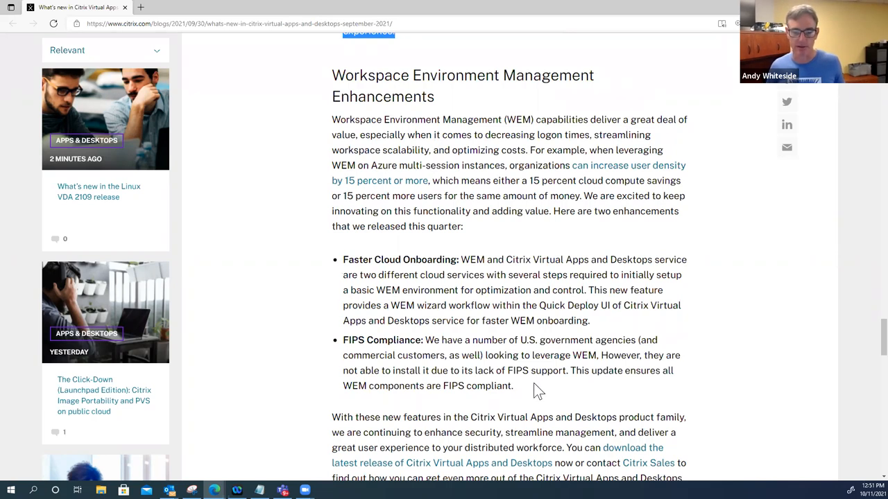
mouse_move(529, 386)
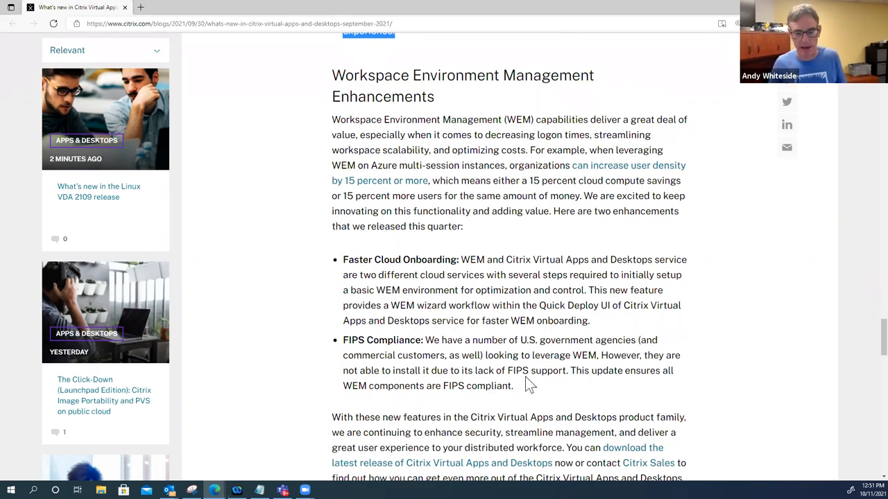
mouse_move(520, 418)
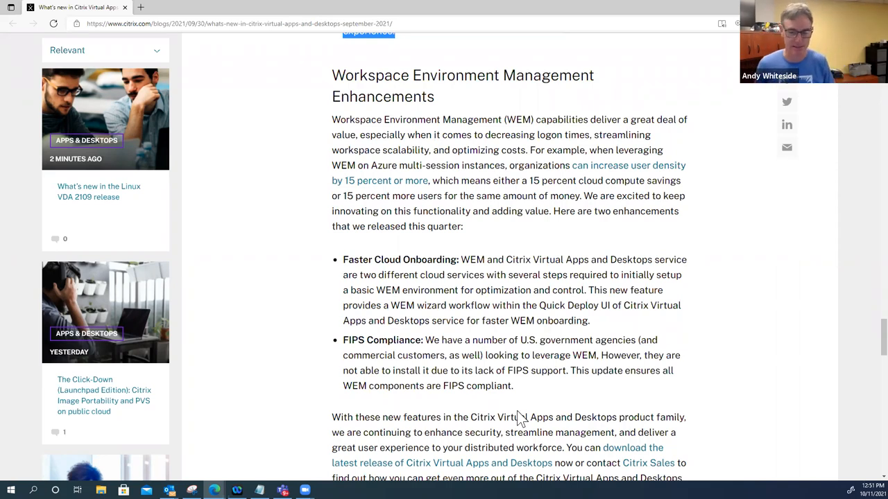
mouse_move(525, 393)
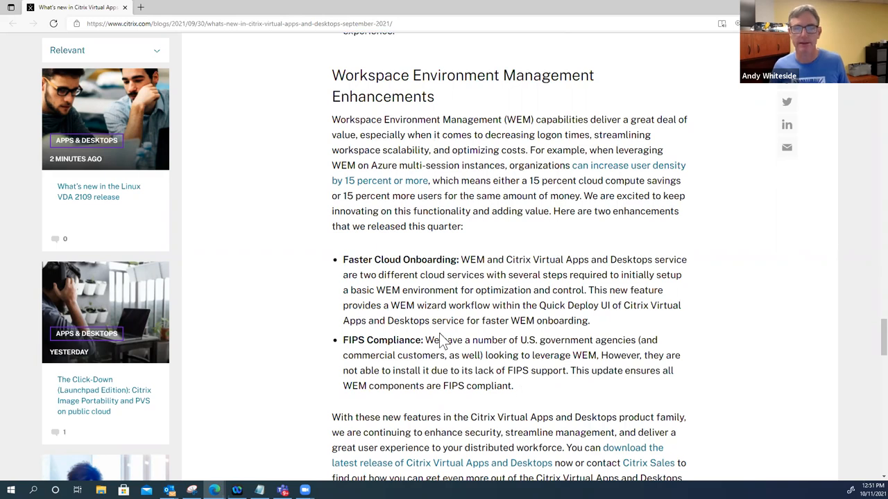
- Highlight then clear the WEM text, highlight Faster Cloud Onboarding, and reach the investor note
left_click_drag(381, 195, 513, 386)
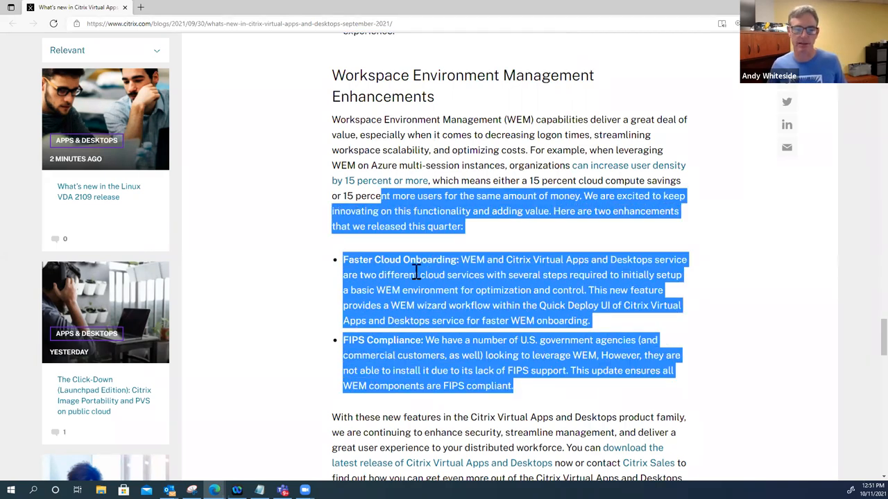
left_click(419, 290)
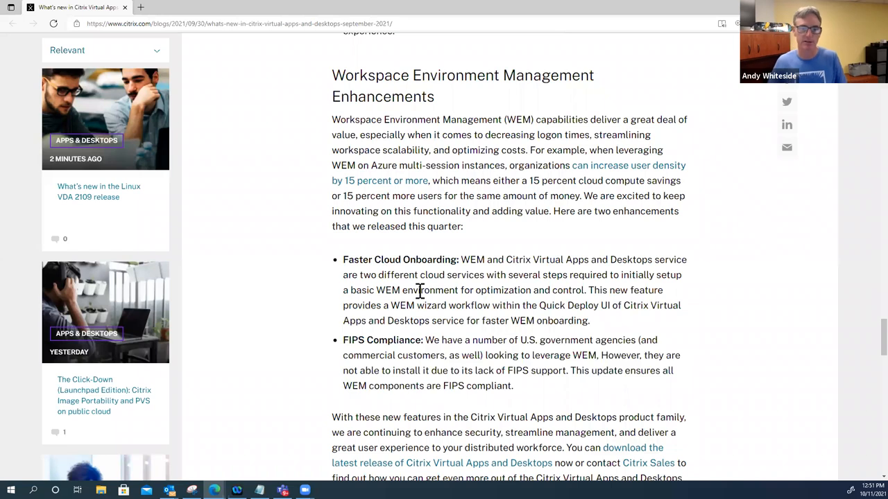
scroll("down", 3)
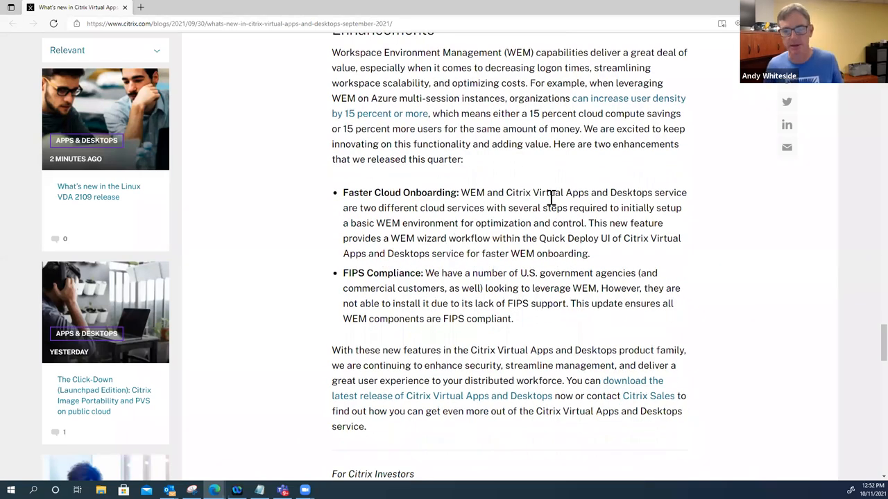
mouse_move(602, 266)
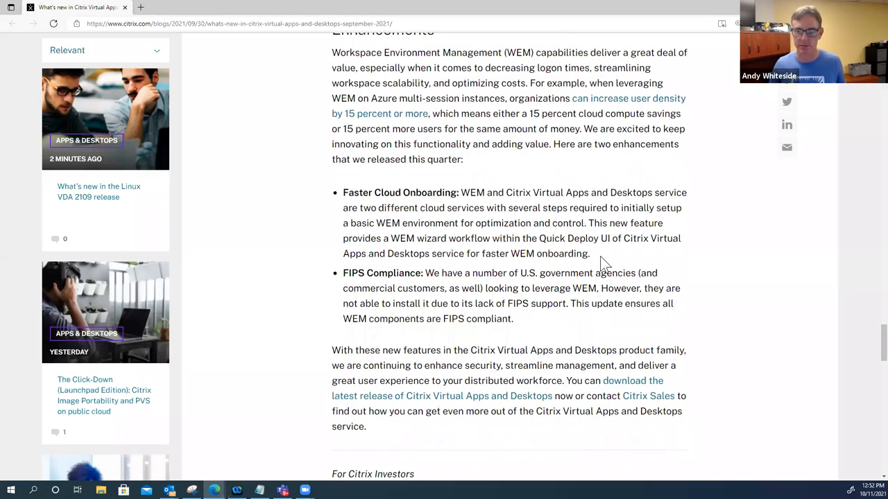
left_click_drag(342, 192, 589, 253)
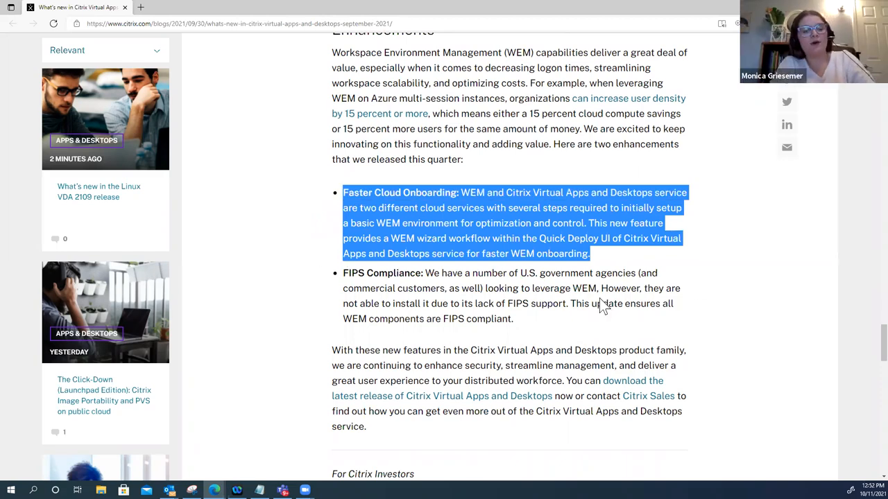
scroll("down", 3)
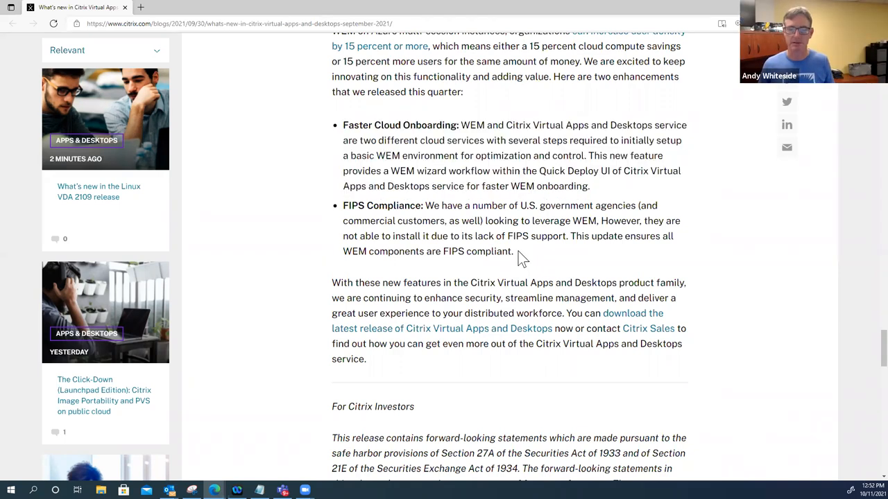
left_click_drag(343, 205, 513, 251)
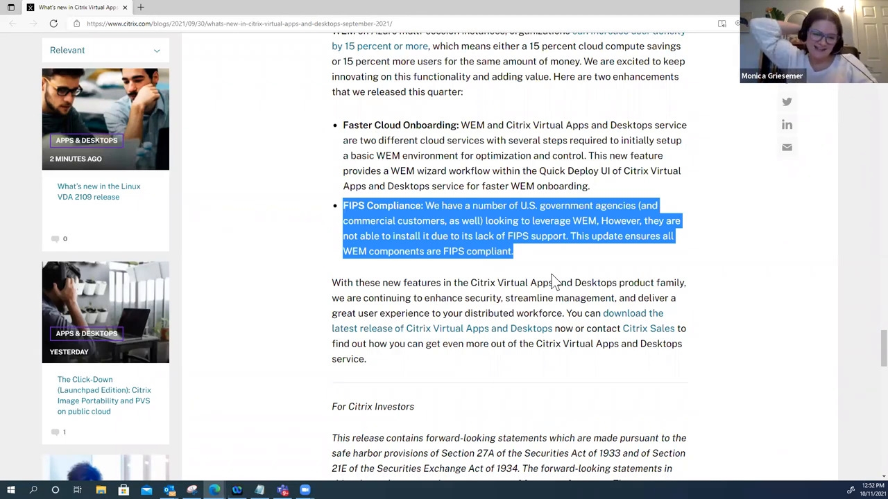
mouse_move(647, 242)
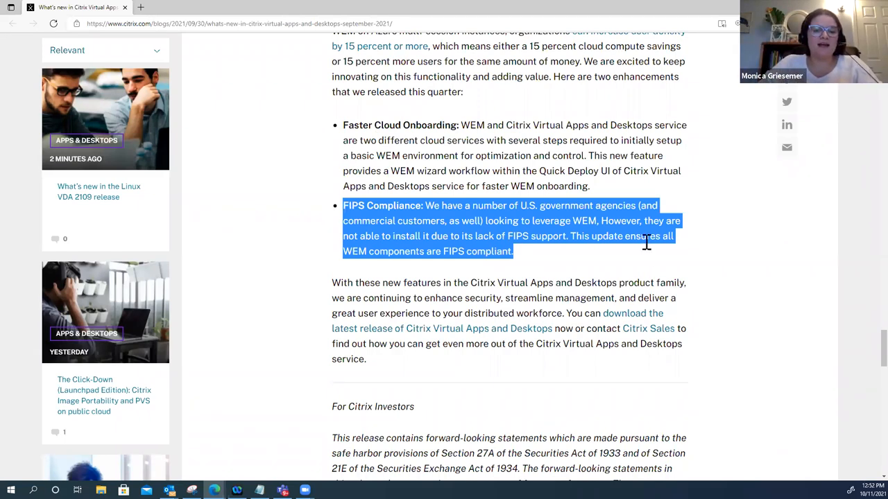
scroll("up", 3)
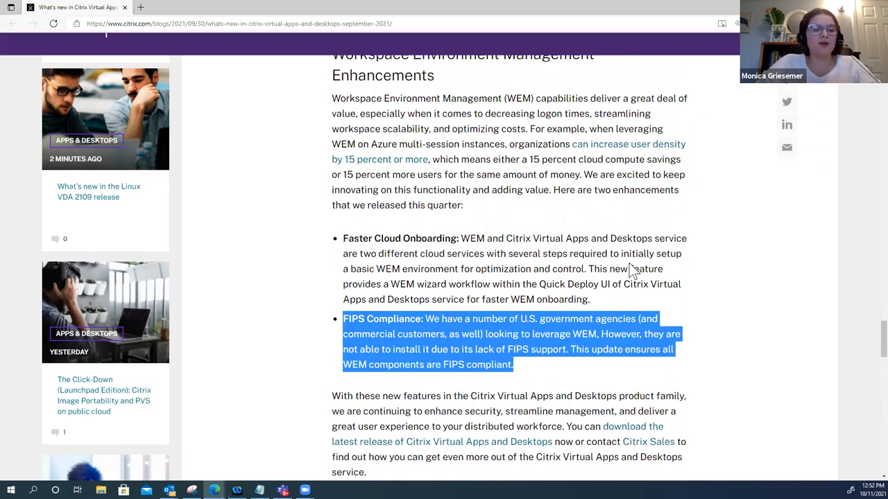
scroll("down", 3)
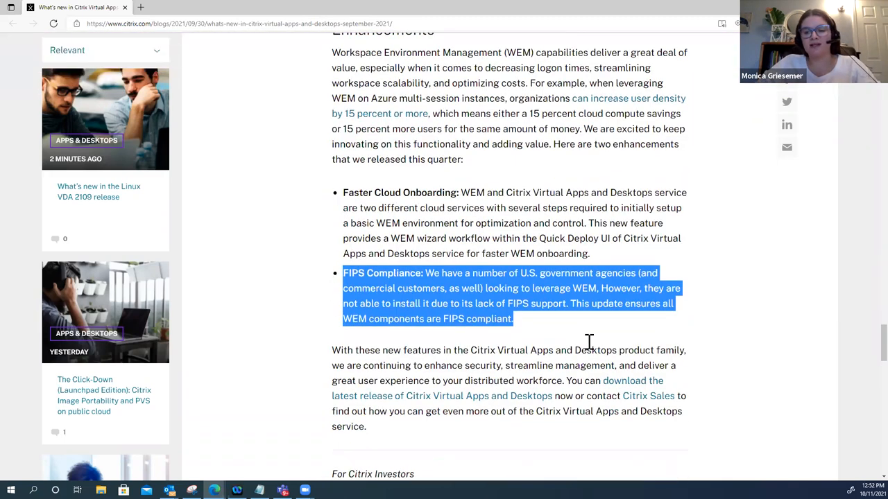
mouse_move(583, 354)
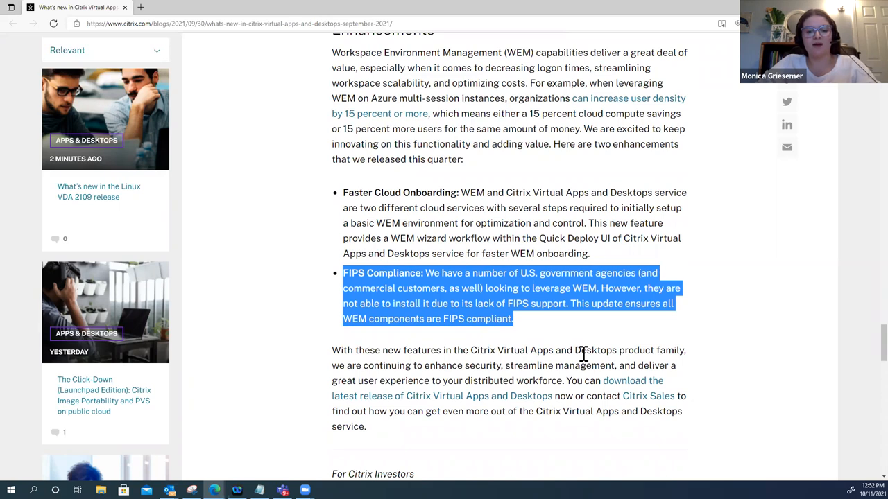
scroll("down", 3)
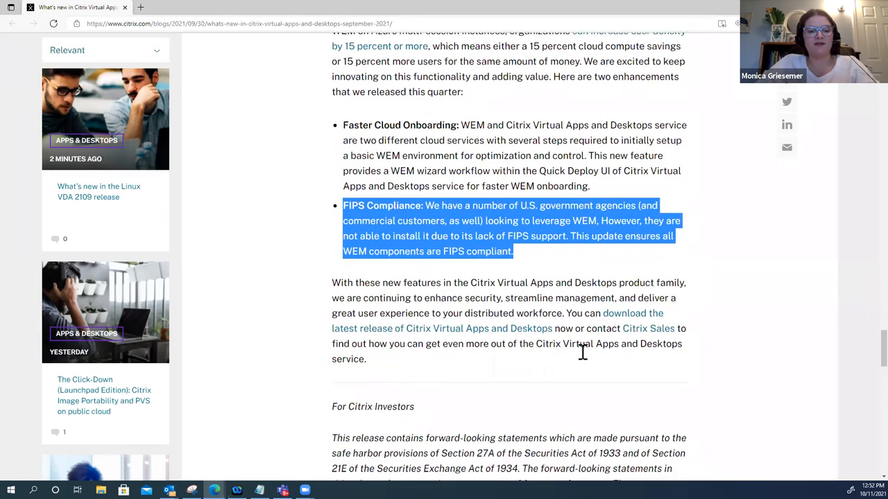
mouse_move(558, 257)
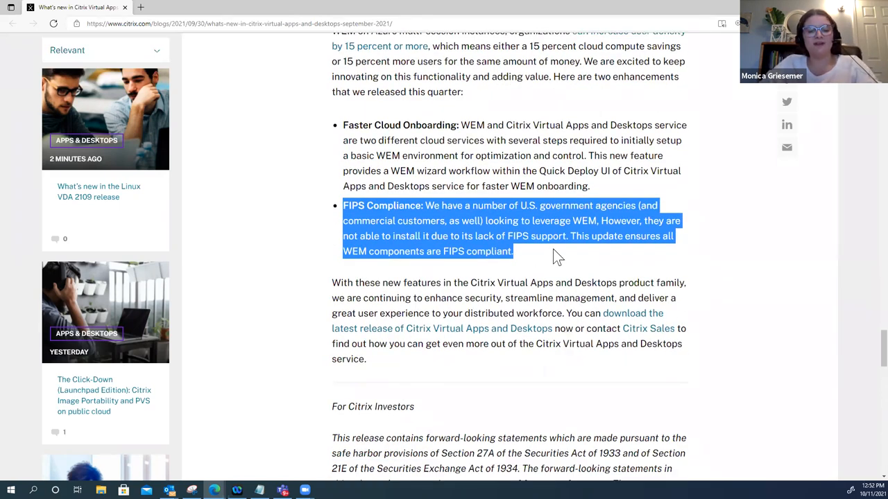
scroll("up", 3)
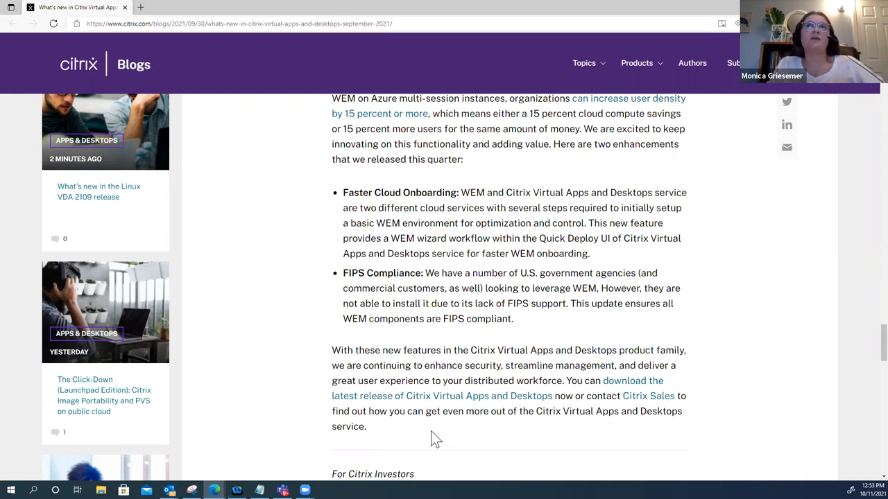
mouse_move(438, 386)
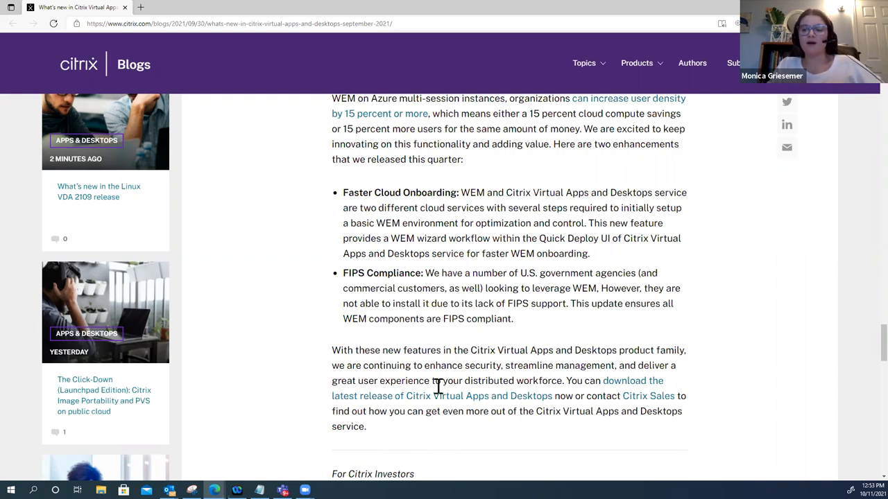
mouse_move(389, 436)
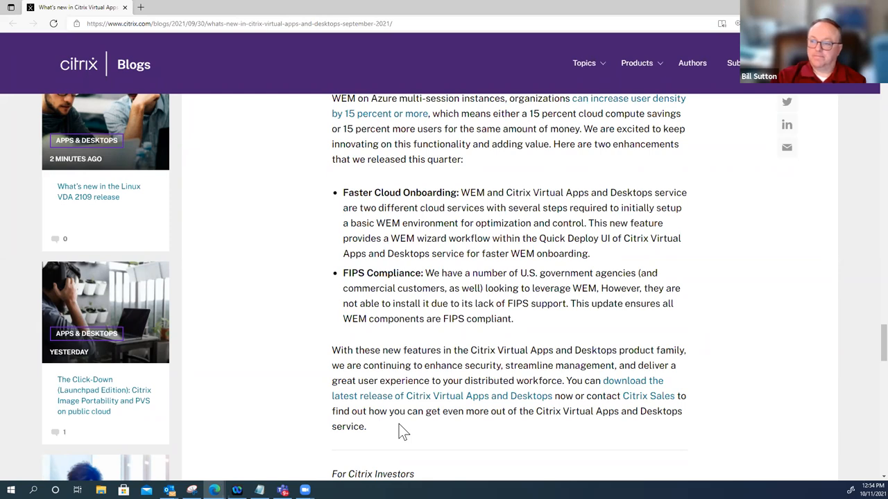
- Scroll down and up, settling on both WEM bullets, wrap-up paragraph and investor disclaimer start
scroll("down", 3)
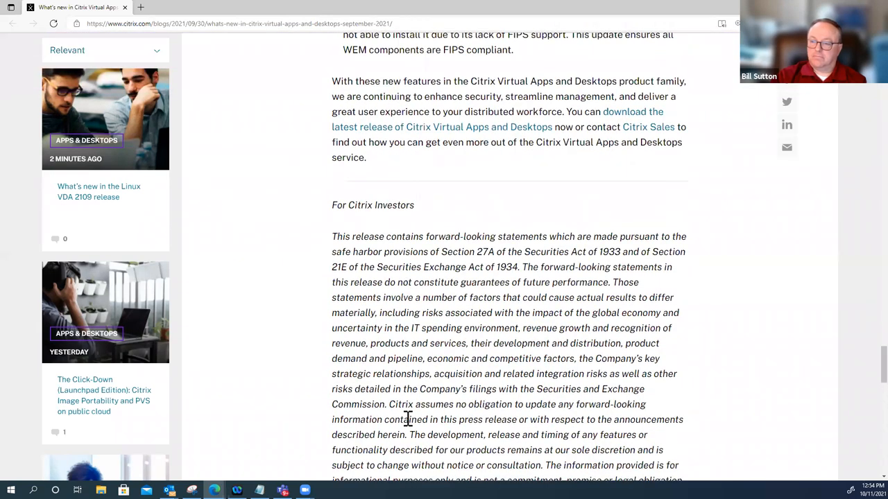
scroll("up", 3)
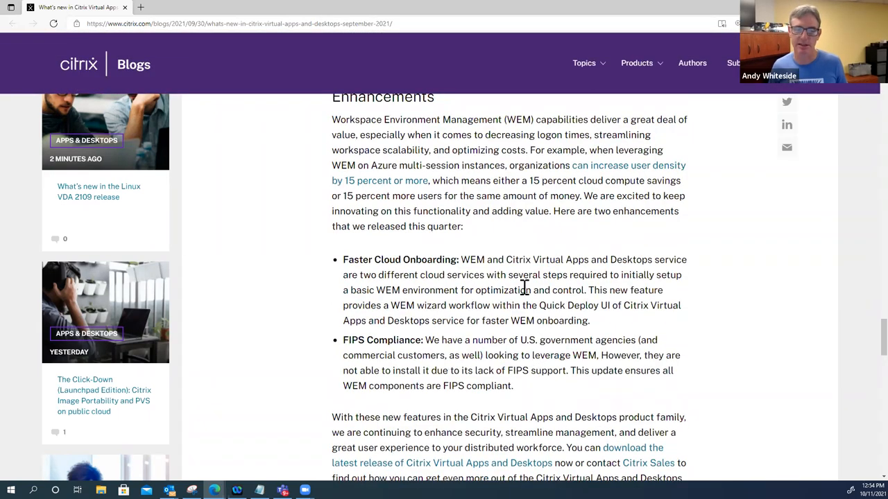
scroll("down", 3)
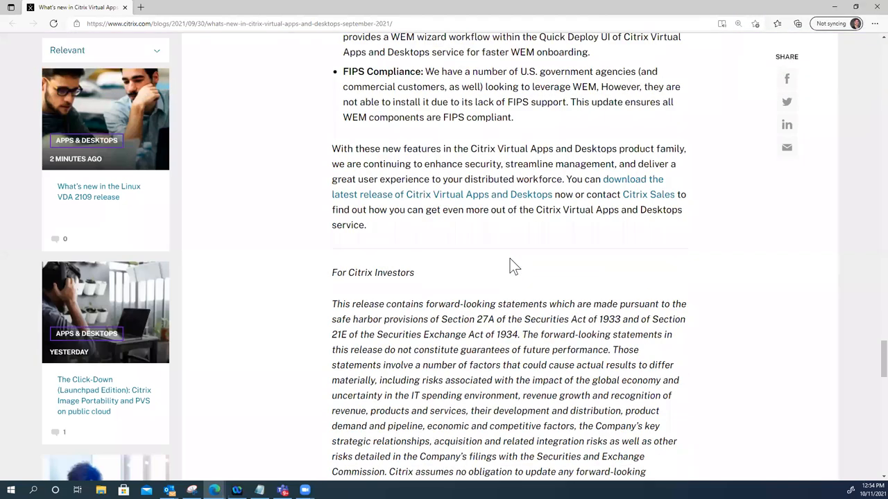
scroll("up", 3)
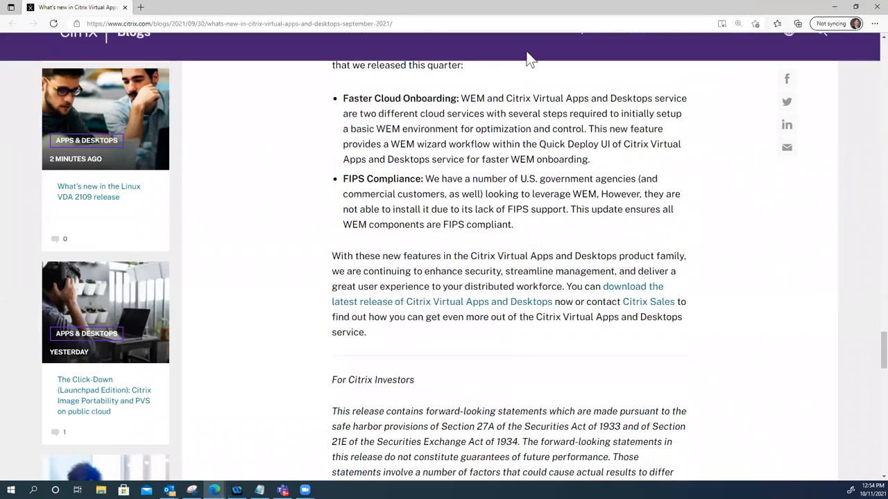